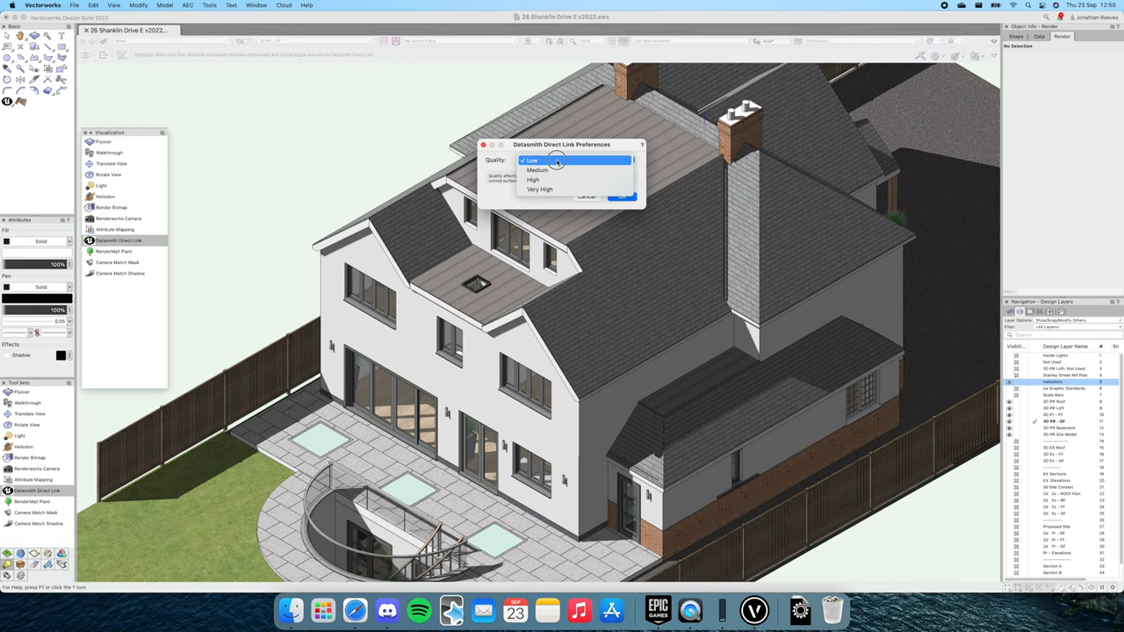
- Set Datasmith Direct Link quality to Medium, confirm, and start the live link session
{"action": "left_click", "coordinate": [537, 169]}
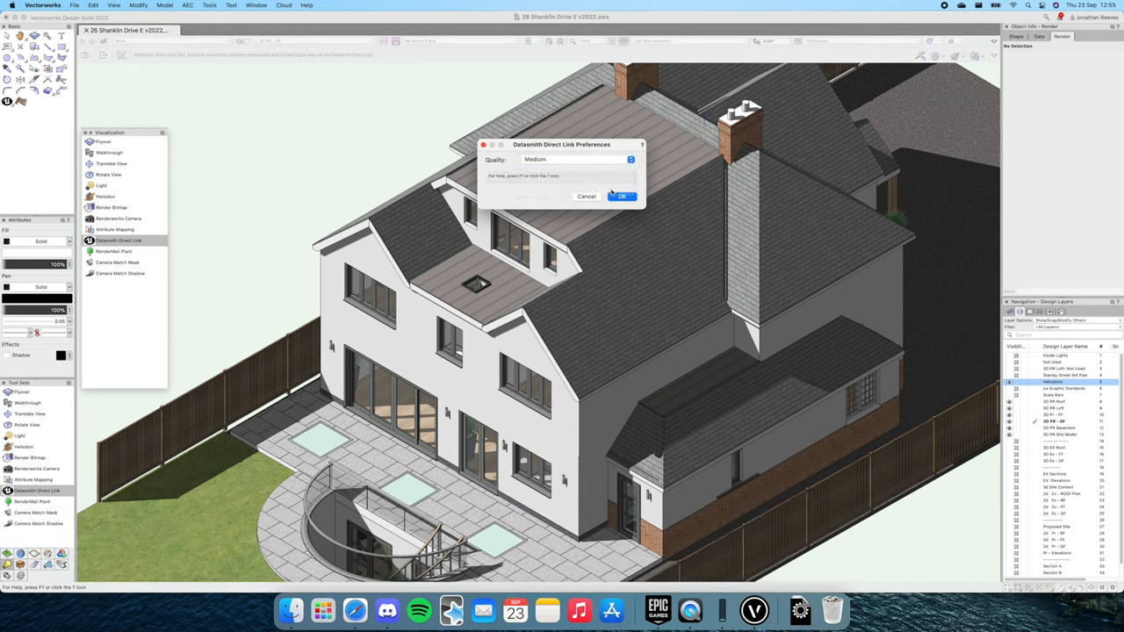
{"action": "left_click", "coordinate": [622, 197]}
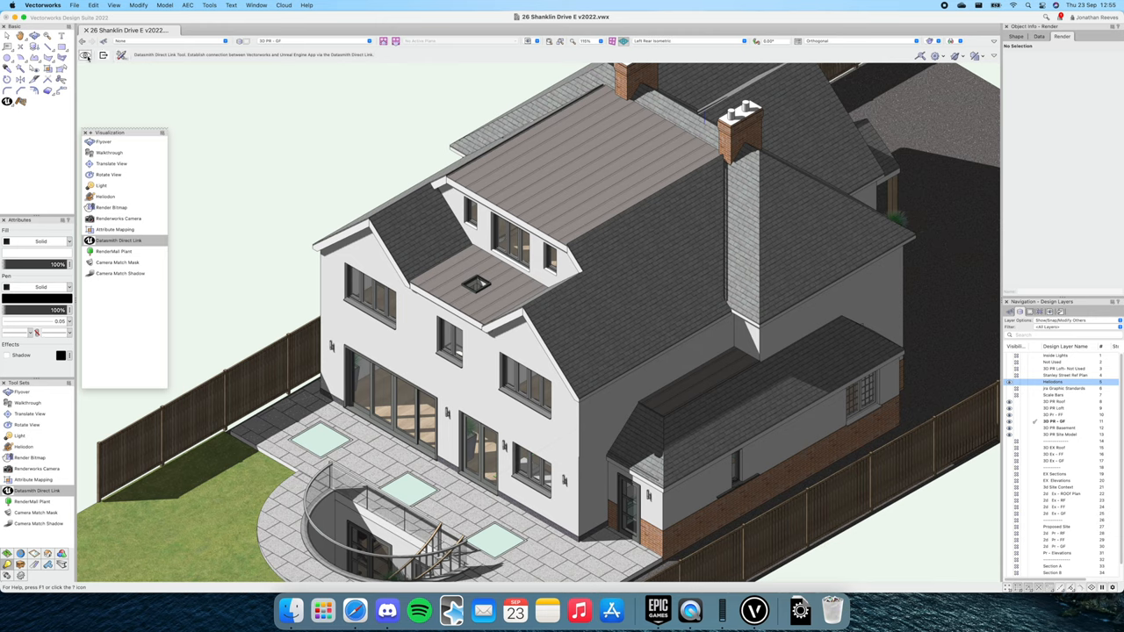
{"action": "left_click", "coordinate": [117, 238]}
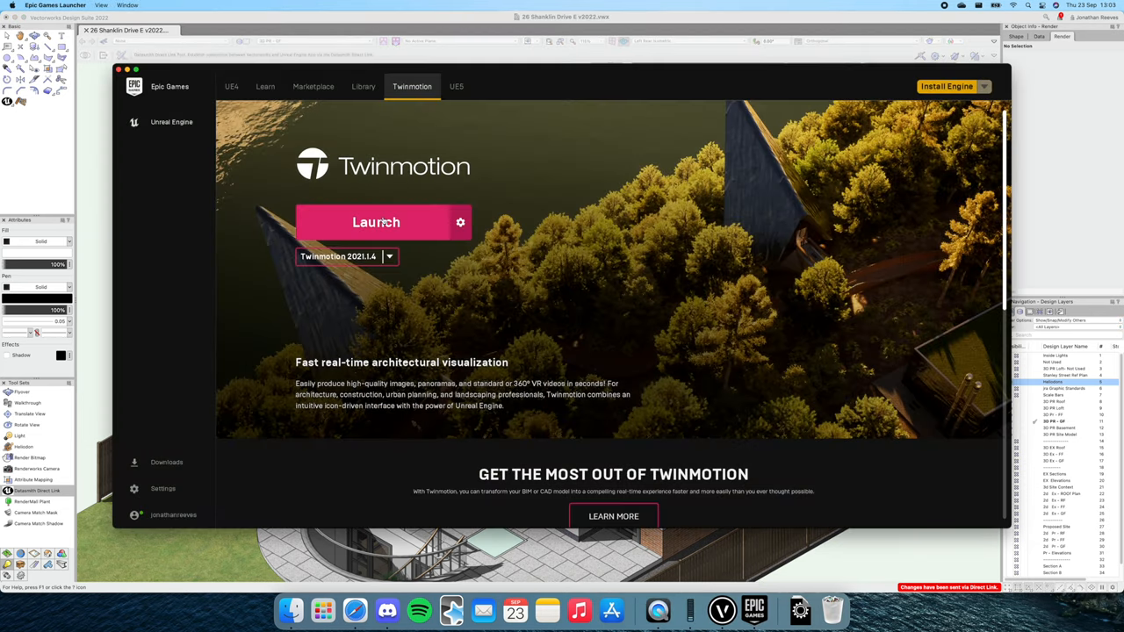
- Launch Twinmotion 2021.1.4 from the Epic Games Launcher into a new empty project
{"action": "left_click", "coordinate": [376, 222]}
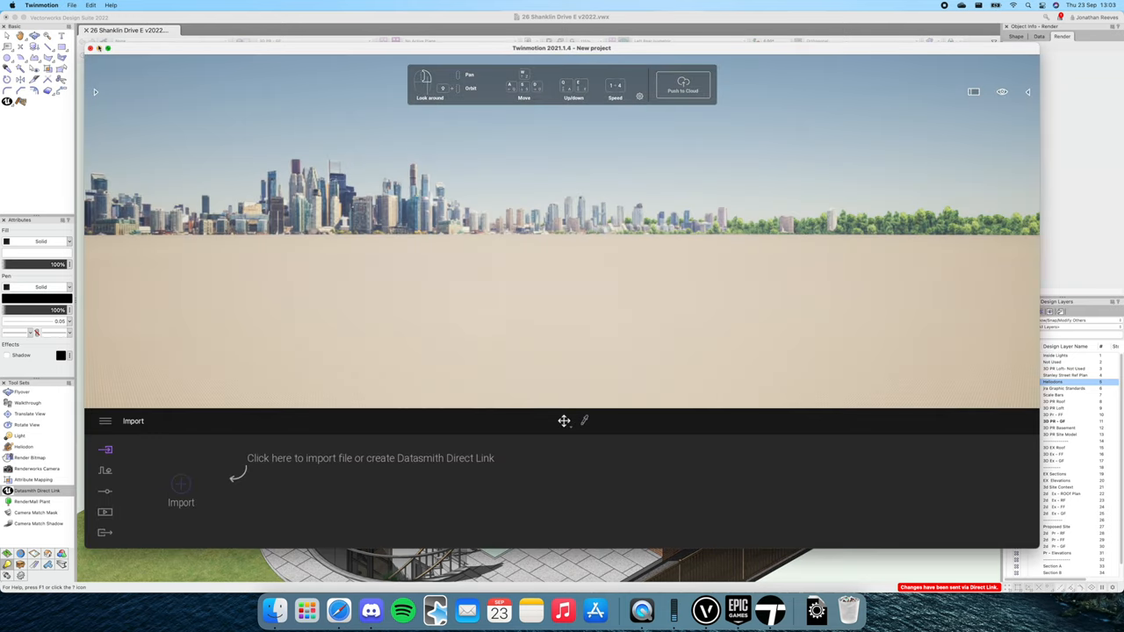
- Maximise Twinmotion, show the scene graph panel, and review the Preferences before closing them
{"action": "left_click", "coordinate": [109, 49]}
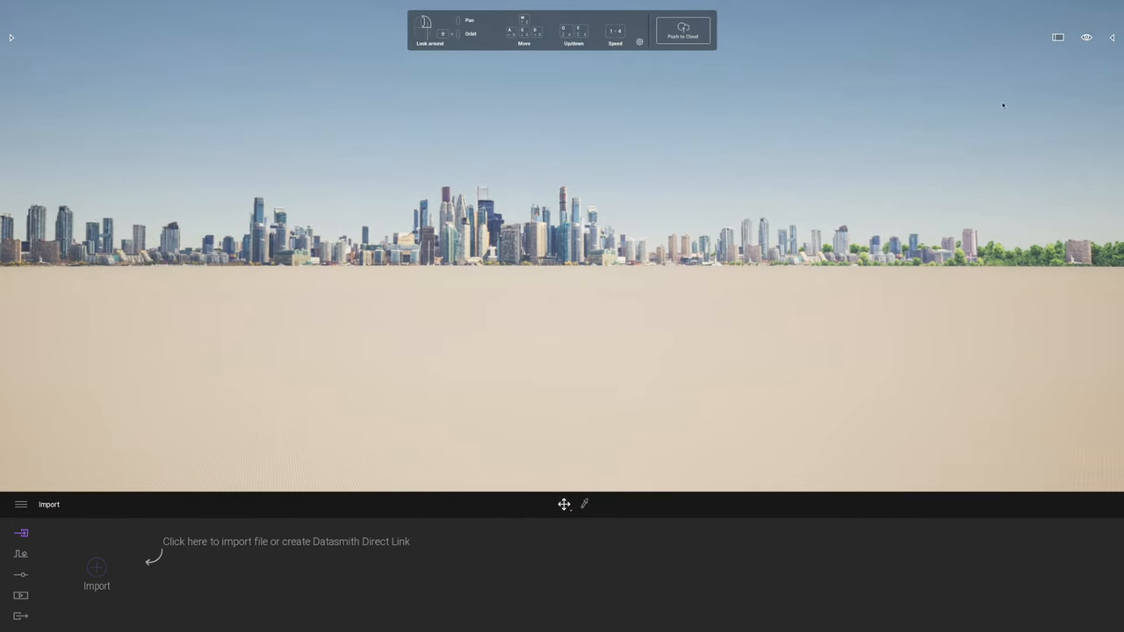
{"action": "left_click", "coordinate": [1086, 37]}
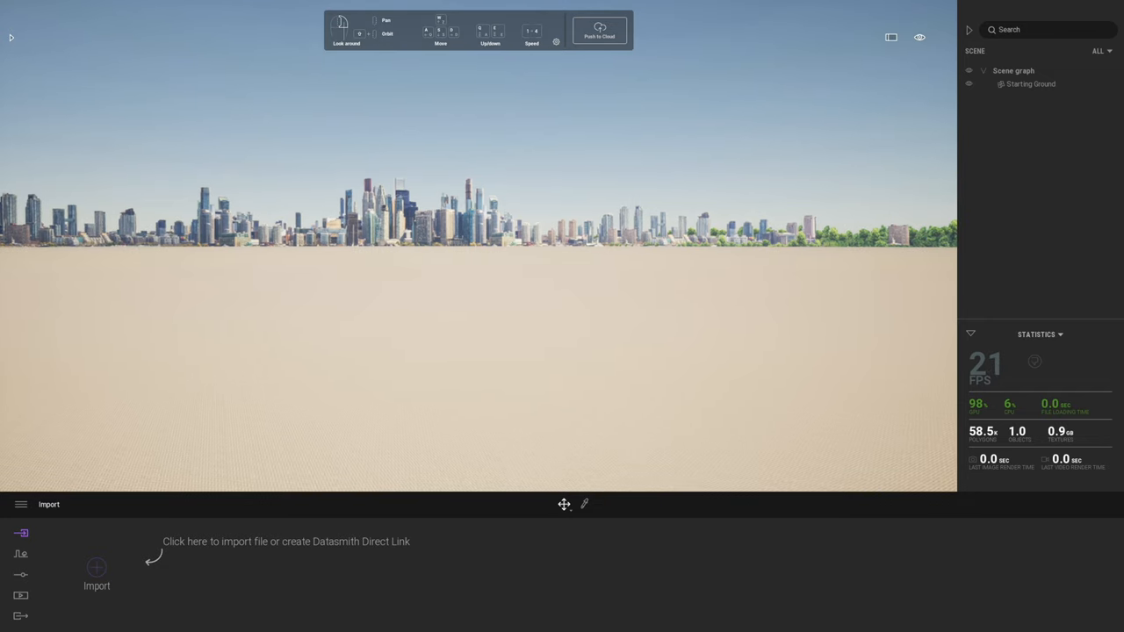
{"action": "left_click", "coordinate": [21, 504]}
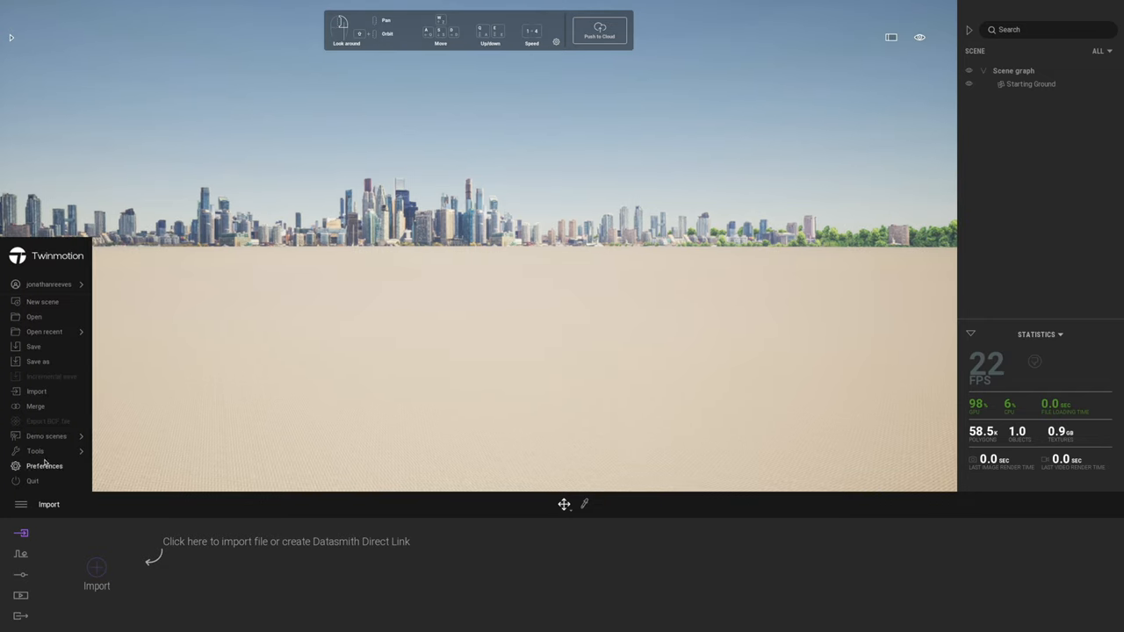
{"action": "left_click", "coordinate": [46, 466]}
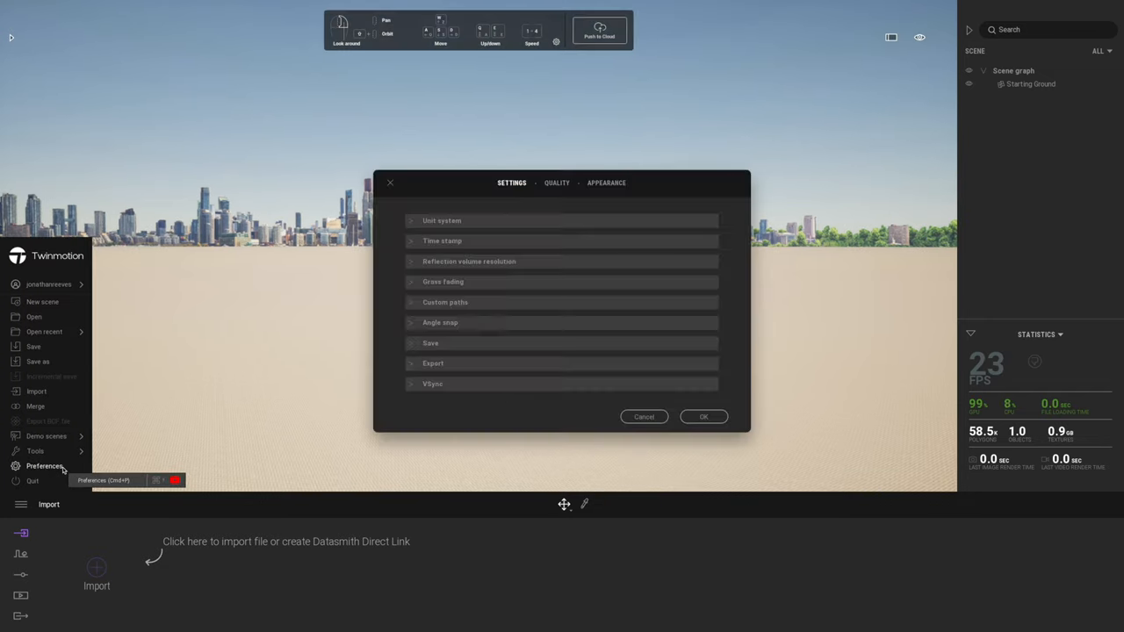
{"action": "left_click", "coordinate": [556, 183]}
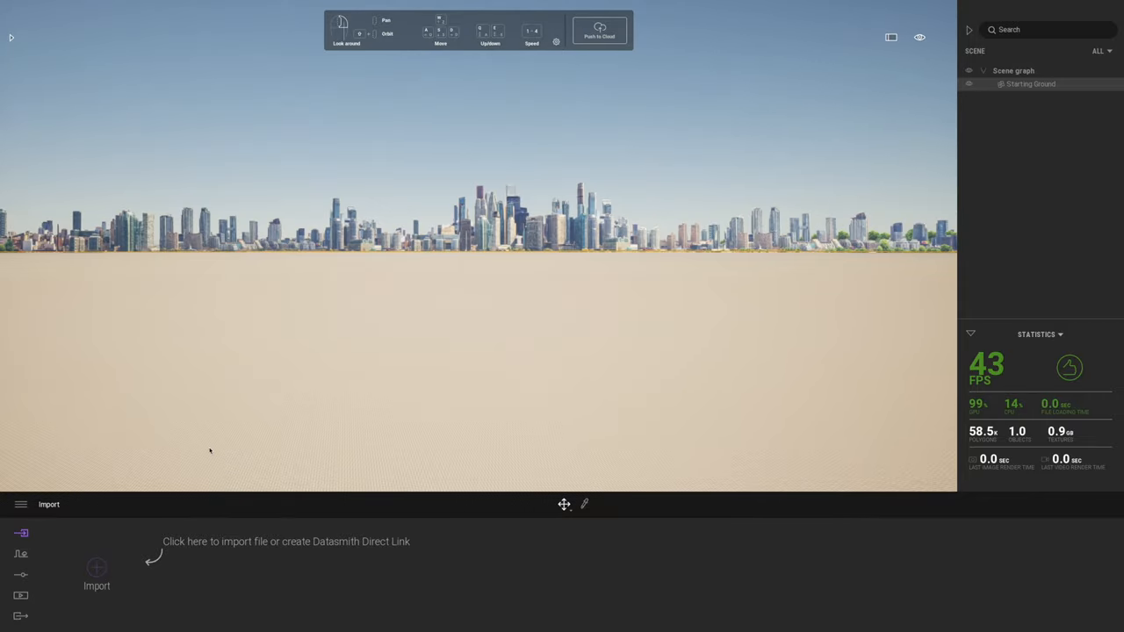
- Import the linked Vectorworks house via Direct Link with Collapse set to Keep hierarchy
{"action": "left_click", "coordinate": [97, 569]}
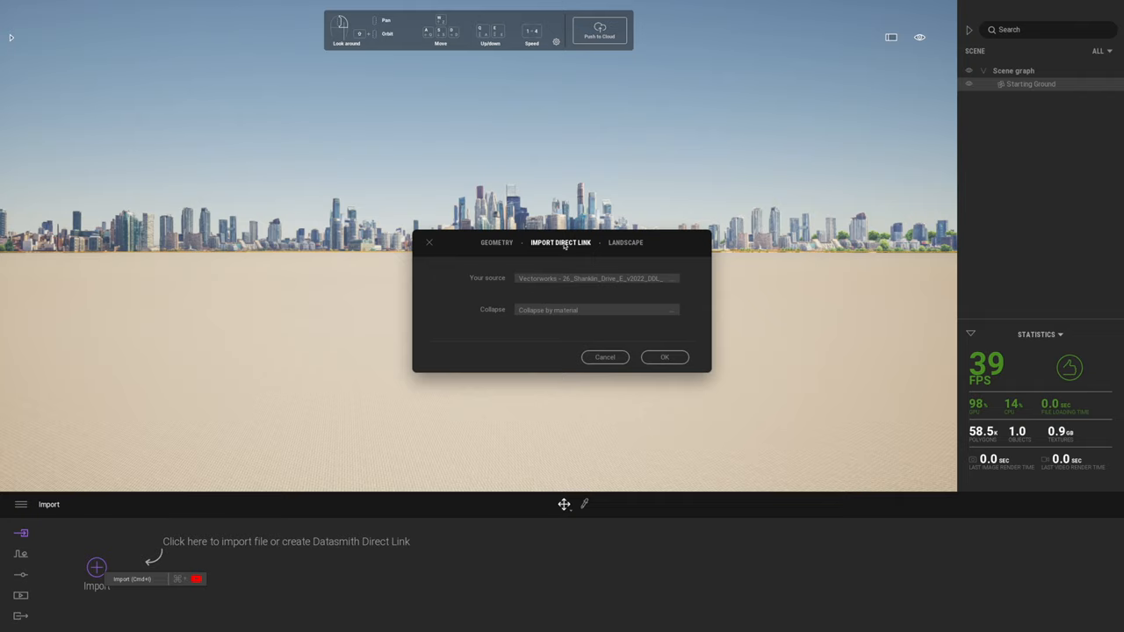
{"action": "mouse_move", "coordinate": [578, 250]}
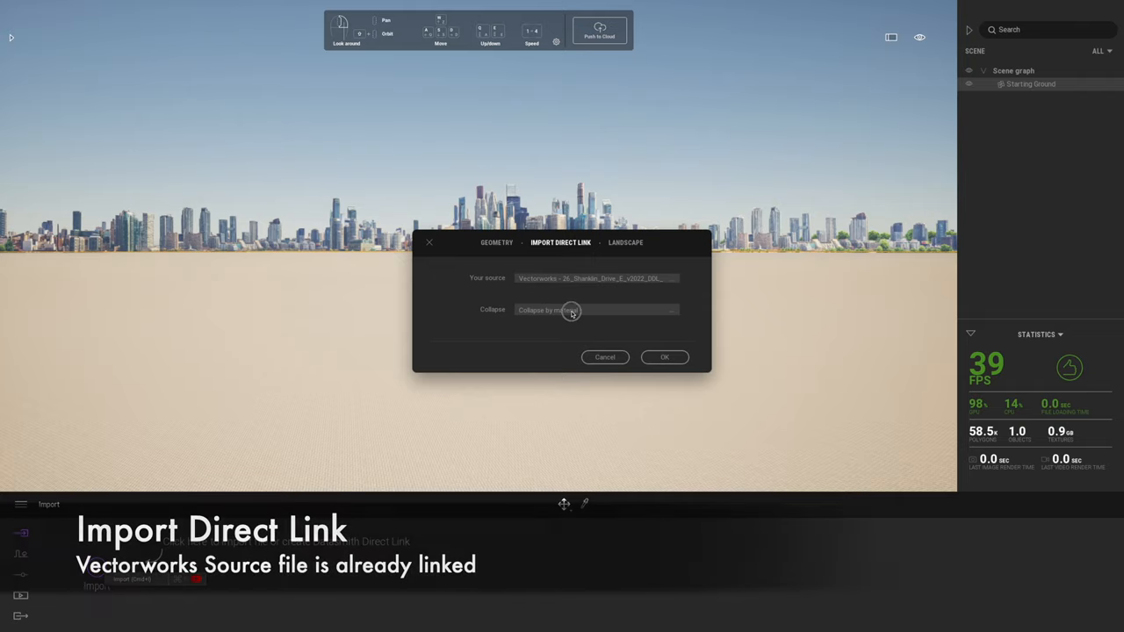
{"action": "left_click", "coordinate": [598, 309]}
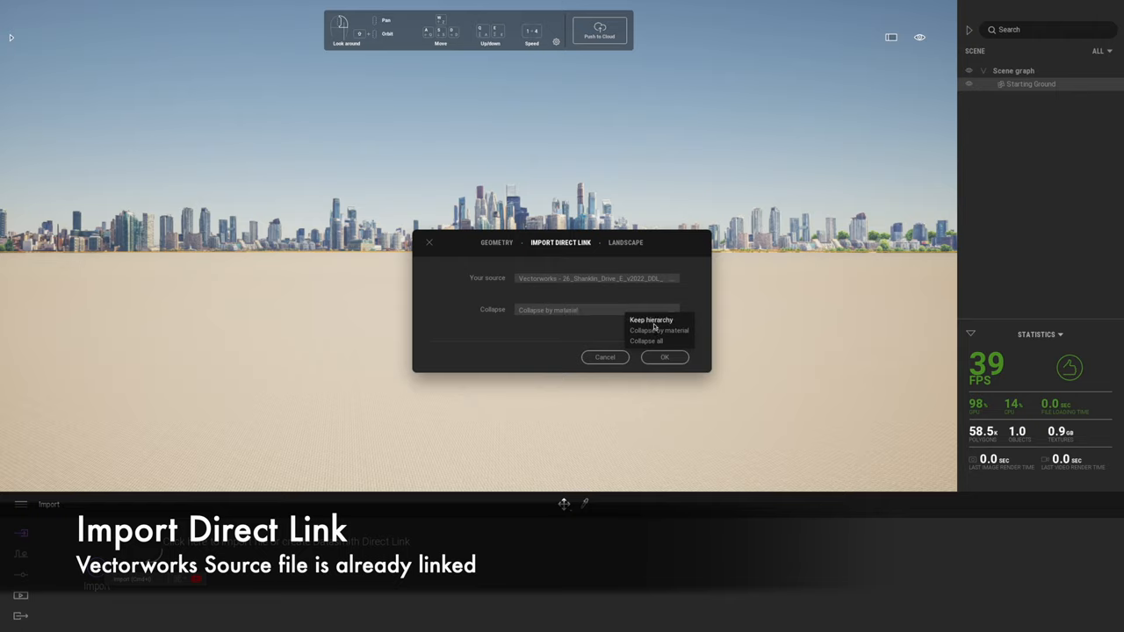
{"action": "left_click", "coordinate": [650, 319]}
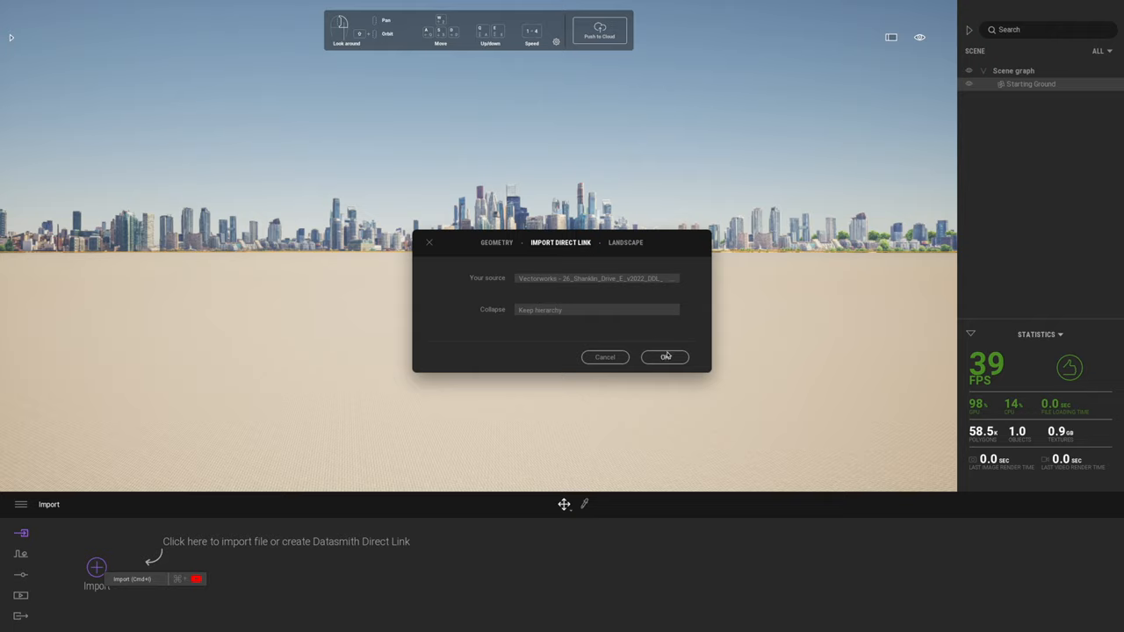
{"action": "left_click", "coordinate": [664, 357]}
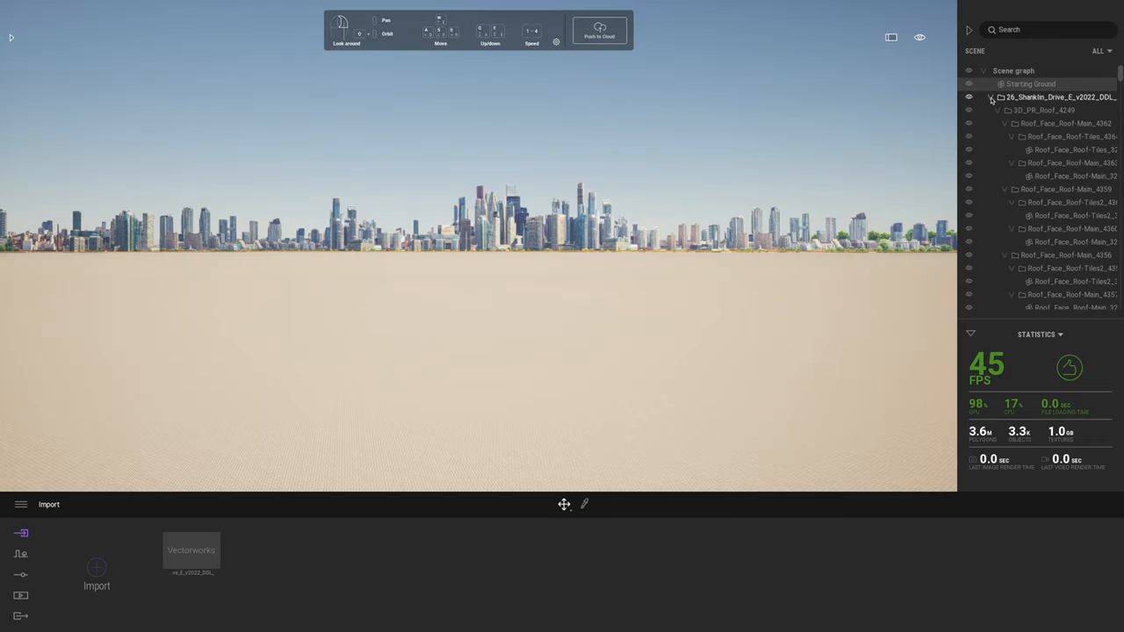
- Collapse the imported house model's tree in the scene graph
{"action": "left_click", "coordinate": [990, 96]}
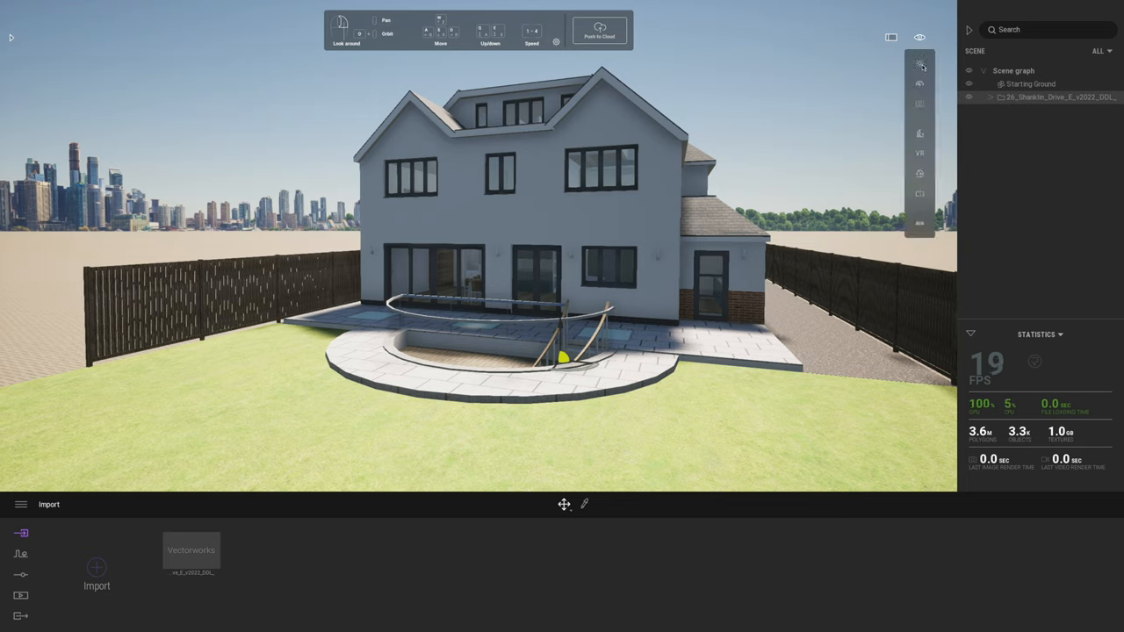
- Drag the sun slider through different hours to shift the sunlight and shadows on the house
{"action": "left_click", "coordinate": [920, 63]}
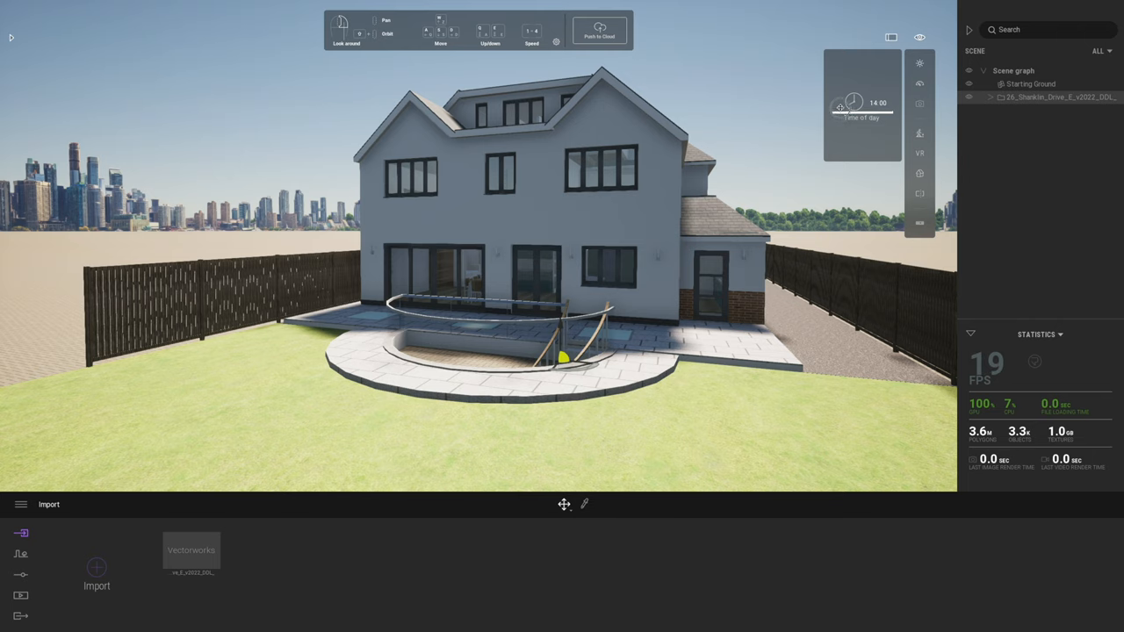
{"action": "left_click_drag", "start_coordinate": [882, 92], "coordinate": [840, 92]}
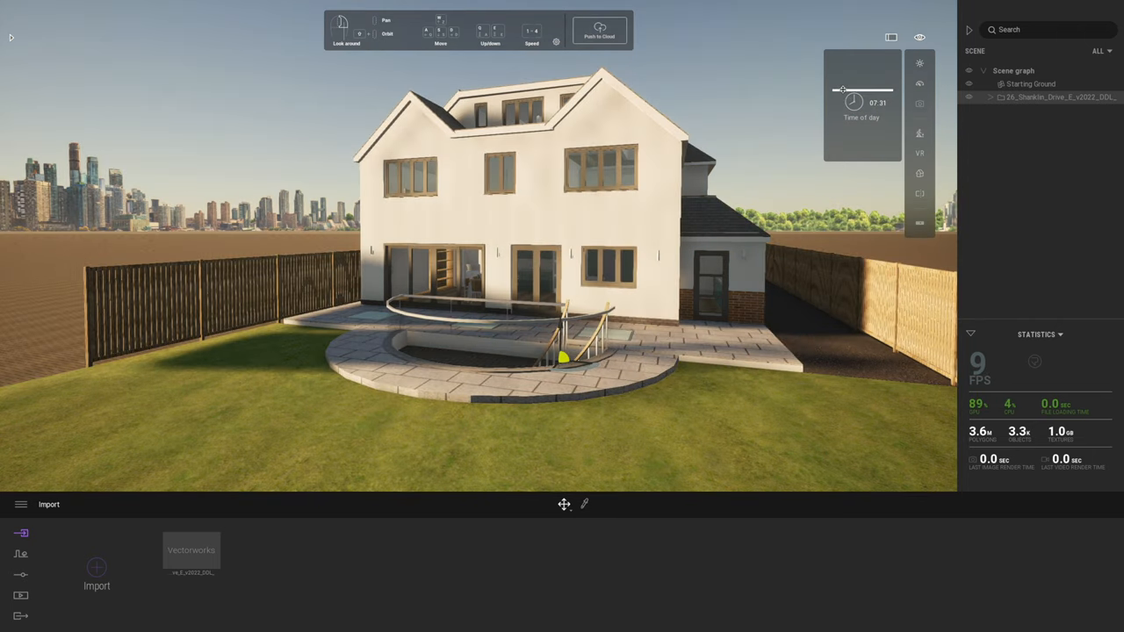
{"action": "left_click_drag", "start_coordinate": [839, 92], "coordinate": [836, 109]}
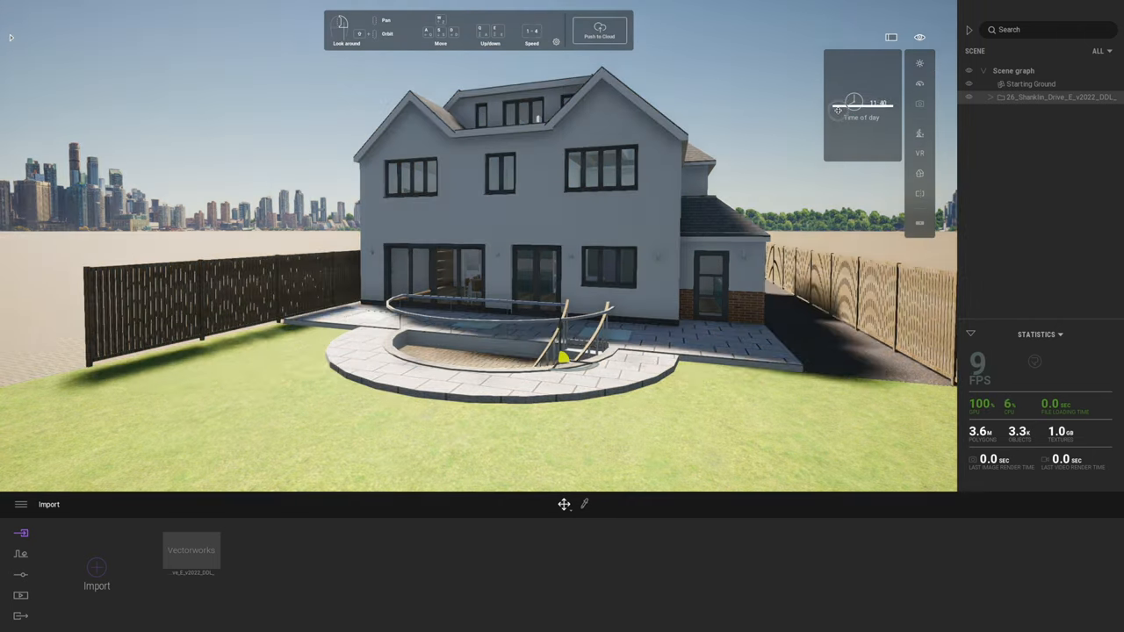
{"action": "left_click_drag", "start_coordinate": [836, 109], "coordinate": [869, 109]}
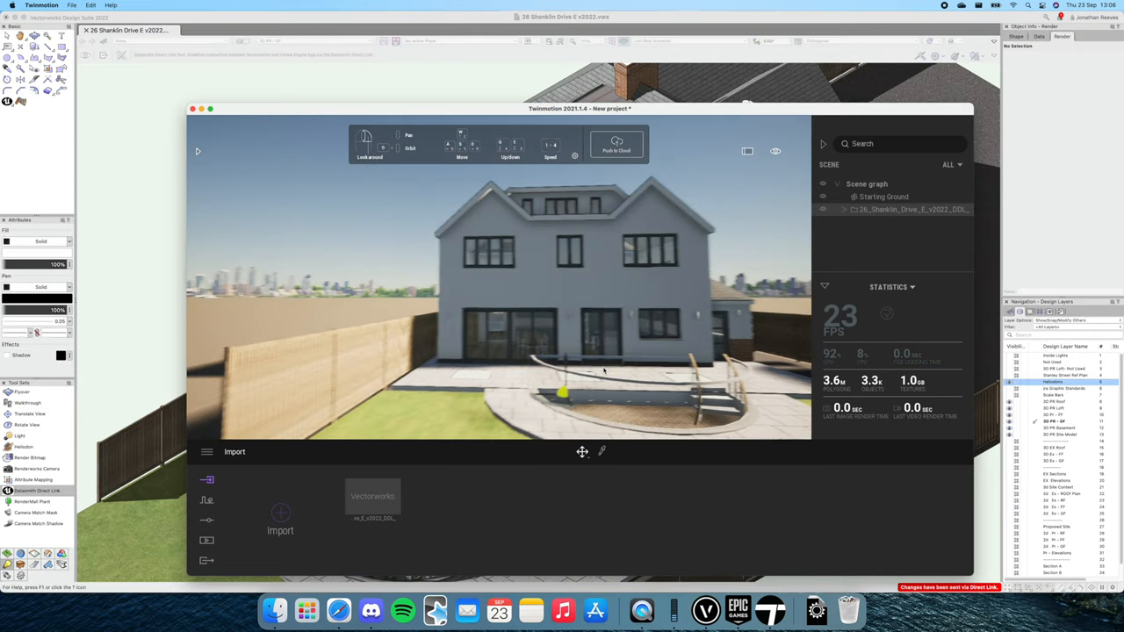
- Choose the Medium rendering quality preset in Preferences > Quality and confirm it
{"action": "left_click", "coordinate": [207, 451]}
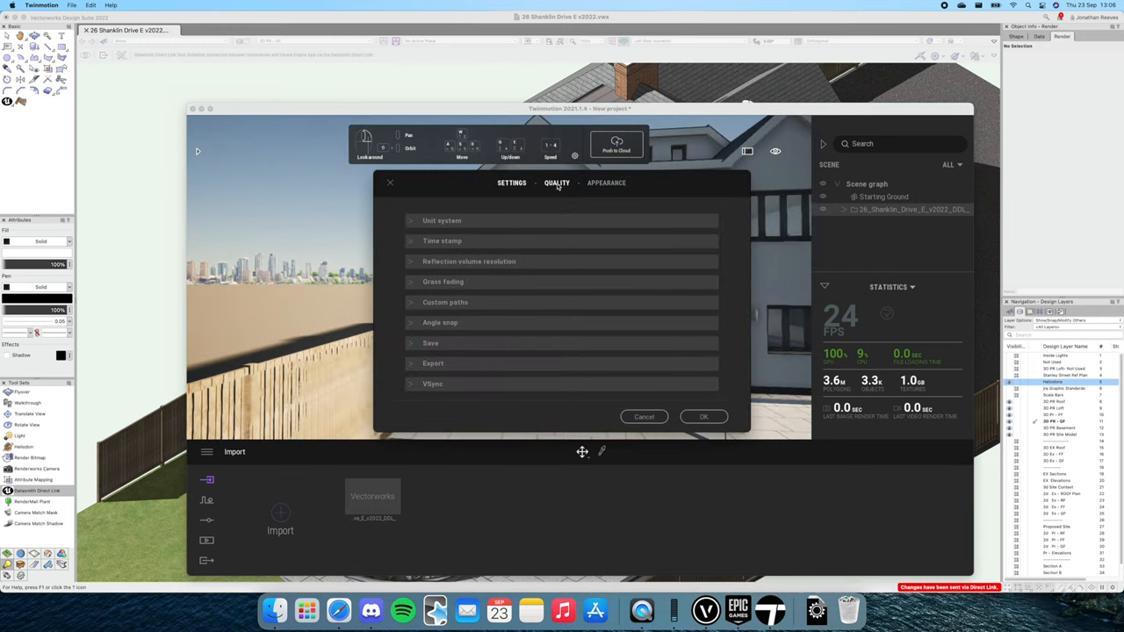
{"action": "left_click", "coordinate": [557, 183]}
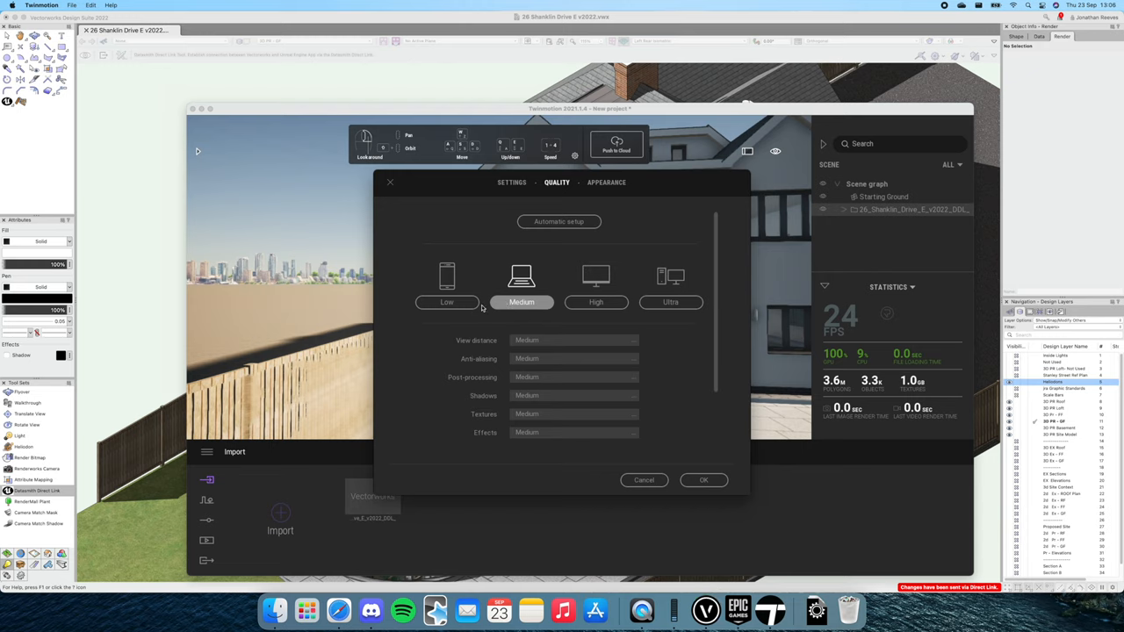
{"action": "left_click", "coordinate": [595, 302]}
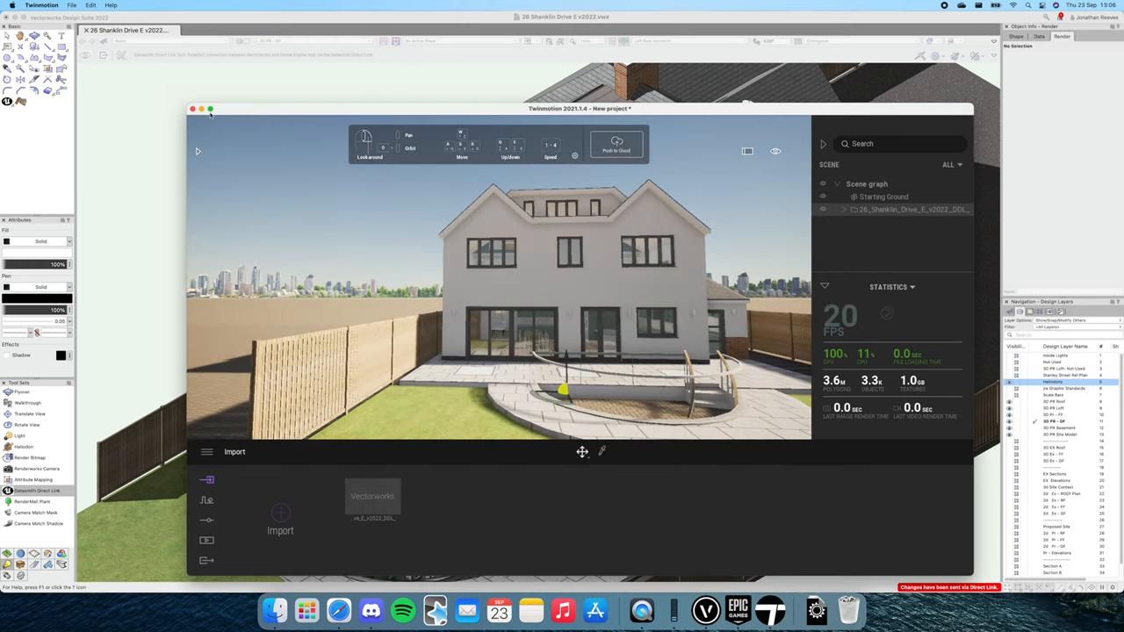
{"action": "left_click", "coordinate": [211, 109]}
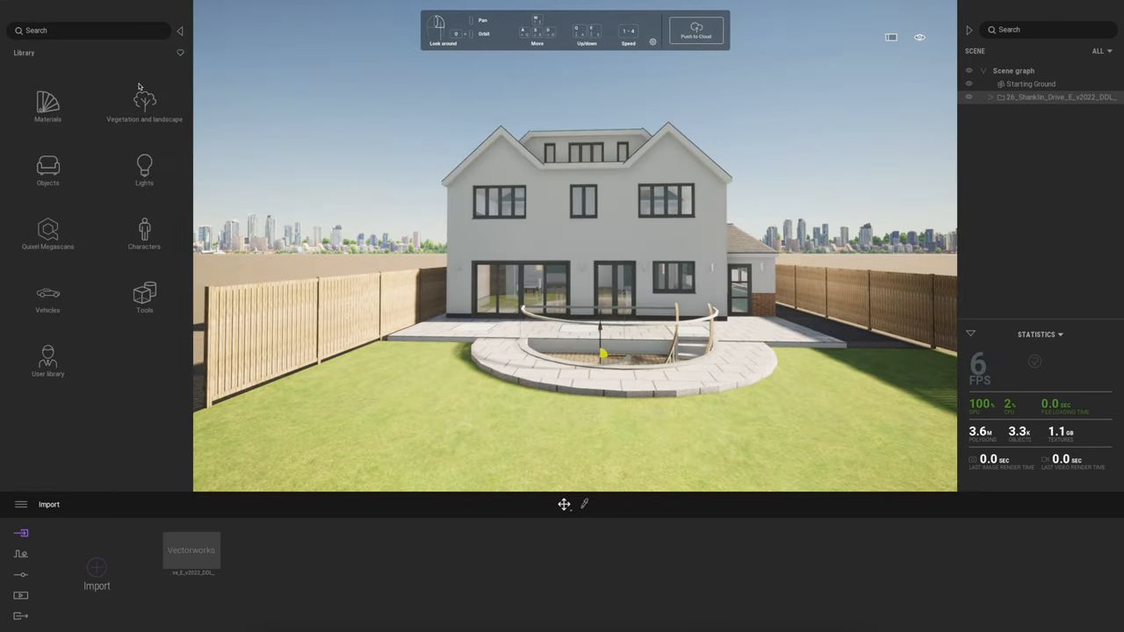
- Plant Katsura trees, Bush base 2 and Tropical palm 3 around the garden from the Vegetation library
{"action": "left_click", "coordinate": [144, 100]}
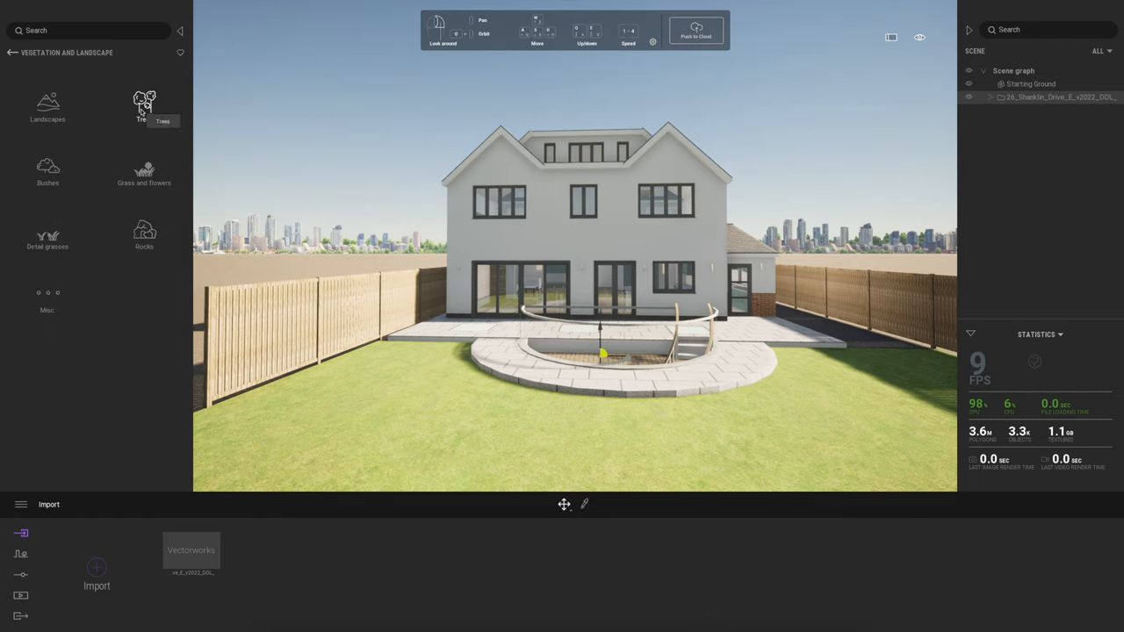
{"action": "left_click", "coordinate": [144, 103]}
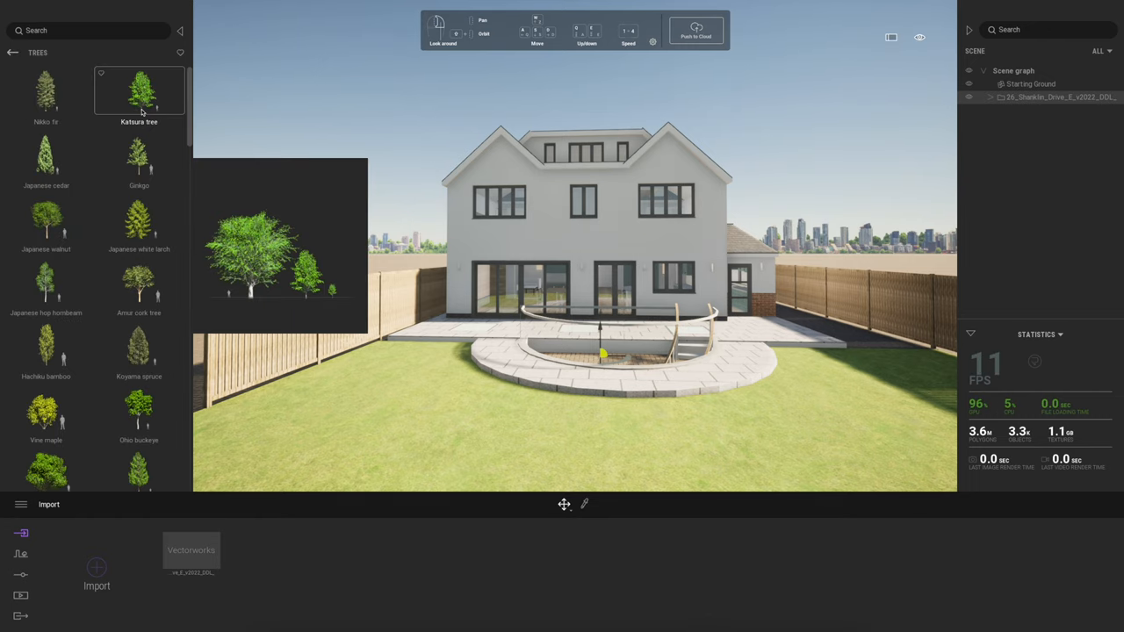
{"action": "mouse_move", "coordinate": [139, 114]}
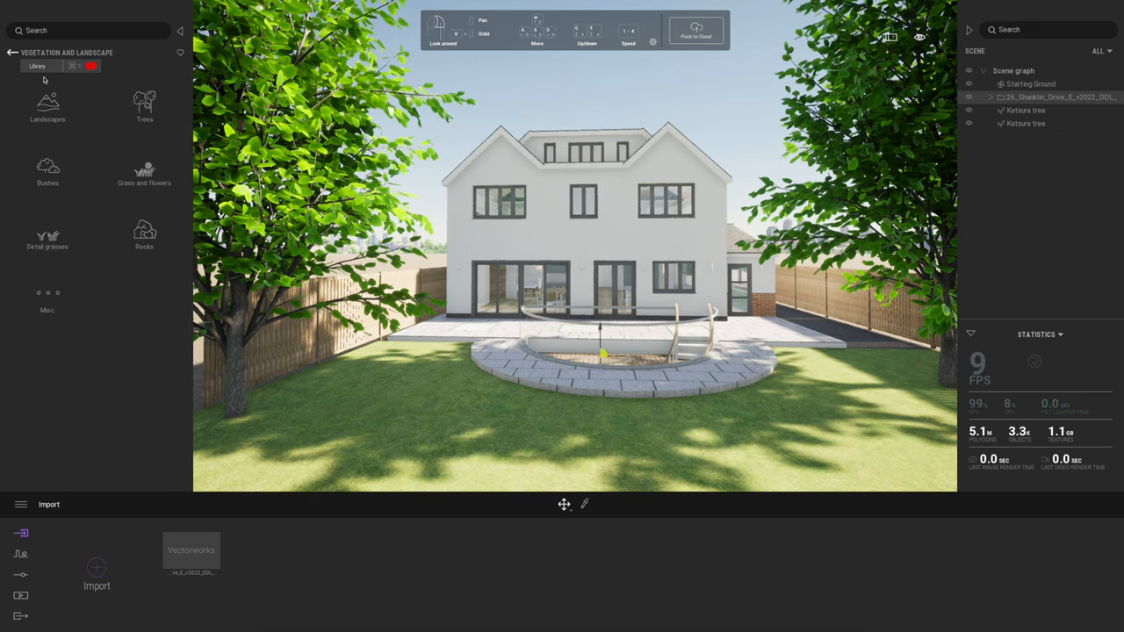
{"action": "left_click", "coordinate": [48, 172]}
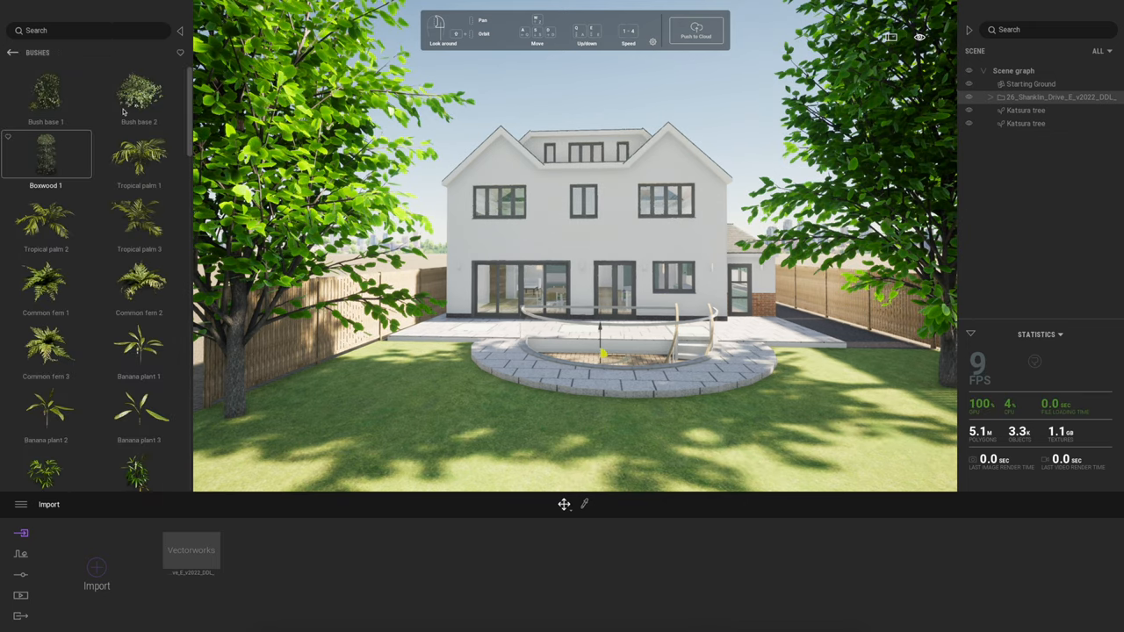
{"action": "left_click", "coordinate": [137, 92]}
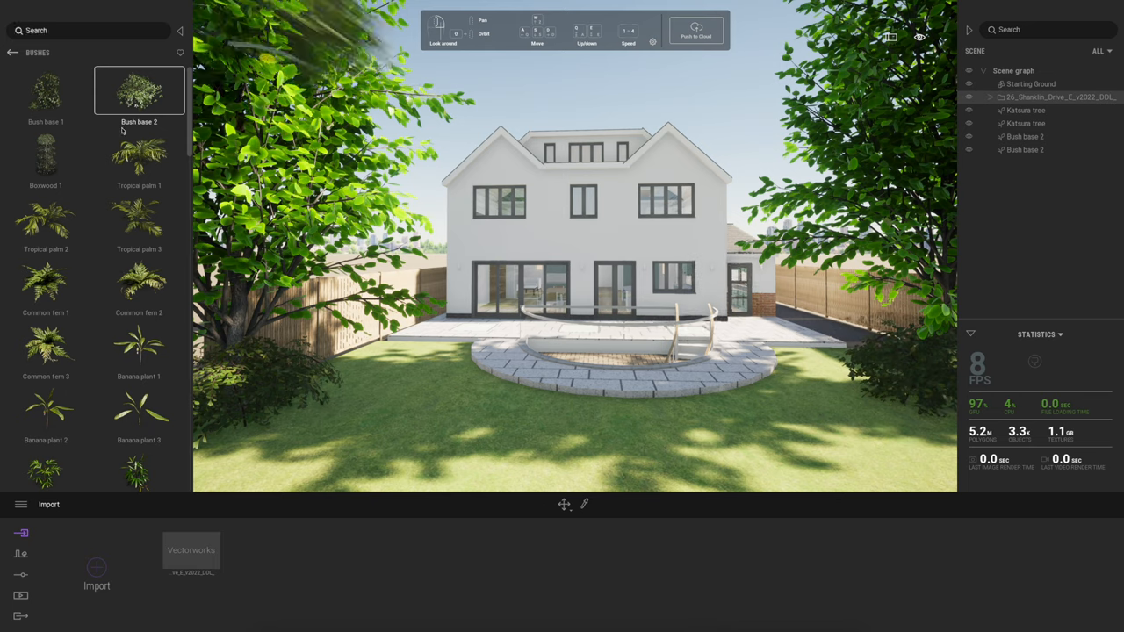
{"action": "left_click", "coordinate": [138, 218]}
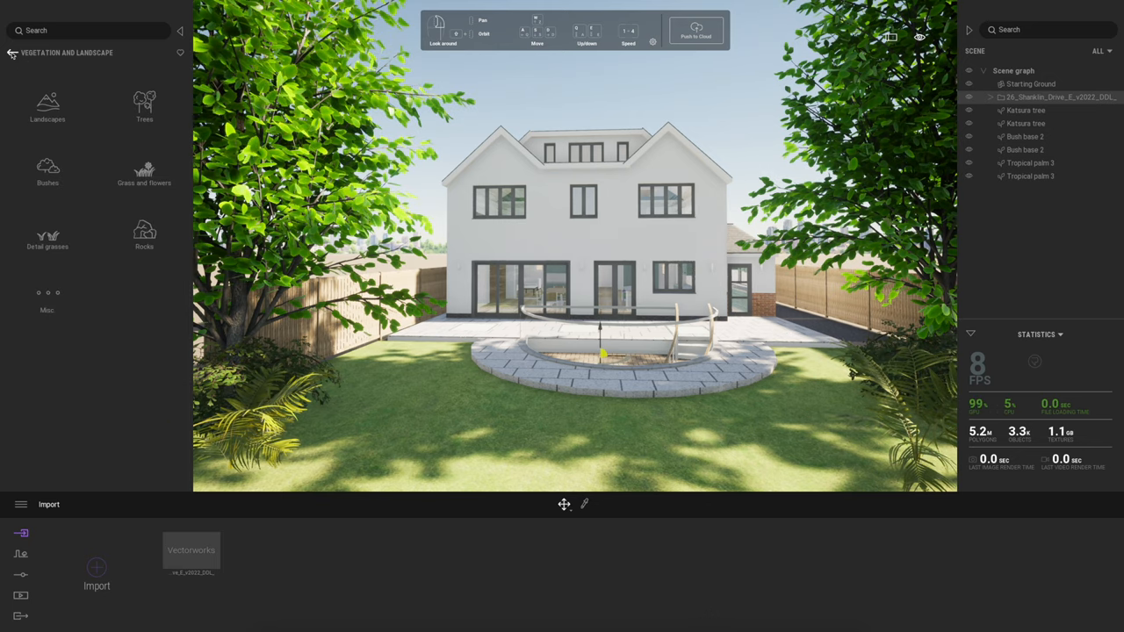
{"action": "left_click", "coordinate": [12, 53]}
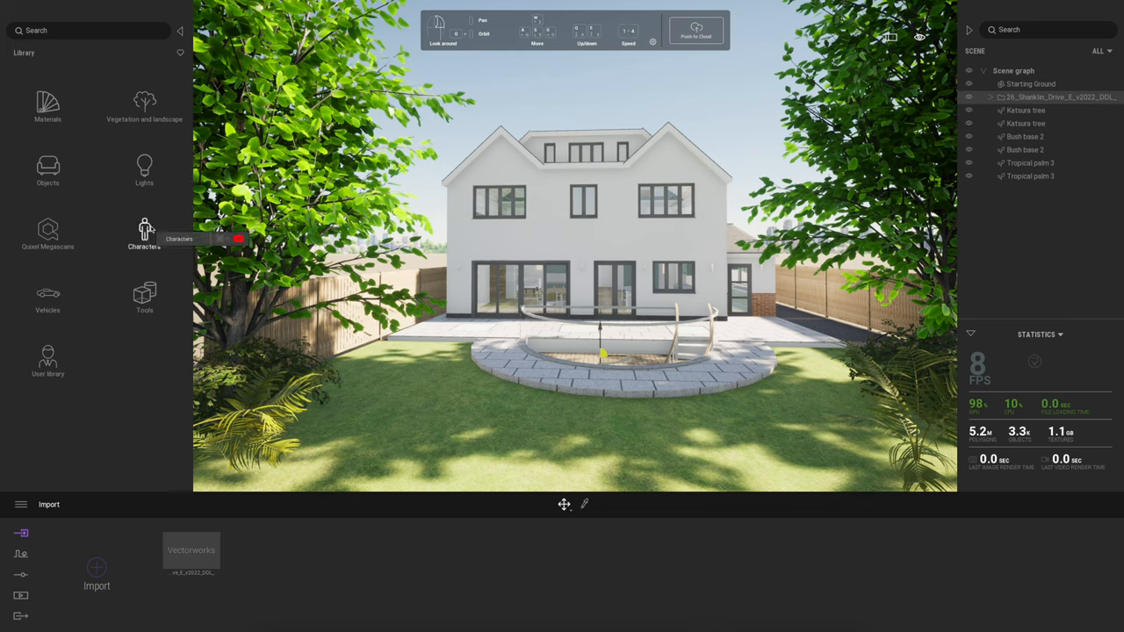
- Place the animated humans Michael and Alice on the patio from the Characters library
{"action": "left_click", "coordinate": [144, 231]}
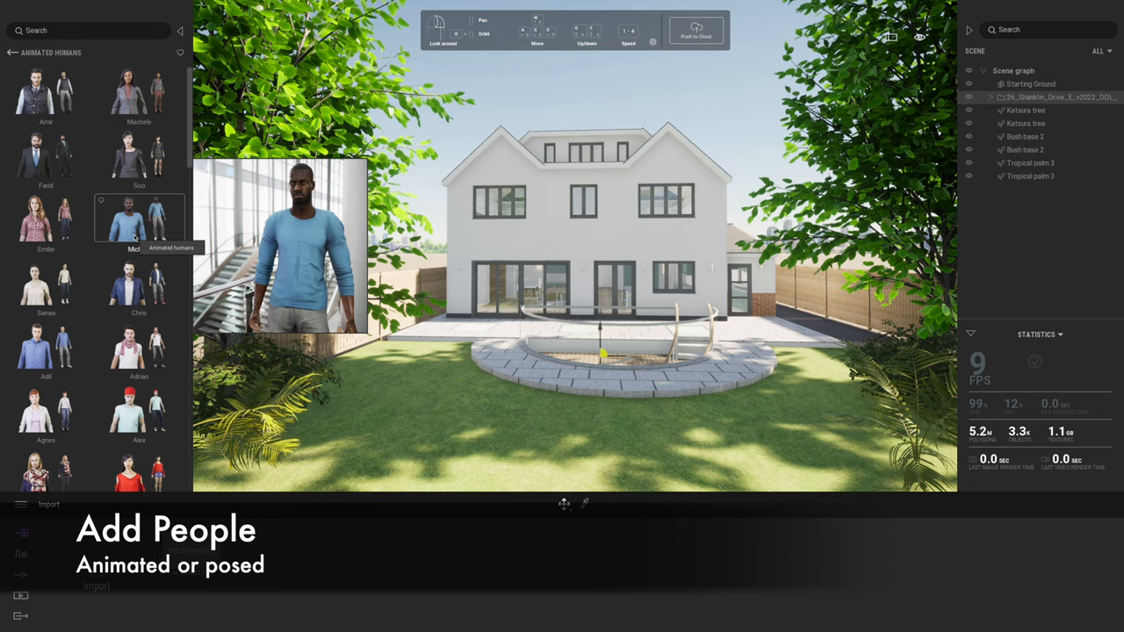
{"action": "left_click", "coordinate": [139, 217]}
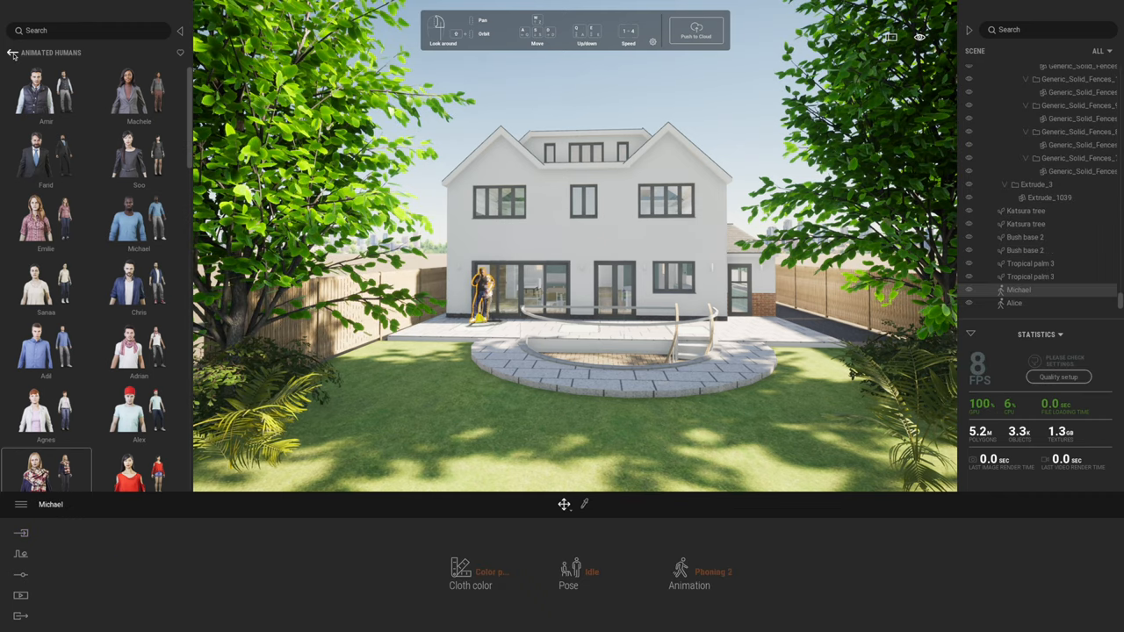
{"action": "left_click", "coordinate": [14, 53]}
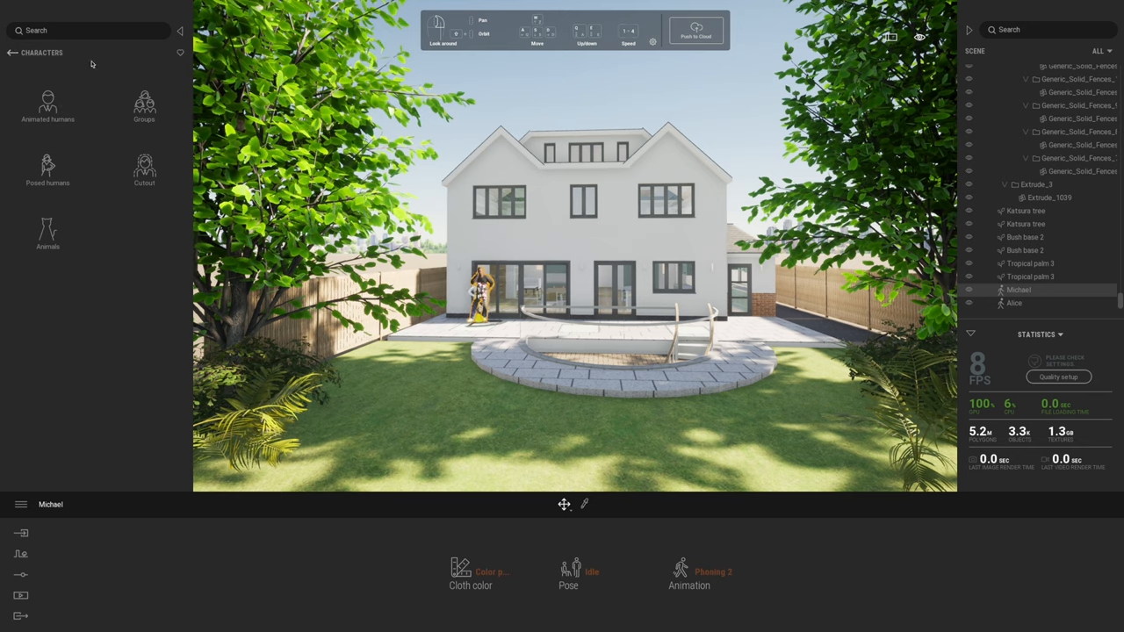
{"action": "left_click", "coordinate": [13, 52]}
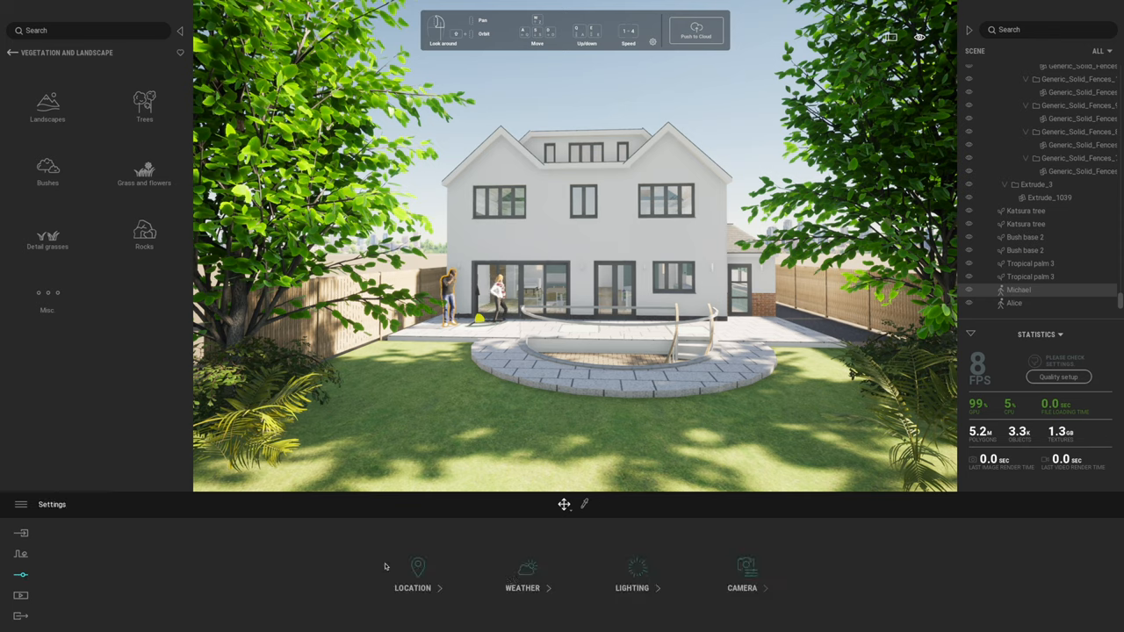
- Tweak the scene's weather sliders in Settings > Weather
{"action": "left_click", "coordinate": [521, 576]}
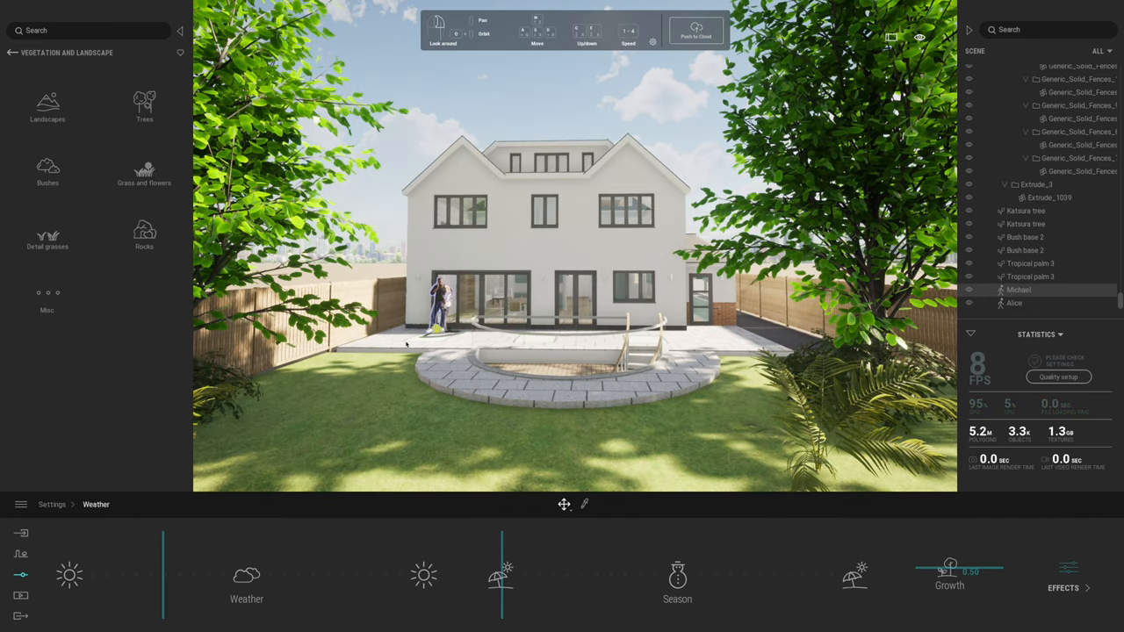
{"action": "left_click", "coordinate": [13, 53]}
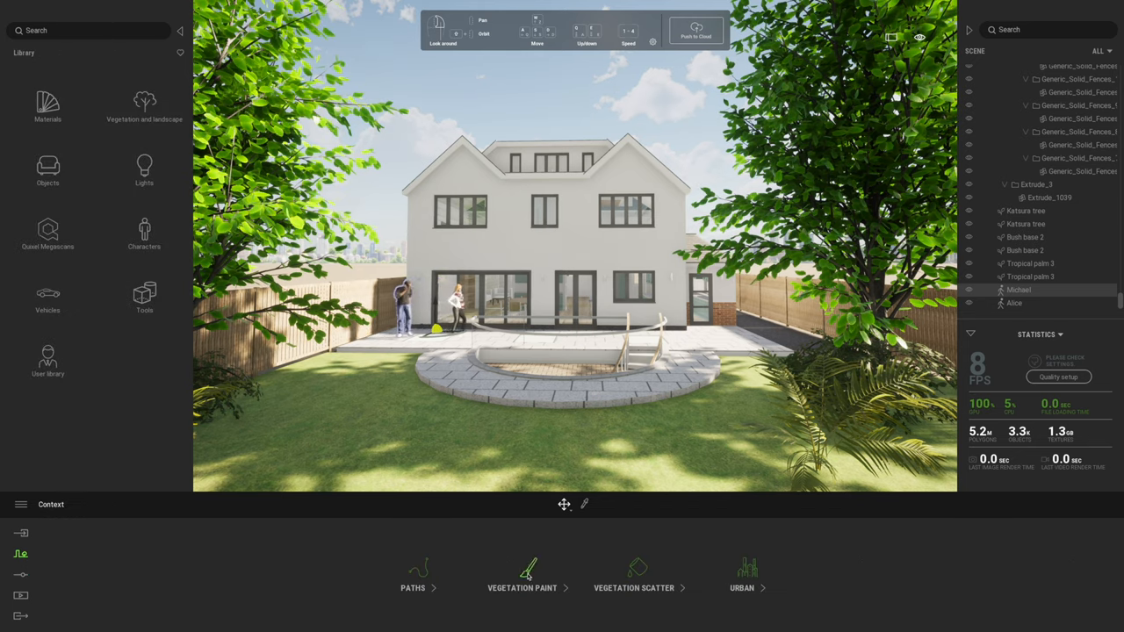
- Start the vegetation painter and choose the Grass and flowers collection for the lawn borders
{"action": "left_click", "coordinate": [523, 576]}
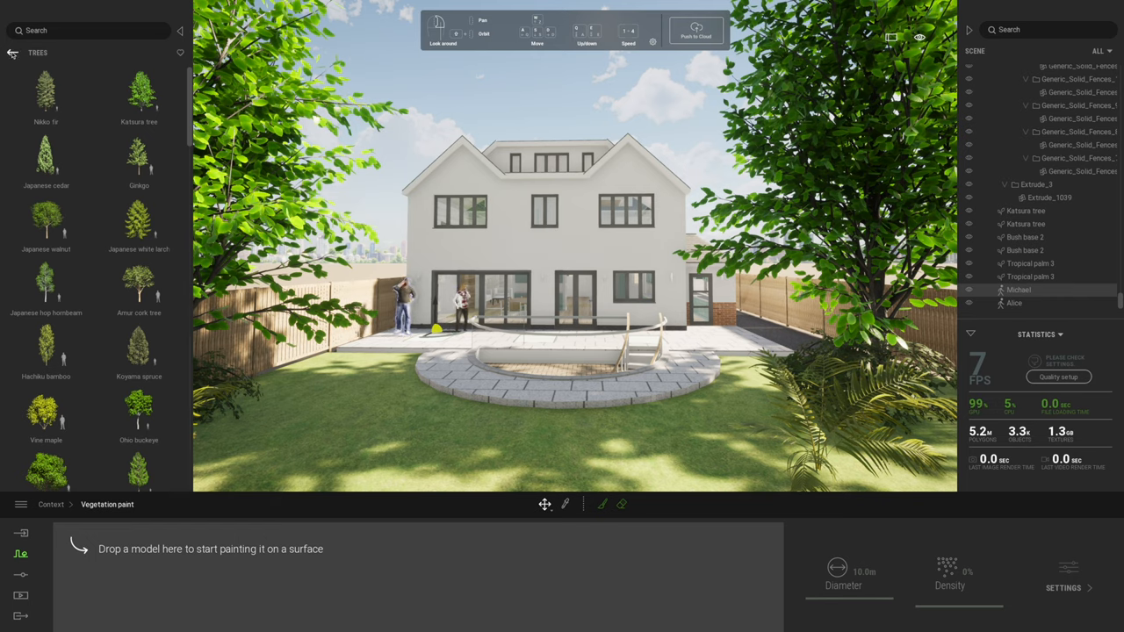
{"action": "left_click", "coordinate": [12, 53]}
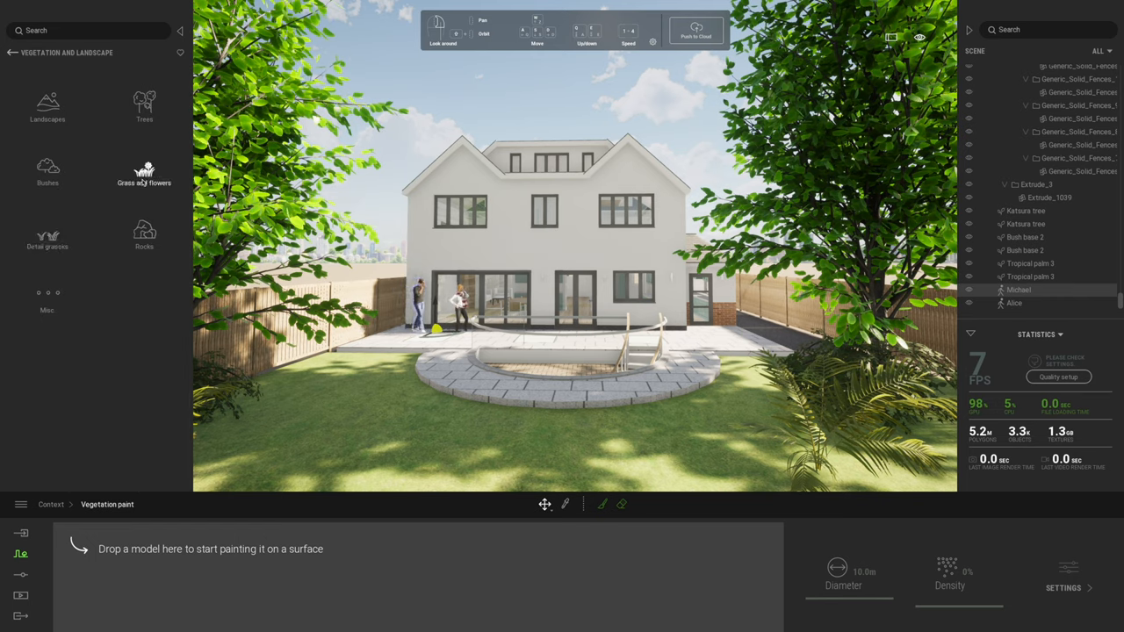
{"action": "left_click", "coordinate": [144, 172]}
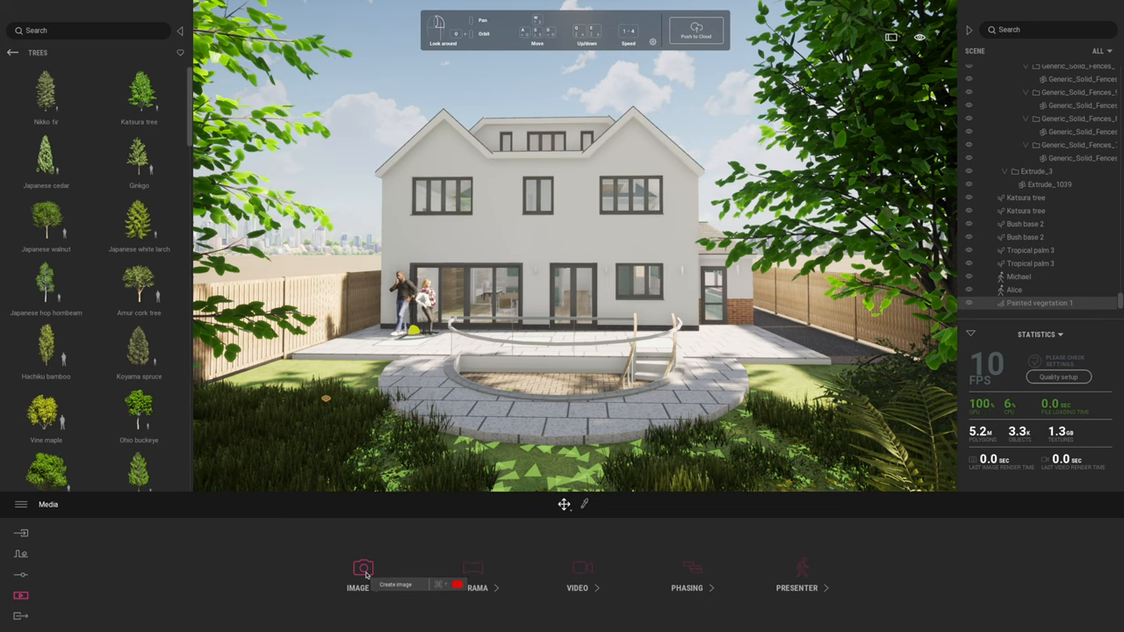
- Create still Image1 of the garden view, review its output size, and return to the image list
{"action": "left_click", "coordinate": [359, 576]}
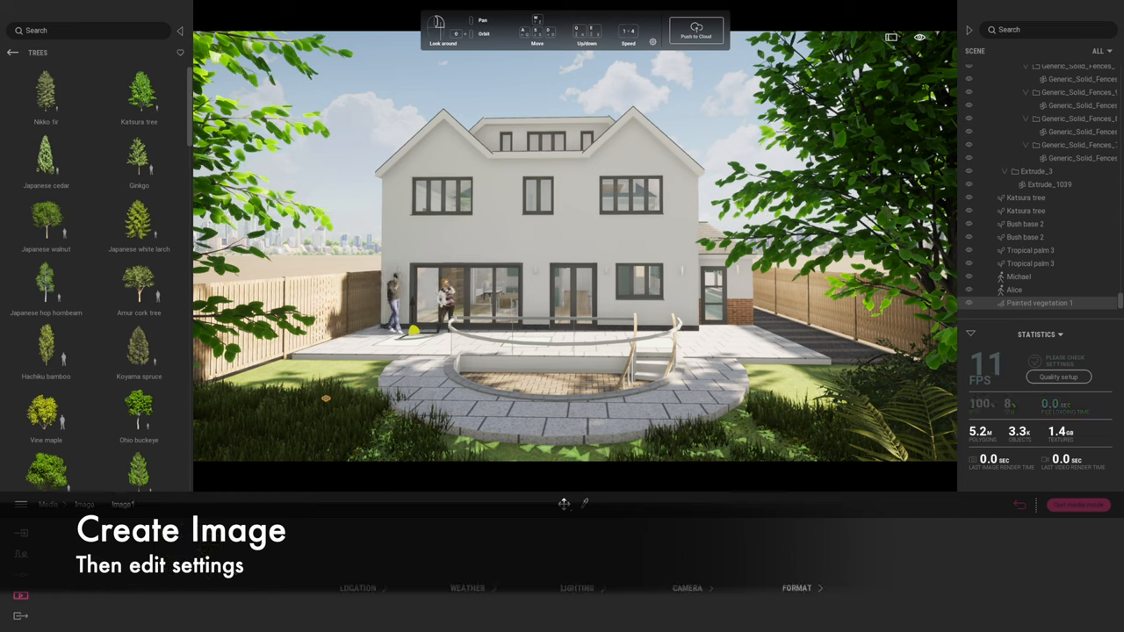
{"action": "left_click", "coordinate": [795, 587]}
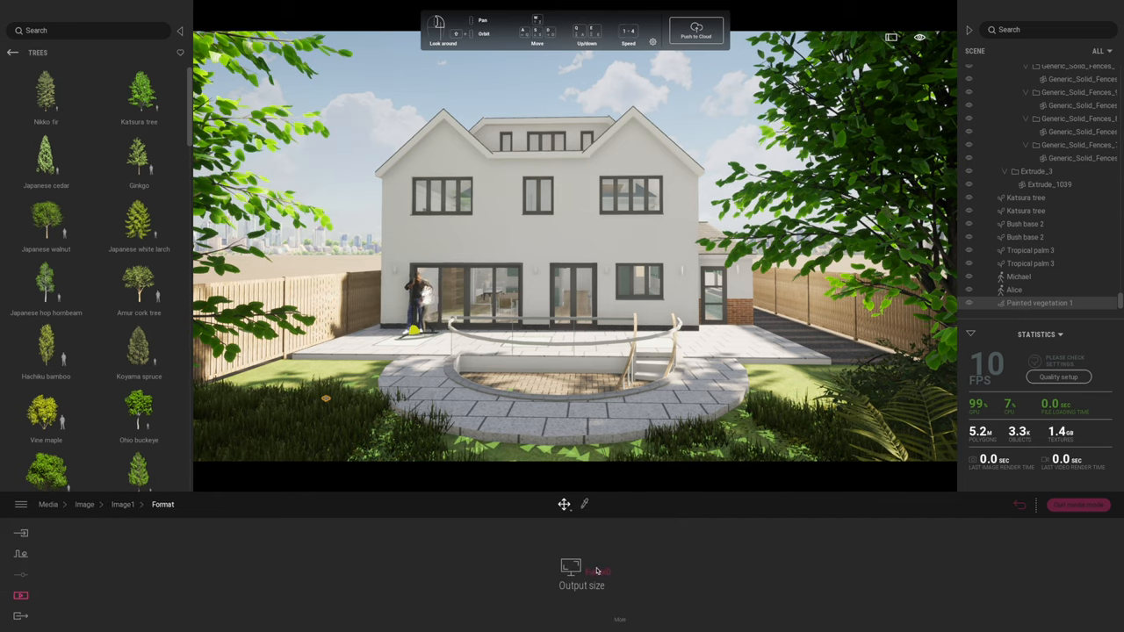
{"action": "left_click", "coordinate": [581, 578]}
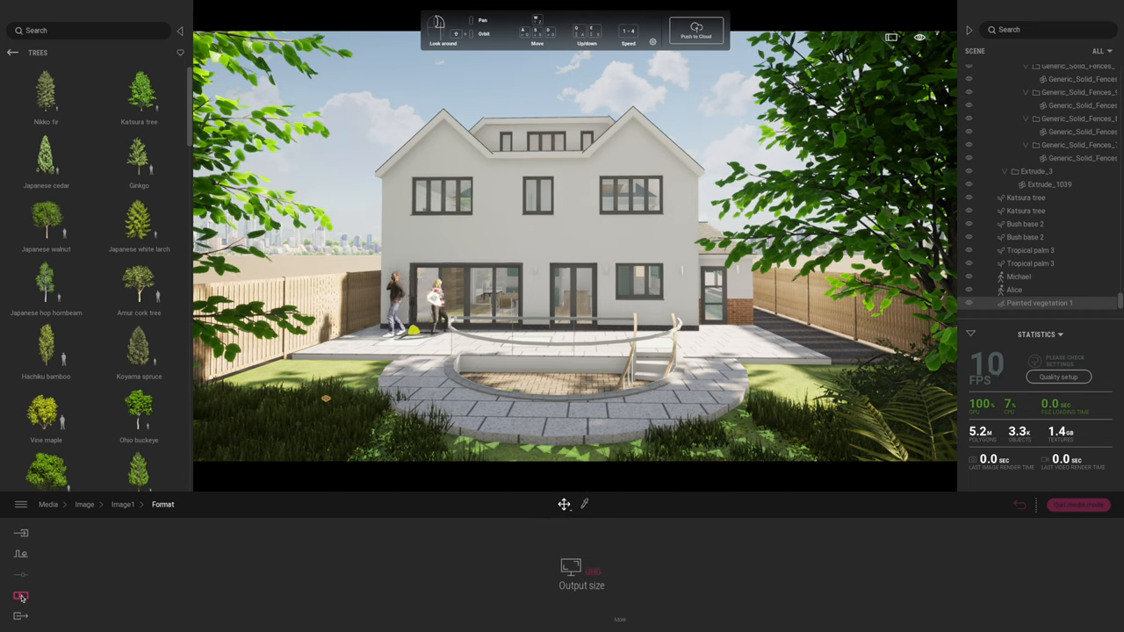
{"action": "left_click", "coordinate": [49, 504]}
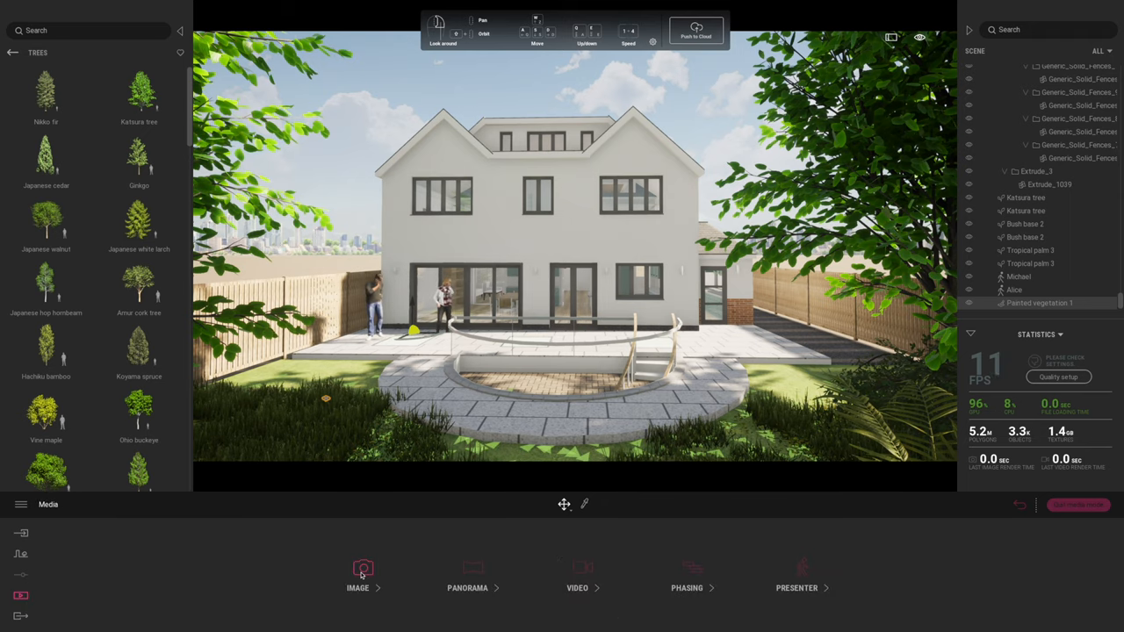
{"action": "left_click", "coordinate": [362, 576]}
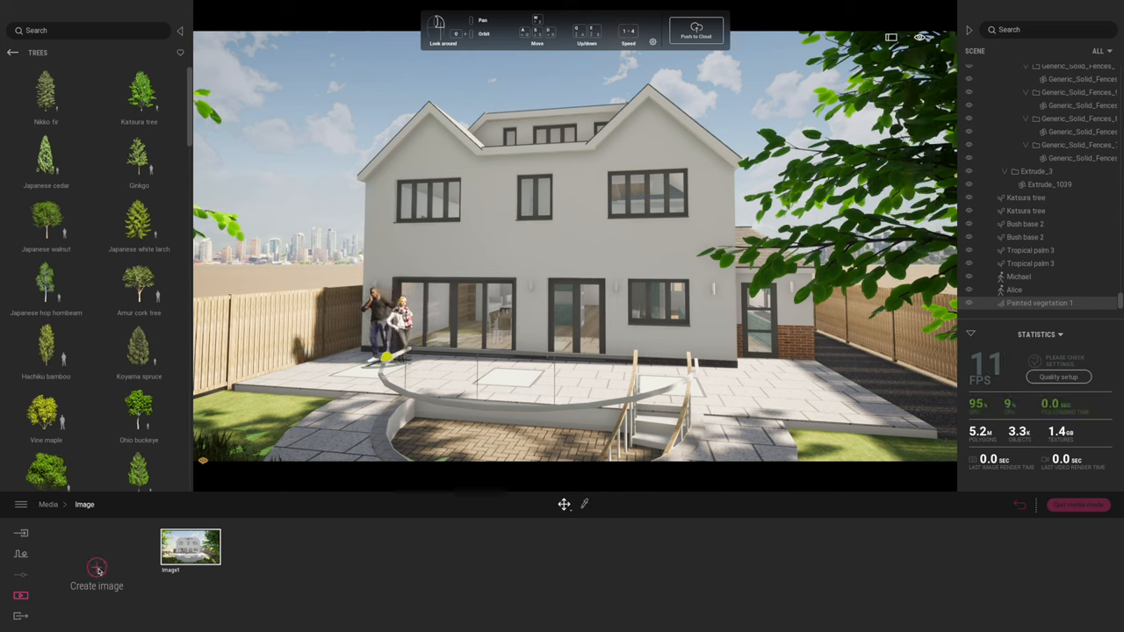
- Create Image2 and shift its time of day for later sunlight and longer shadows
{"action": "left_click", "coordinate": [97, 570]}
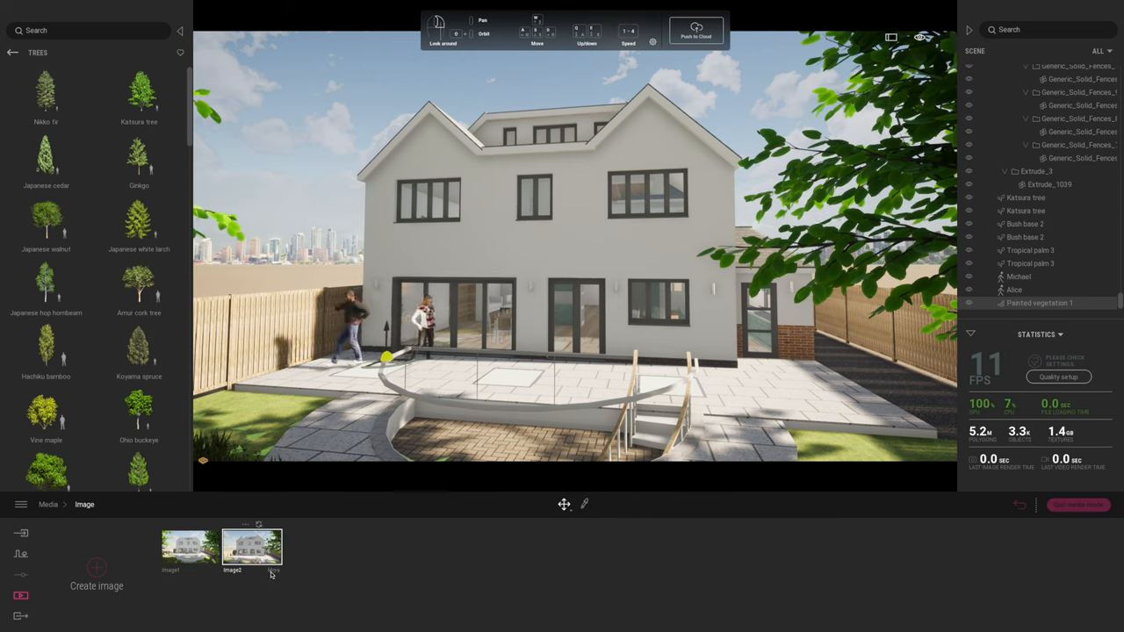
{"action": "left_click", "coordinate": [253, 544]}
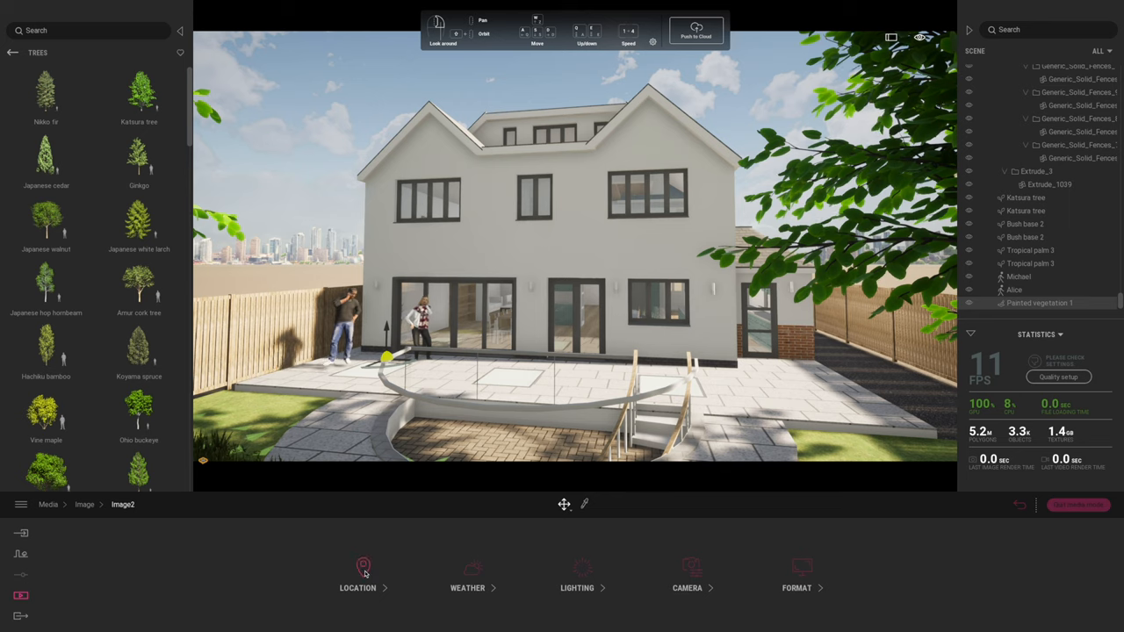
{"action": "left_click", "coordinate": [359, 571]}
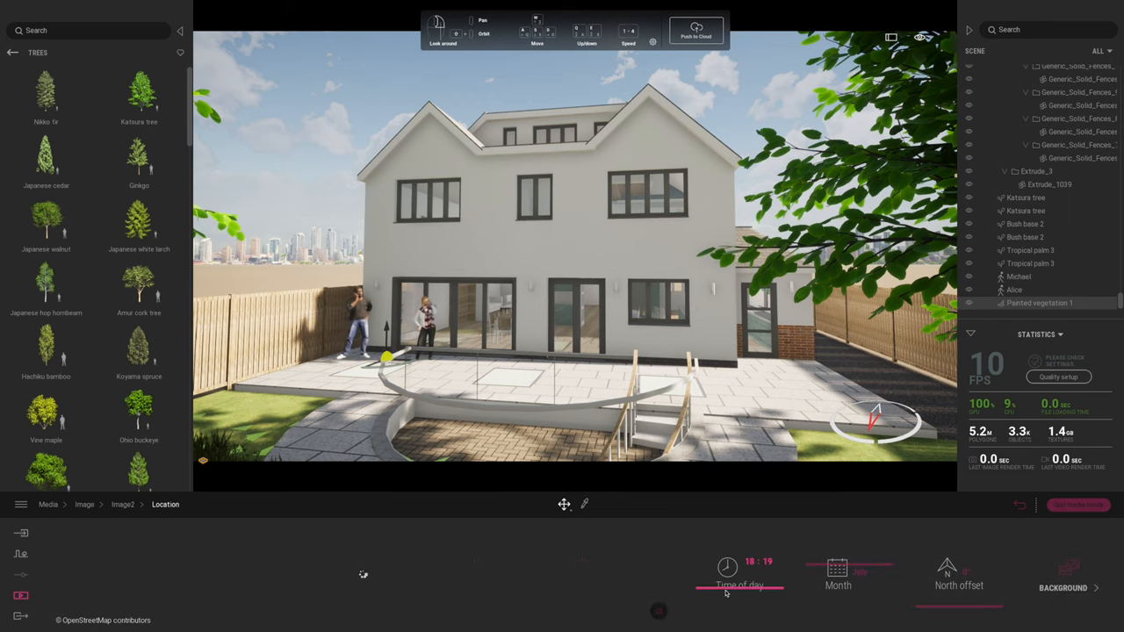
{"action": "left_click_drag", "start_coordinate": [727, 577], "coordinate": [706, 577]}
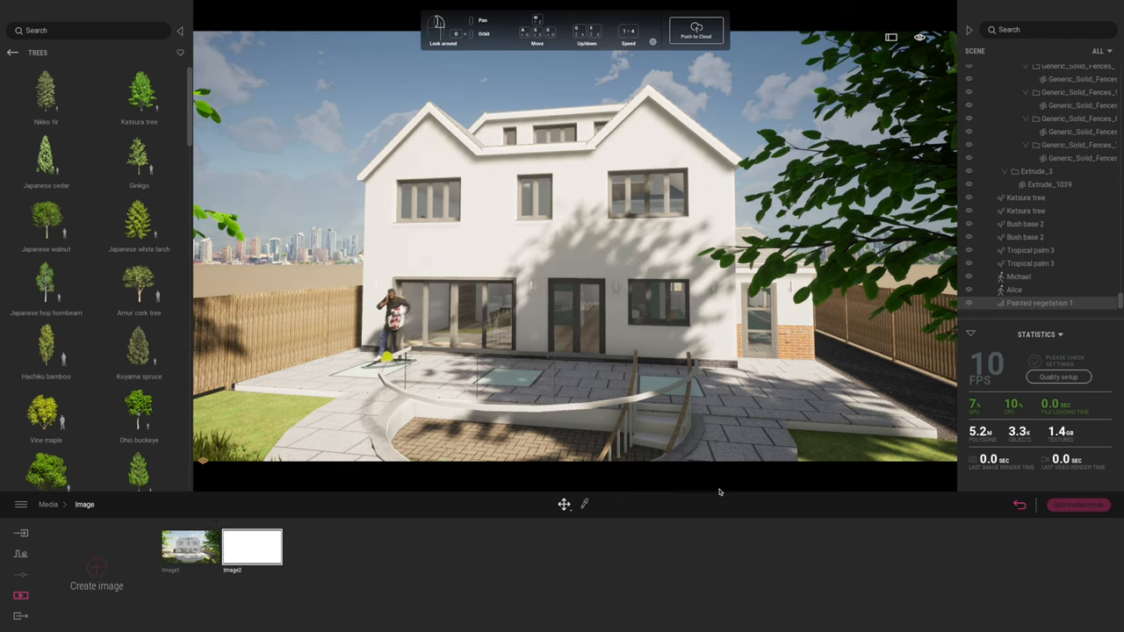
{"action": "left_click", "coordinate": [253, 546]}
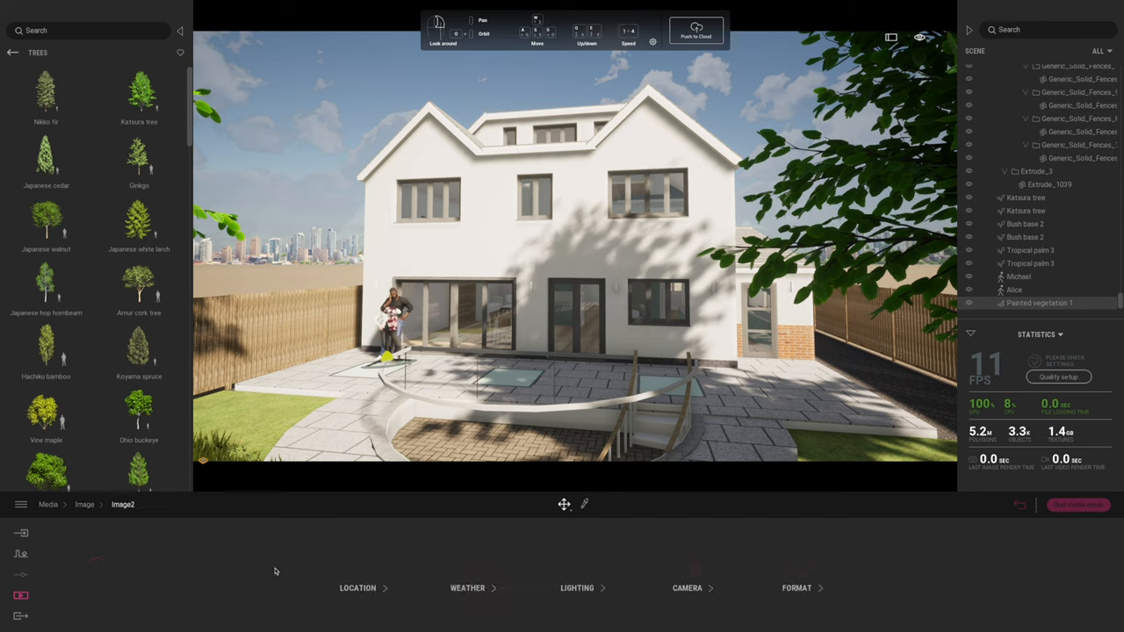
{"action": "left_click", "coordinate": [576, 586]}
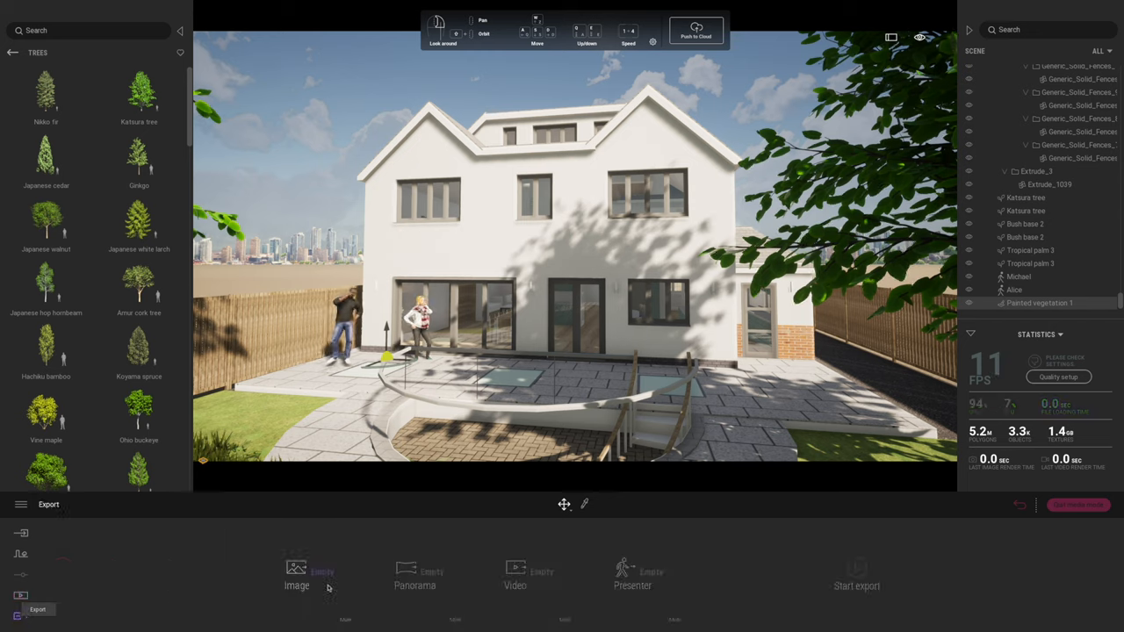
- Start exporting the still images into a newly created Renders folder
{"action": "left_click", "coordinate": [297, 576]}
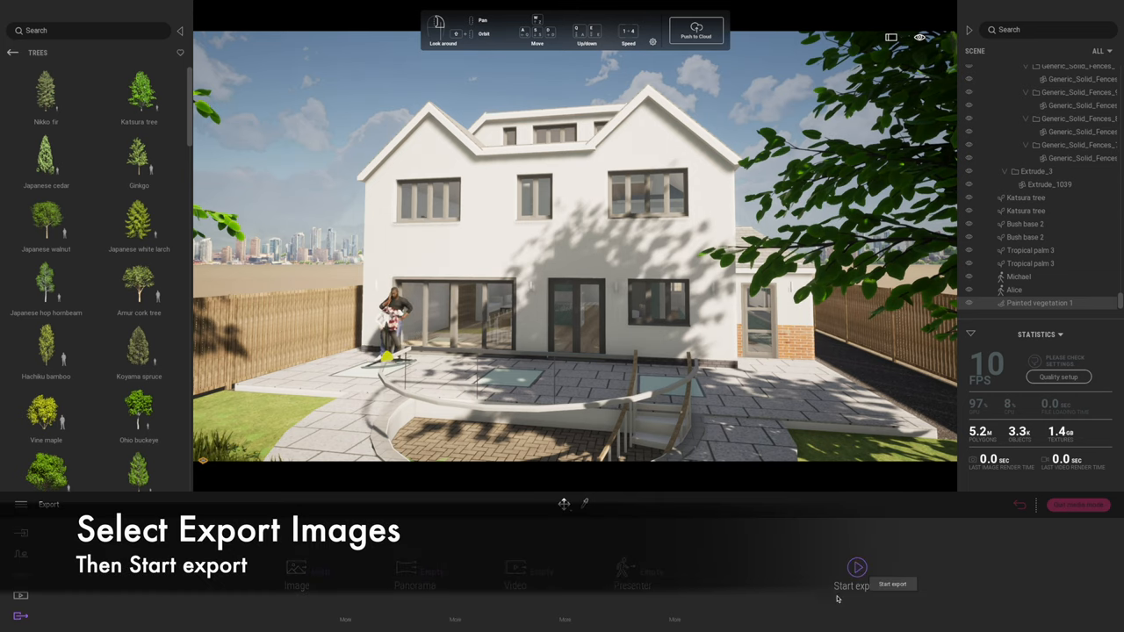
{"action": "left_click", "coordinate": [850, 583]}
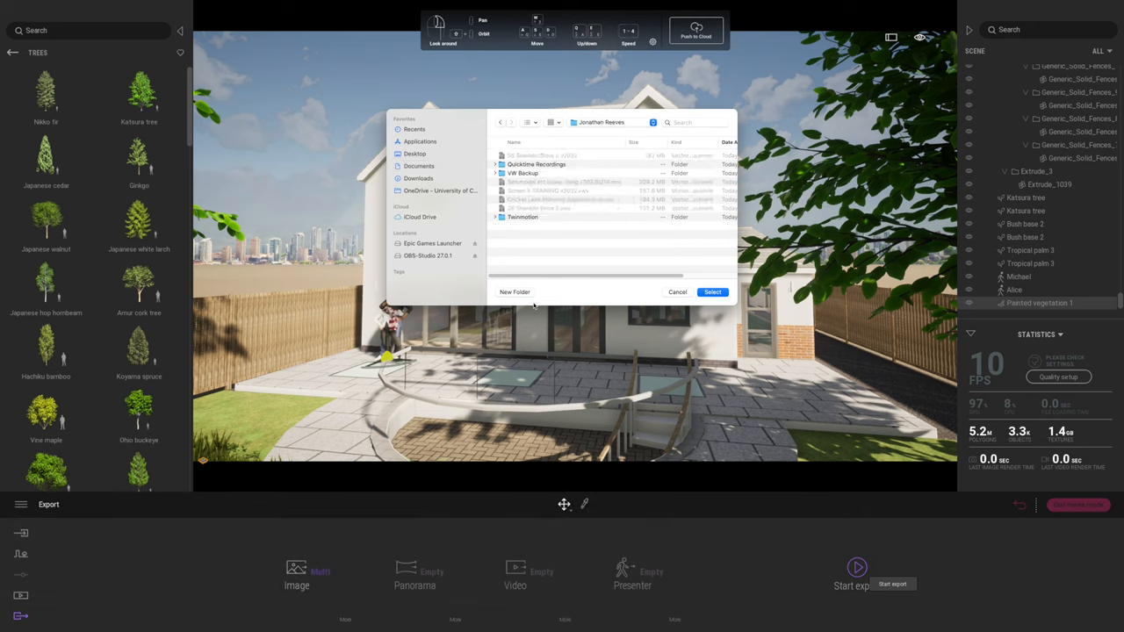
{"action": "left_click", "coordinate": [514, 292]}
{"action": "type", "text": "Renders"}
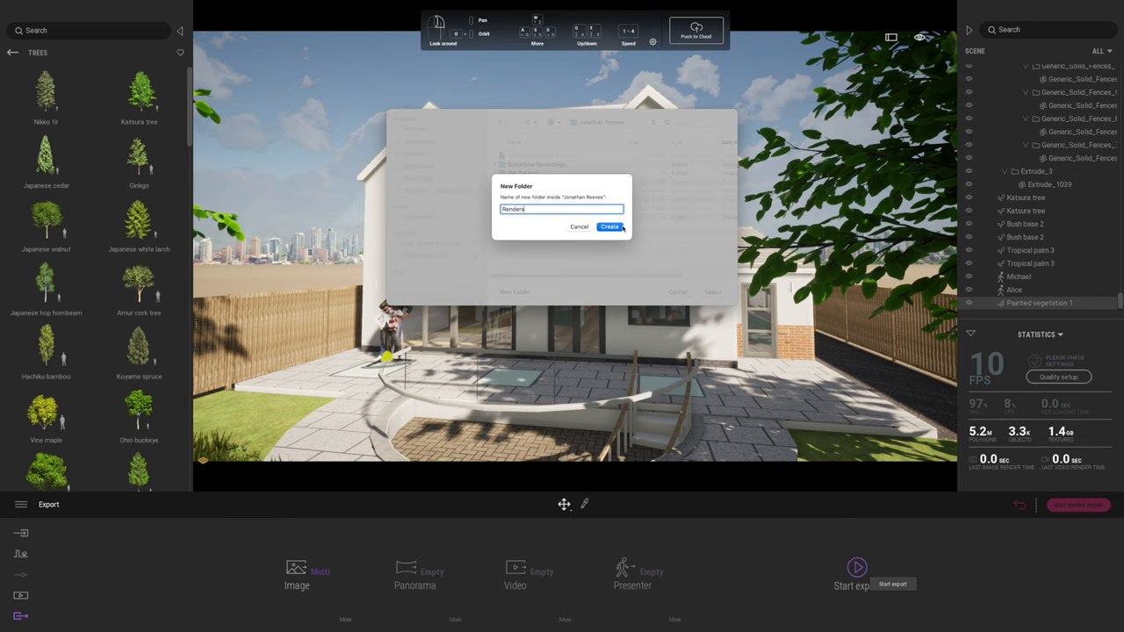
{"action": "left_click", "coordinate": [610, 226]}
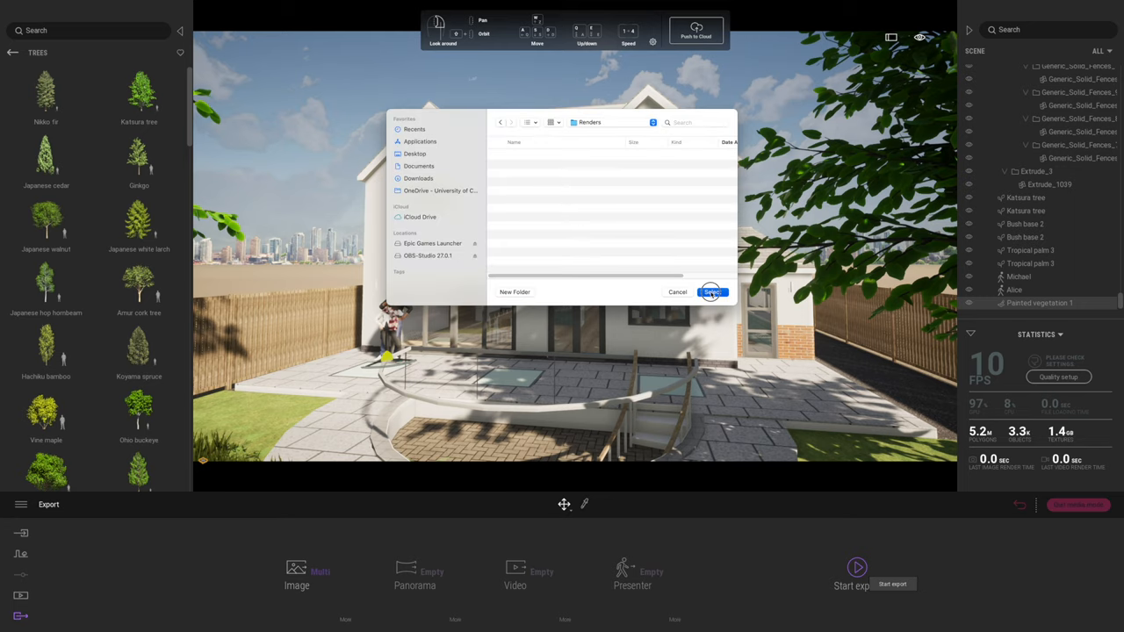
{"action": "left_click", "coordinate": [711, 292]}
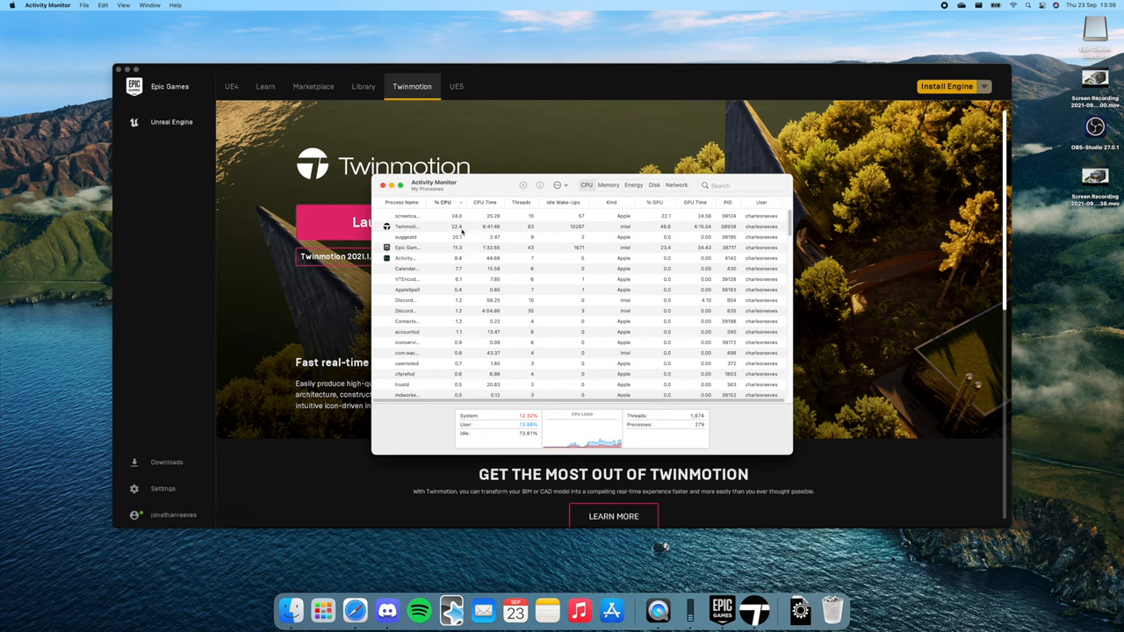
{"action": "mouse_move", "coordinate": [569, 197]}
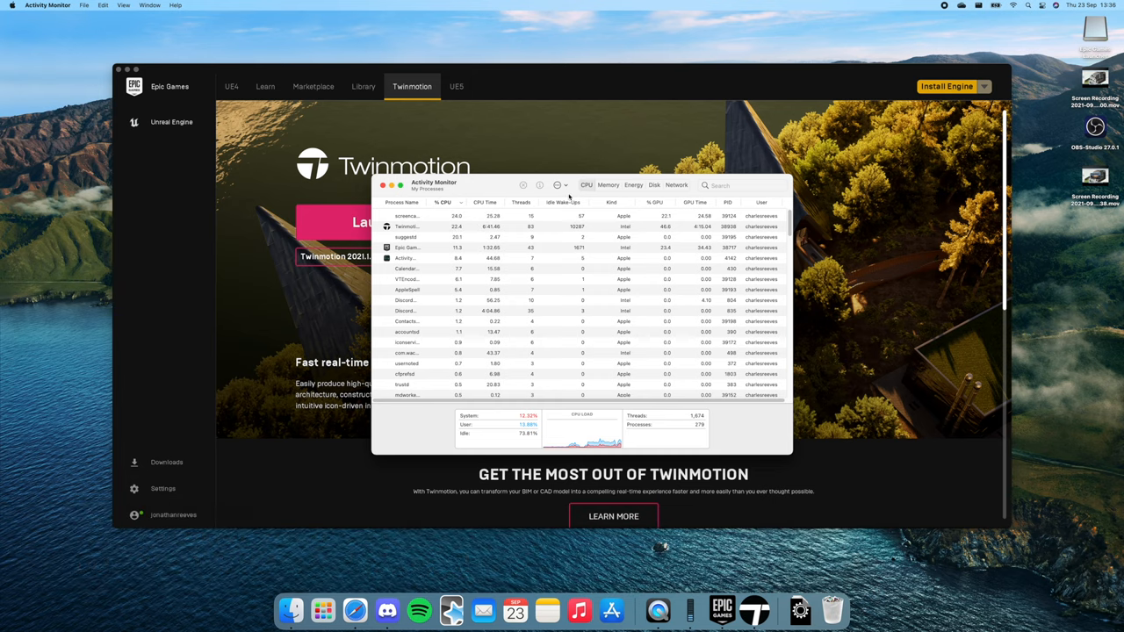
- Close Activity Monitor after reviewing CPU usage
{"action": "left_click", "coordinate": [559, 186]}
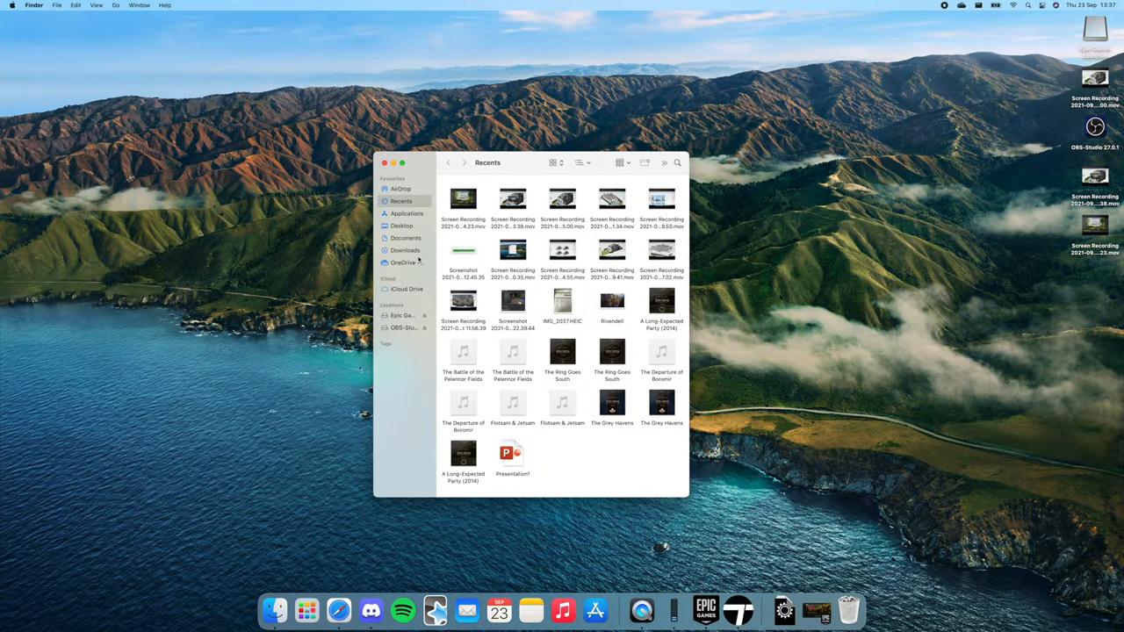
- Open image1.png from Documents > Renders in Preview, then return to Twinmotion
{"action": "left_click", "coordinate": [405, 239]}
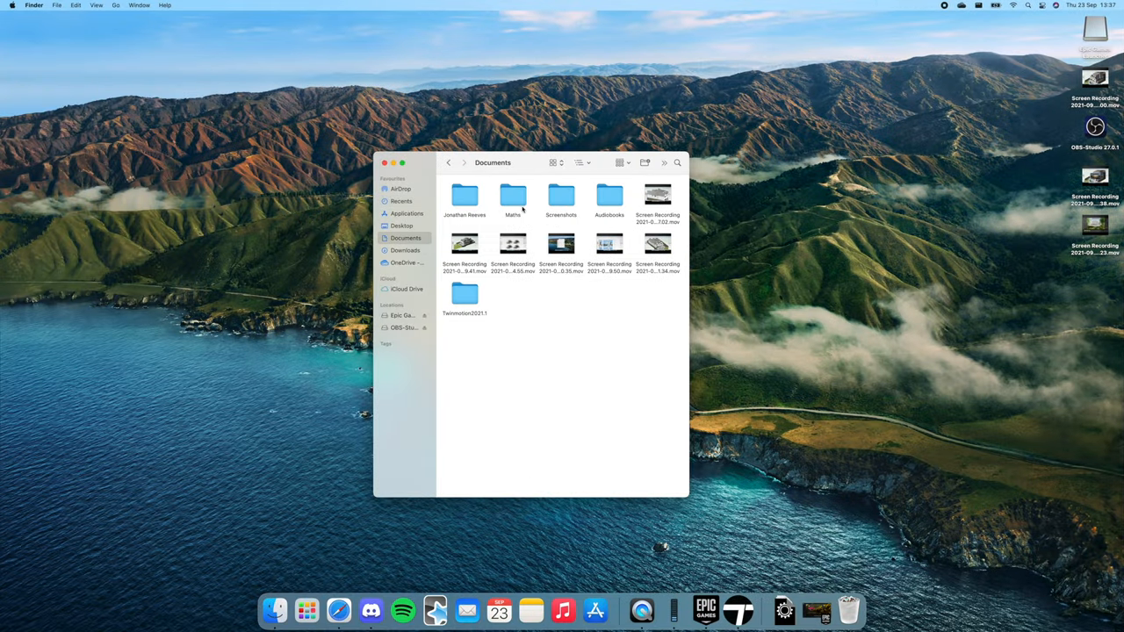
{"action": "double_click", "coordinate": [464, 197]}
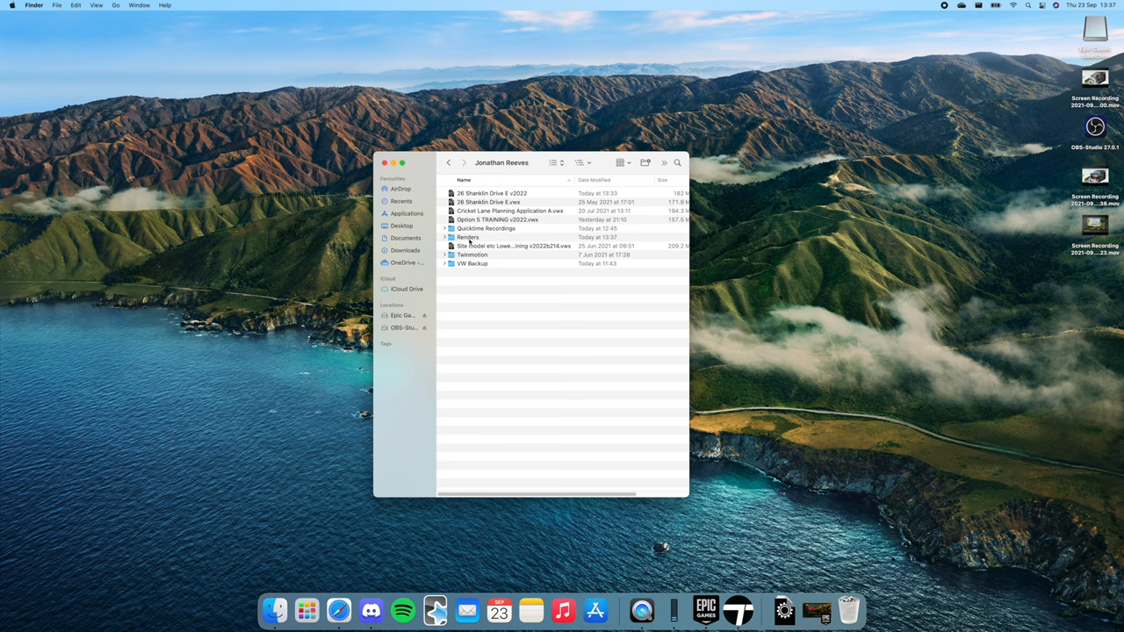
{"action": "double_click", "coordinate": [468, 237]}
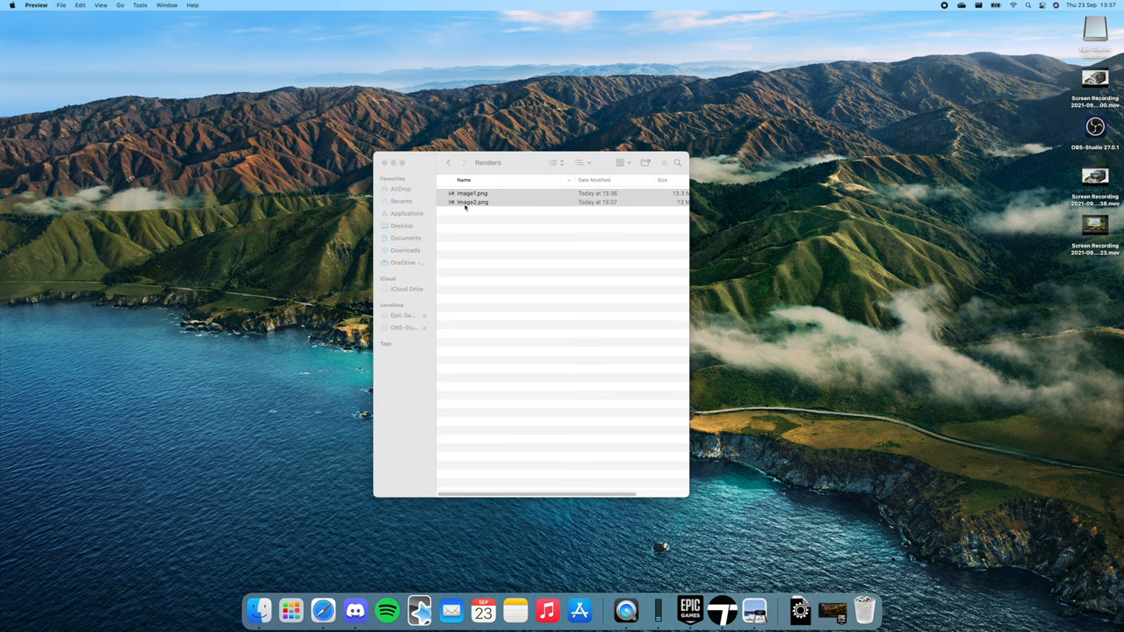
{"action": "double_click", "coordinate": [473, 193]}
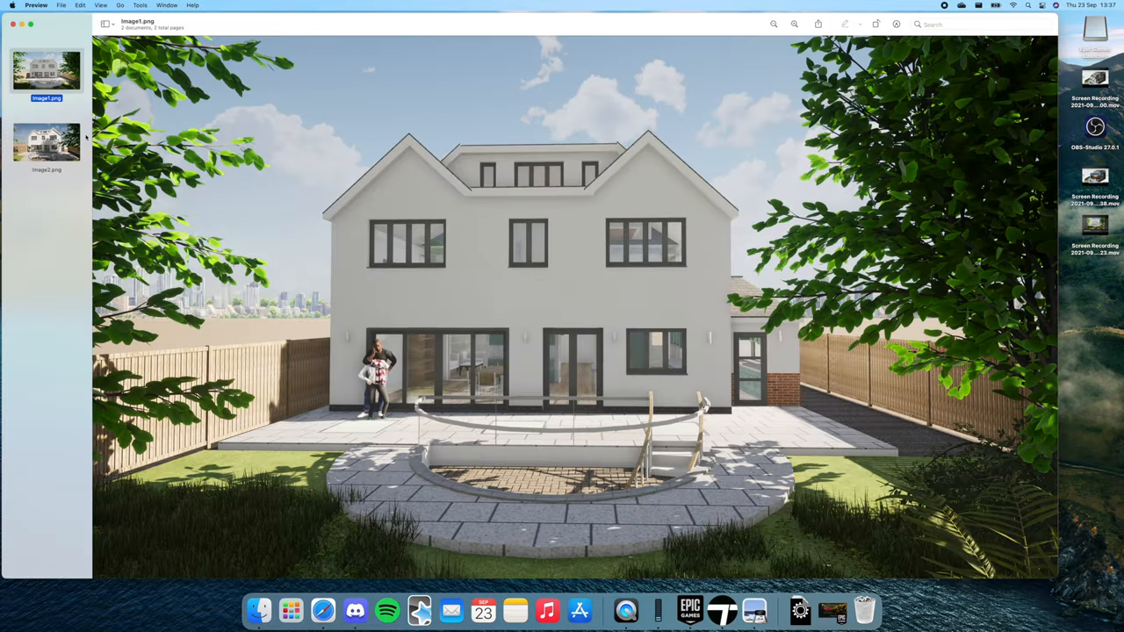
{"action": "left_click", "coordinate": [46, 144]}
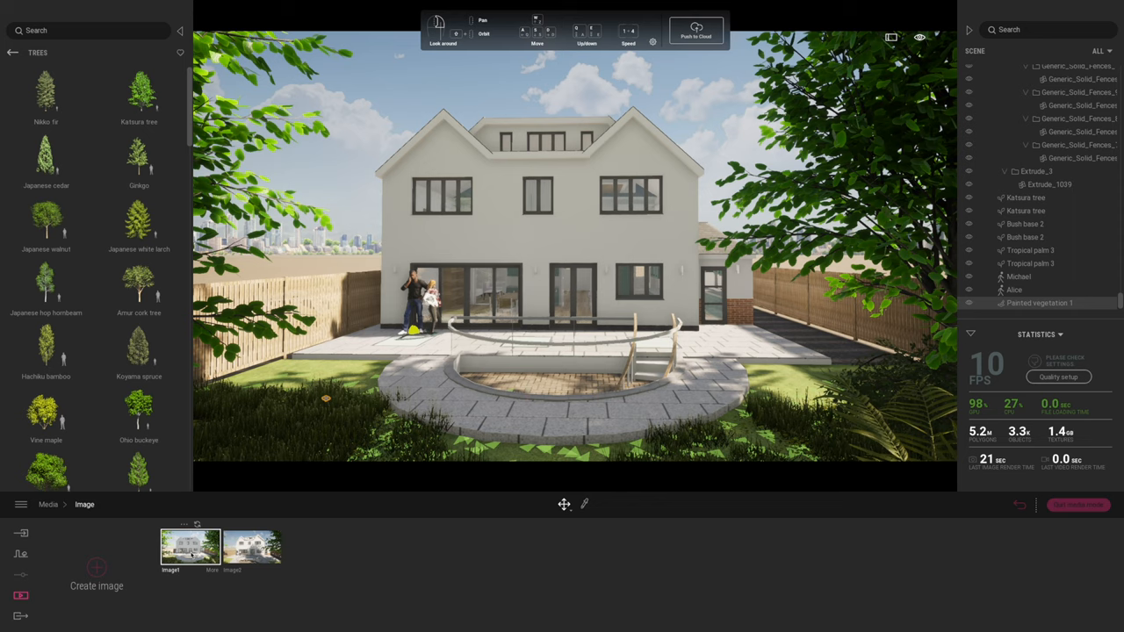
- Go to Media > Video and open the settings of Video1's walkthrough clip
{"action": "left_click", "coordinate": [50, 504]}
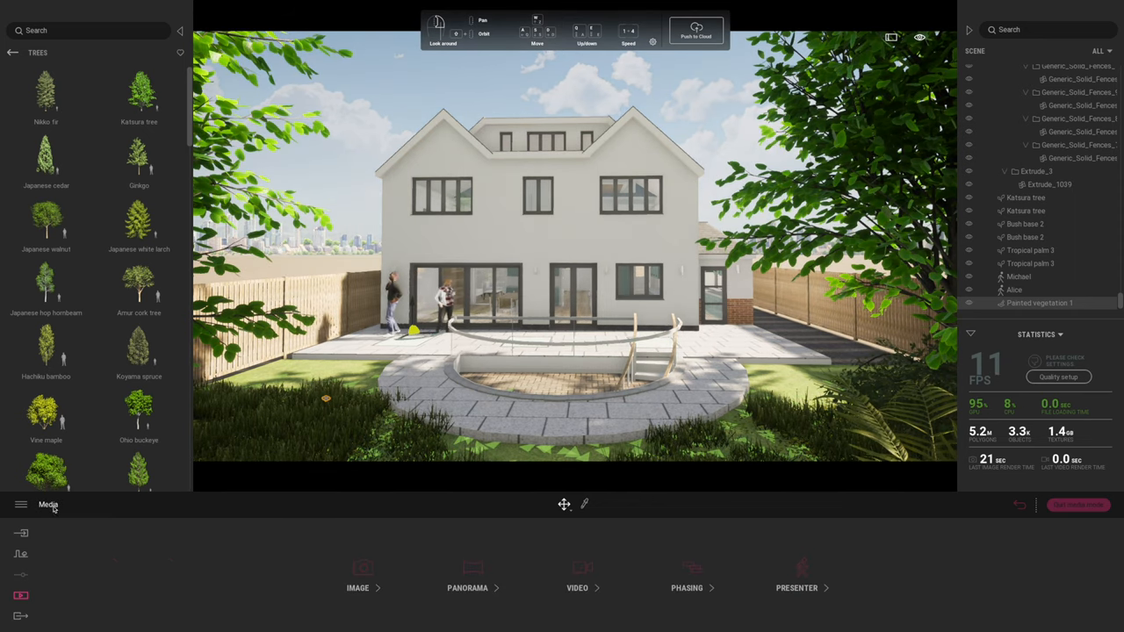
{"action": "left_click", "coordinate": [576, 586]}
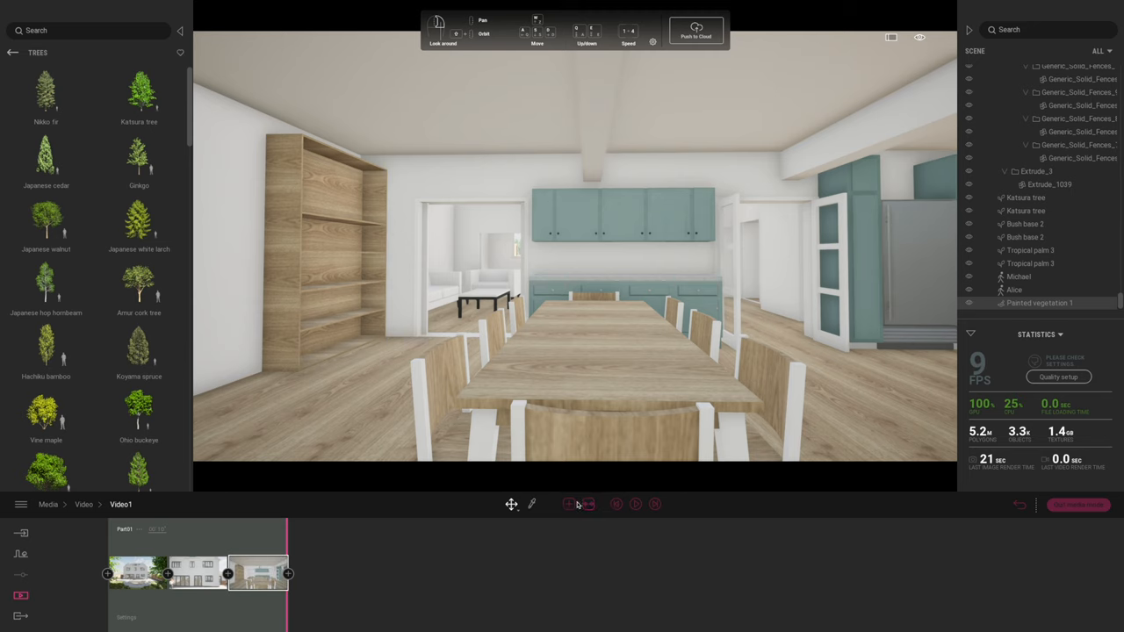
{"action": "left_click", "coordinate": [635, 503]}
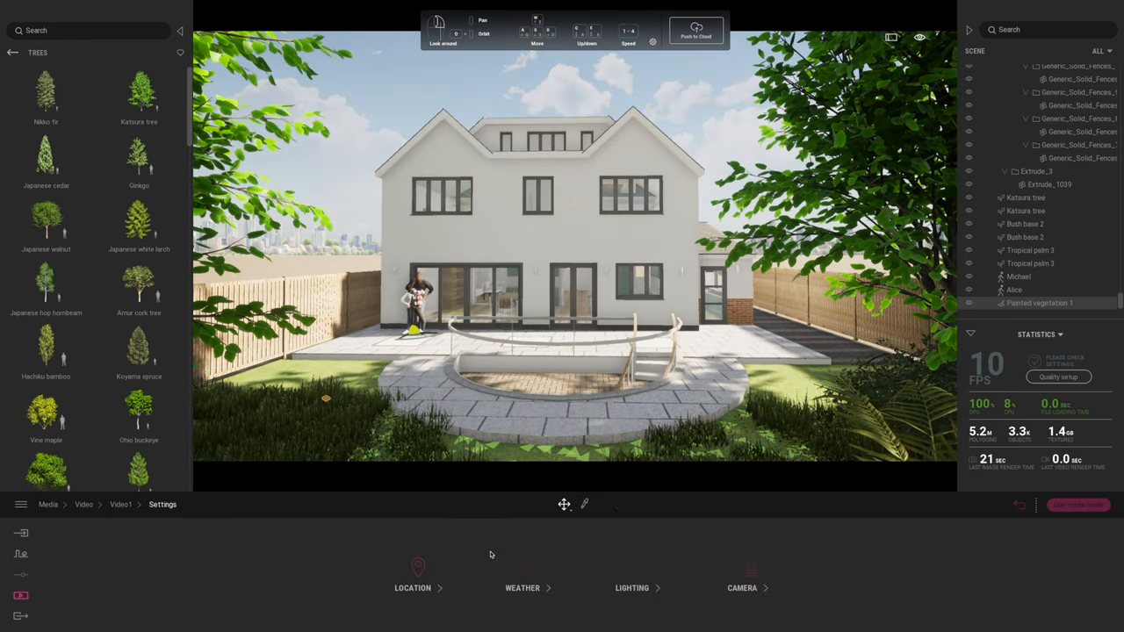
- Look at the clip's Location and time settings, then go back to Video1's clip list
{"action": "left_click", "coordinate": [412, 576]}
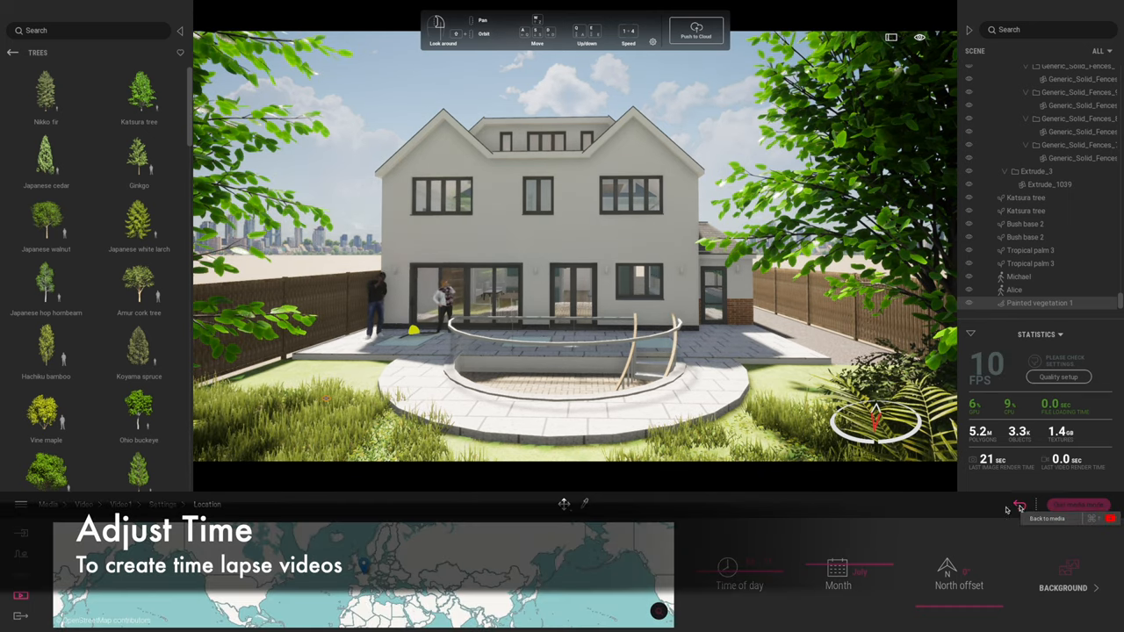
{"action": "left_click", "coordinate": [1019, 503]}
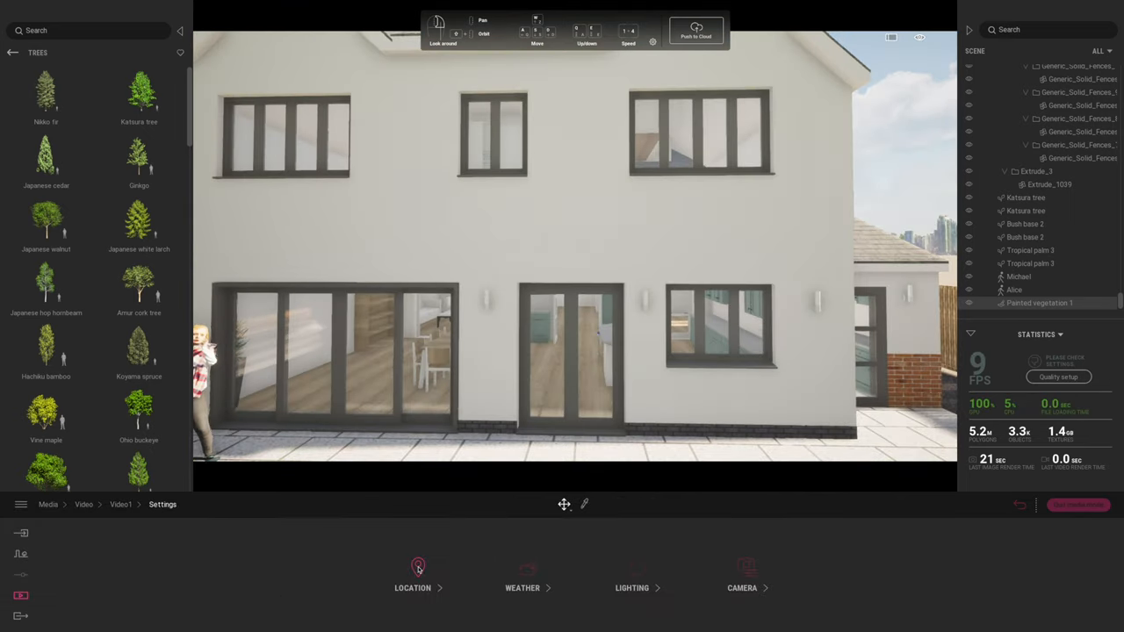
{"action": "left_click", "coordinate": [418, 578]}
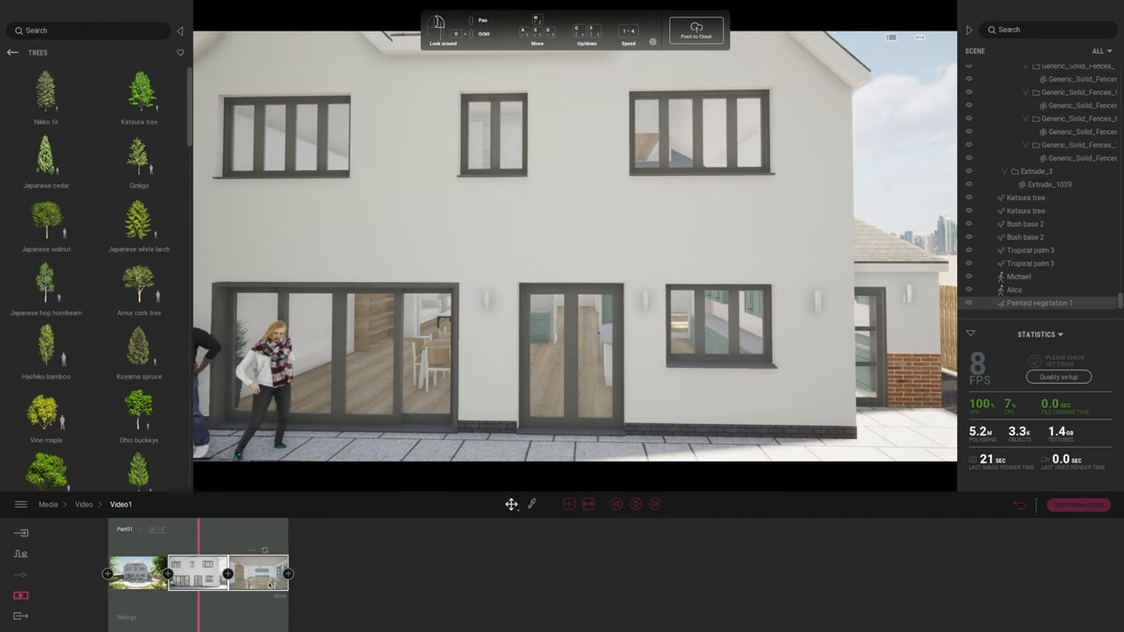
- Adjust the dining room clip's time of day, month and north offset so sunlight streams in
{"action": "left_click", "coordinate": [256, 573]}
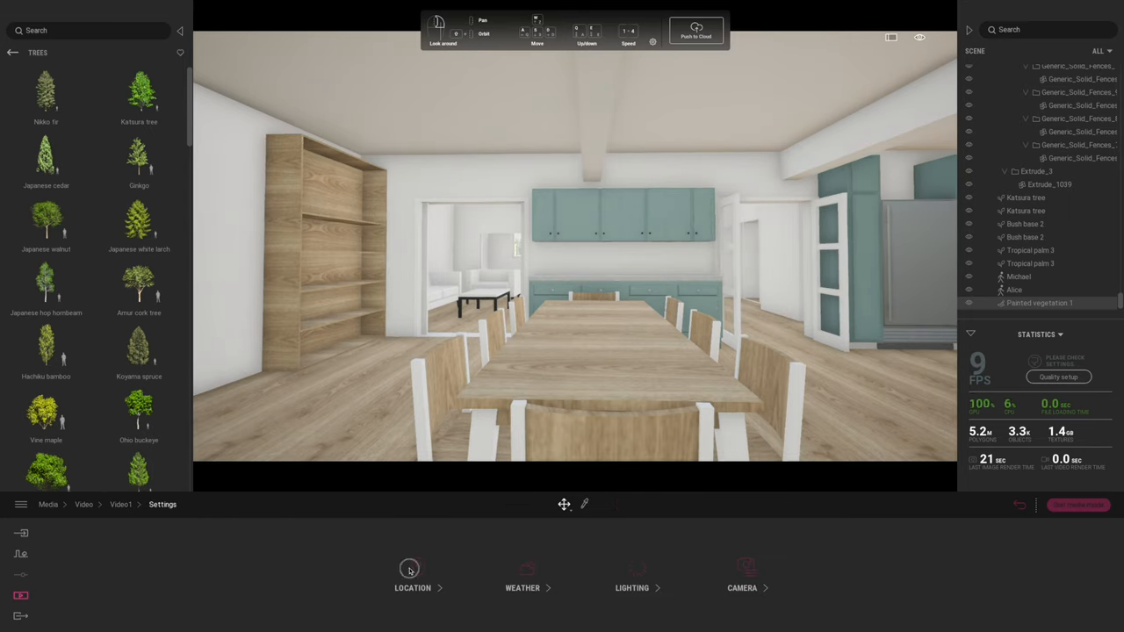
{"action": "left_click", "coordinate": [411, 576]}
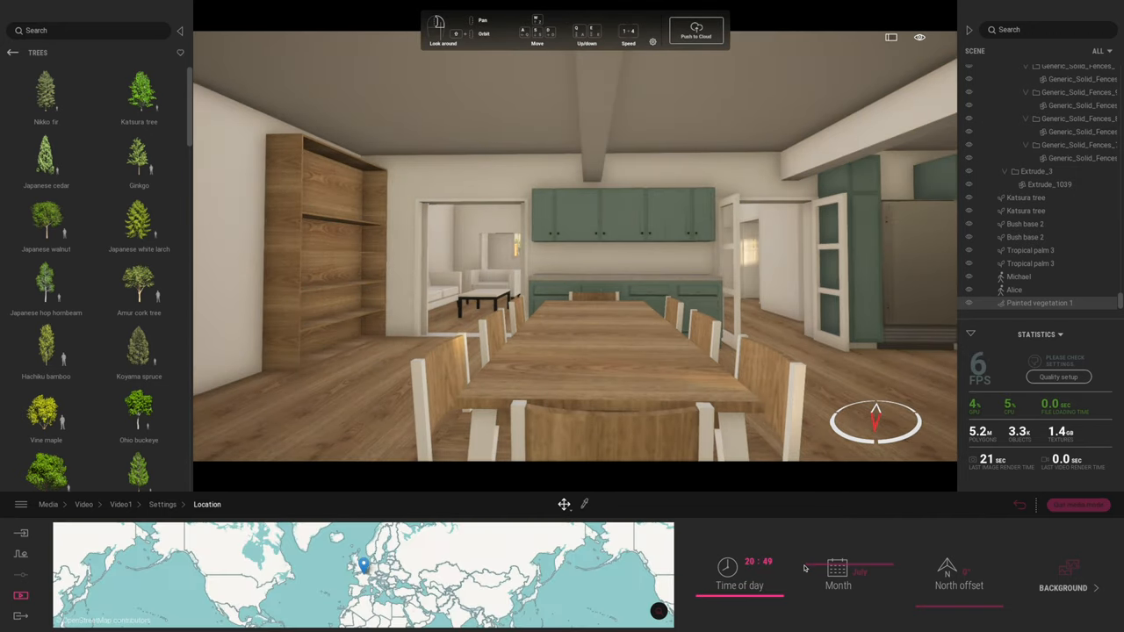
{"action": "left_click_drag", "start_coordinate": [804, 555], "coordinate": [815, 555]}
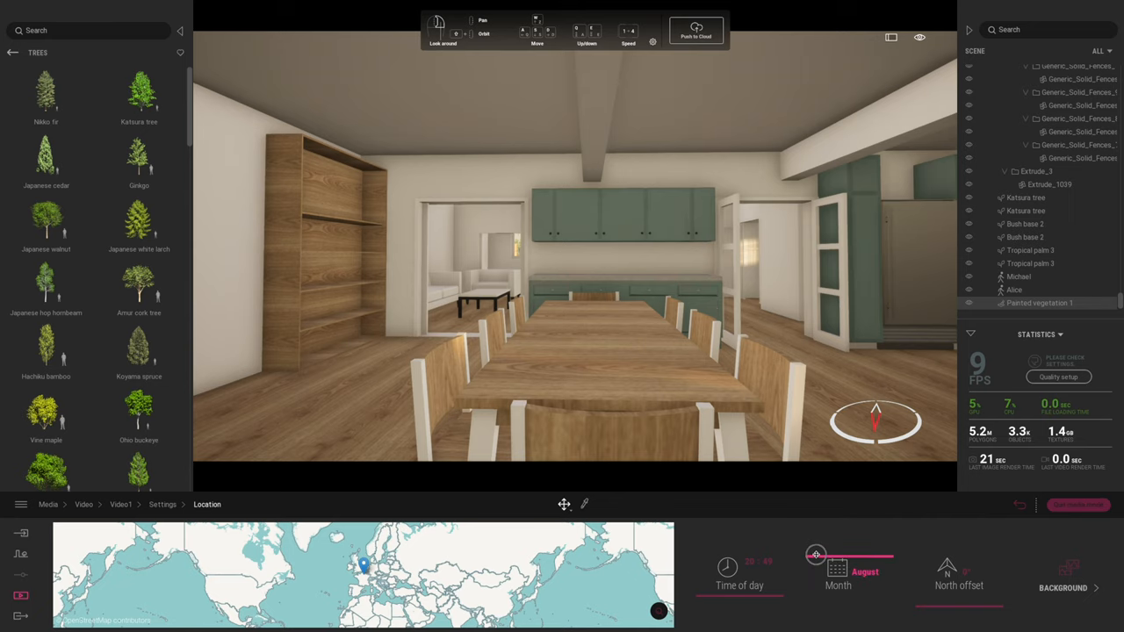
{"action": "left_click_drag", "start_coordinate": [816, 566], "coordinate": [847, 565]}
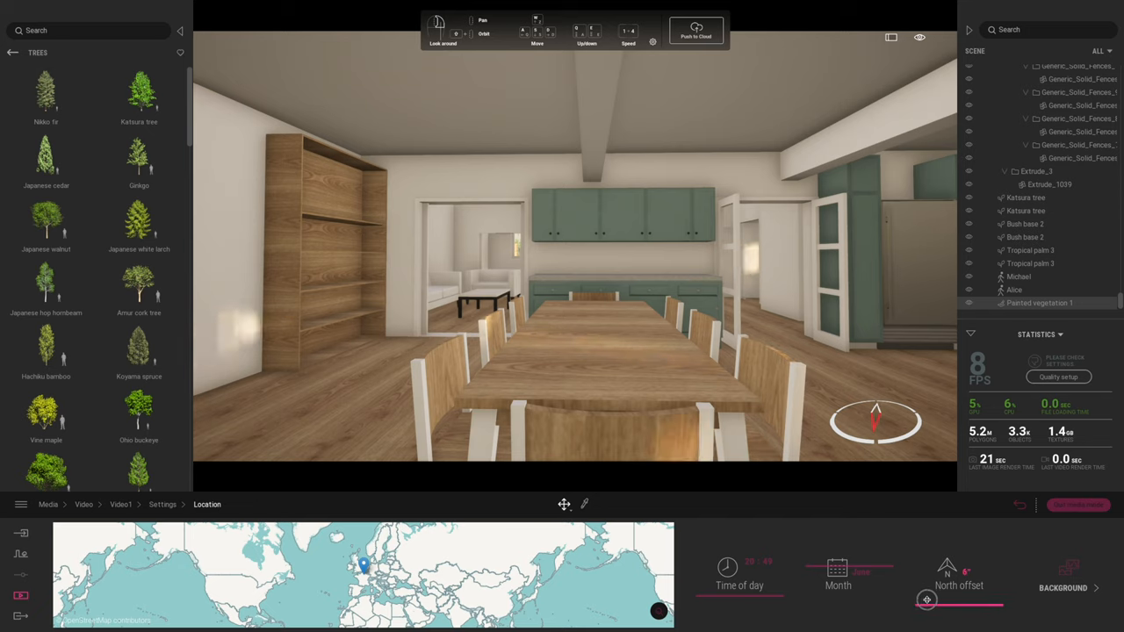
{"action": "left_click_drag", "start_coordinate": [927, 599], "coordinate": [966, 599]}
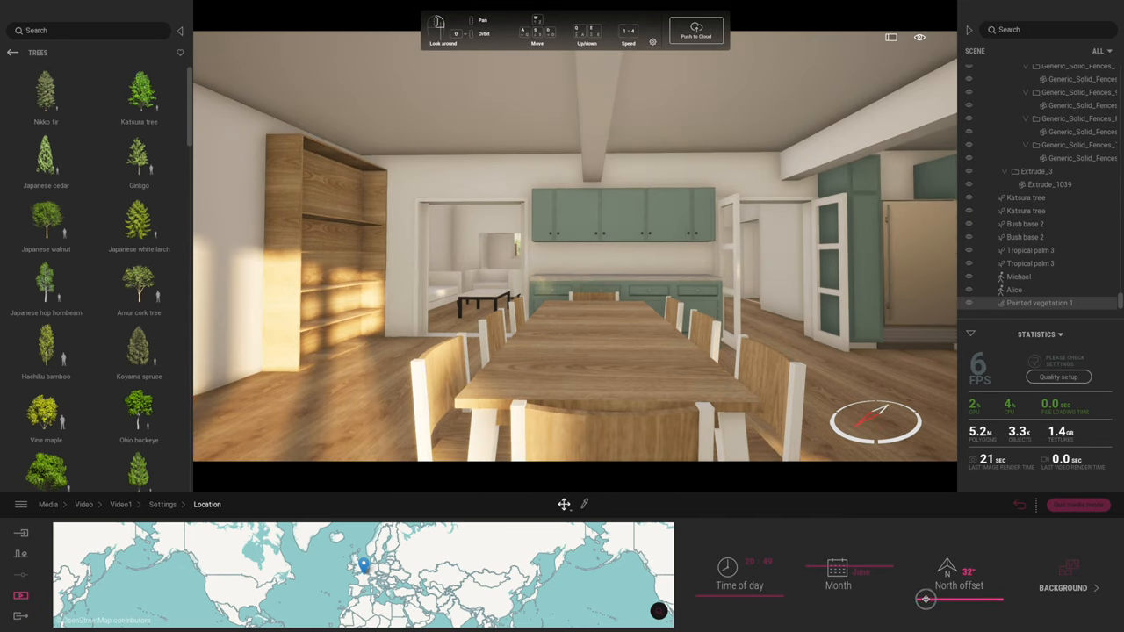
{"action": "left_click_drag", "start_coordinate": [927, 599], "coordinate": [945, 599]}
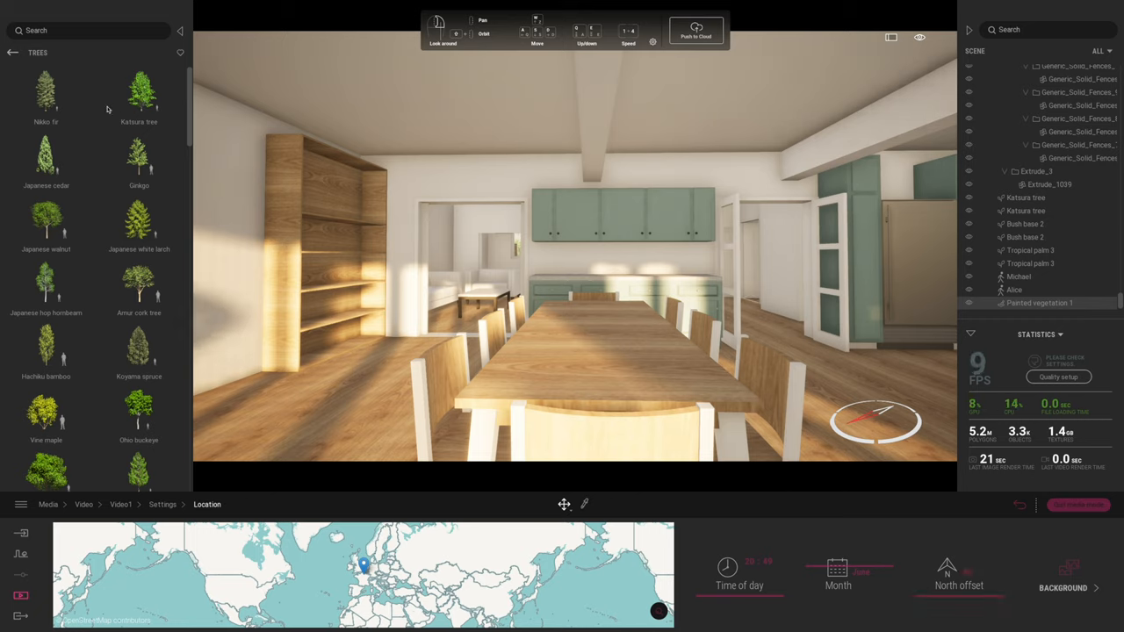
- Browse Library > Objects > Home > Living room and place a potted plant in the dining room
{"action": "left_click", "coordinate": [13, 53]}
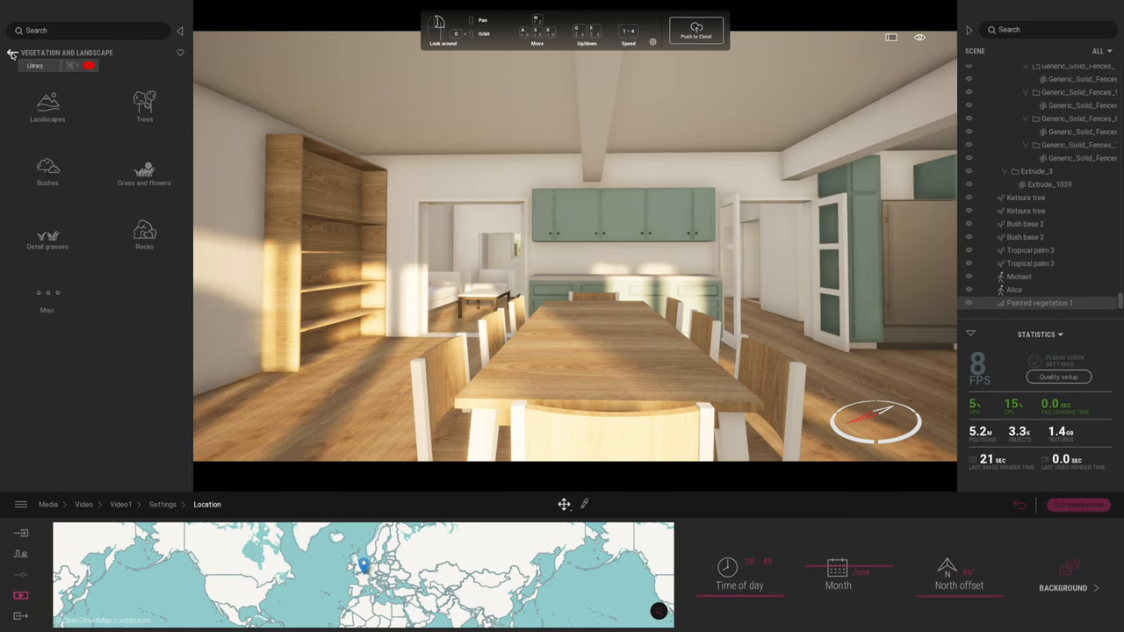
{"action": "left_click", "coordinate": [12, 54]}
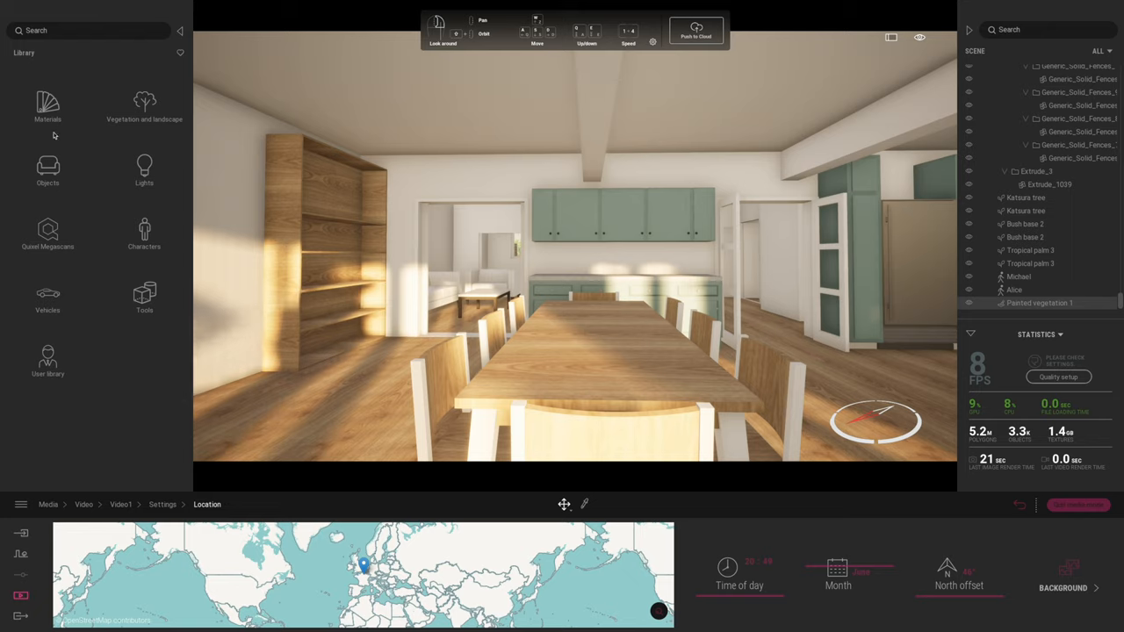
{"action": "left_click", "coordinate": [48, 172]}
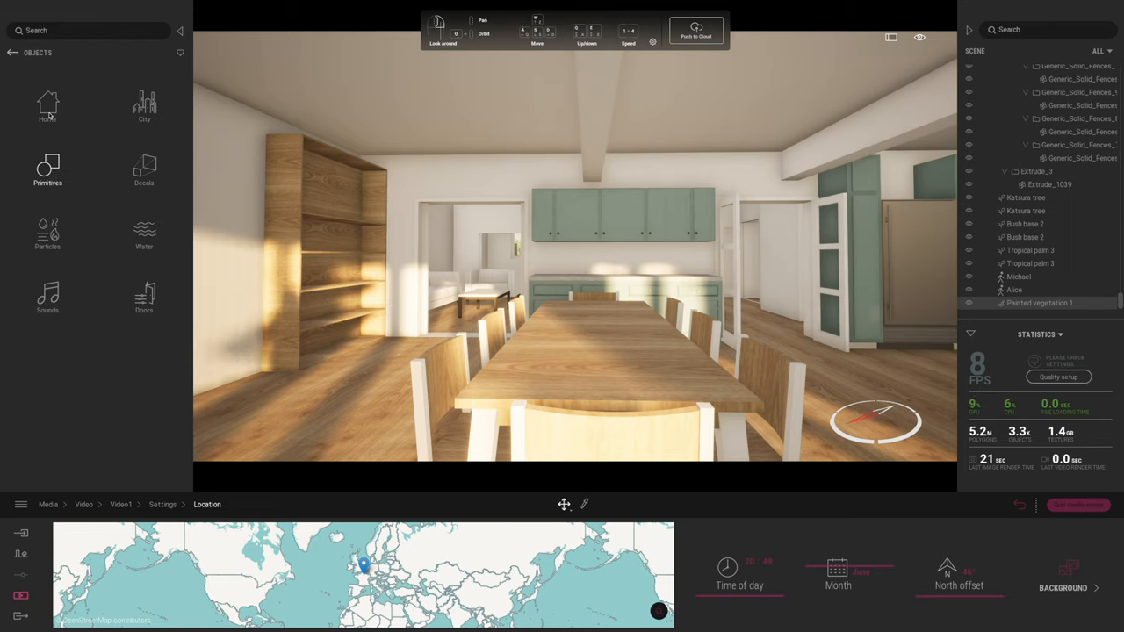
{"action": "left_click", "coordinate": [47, 106]}
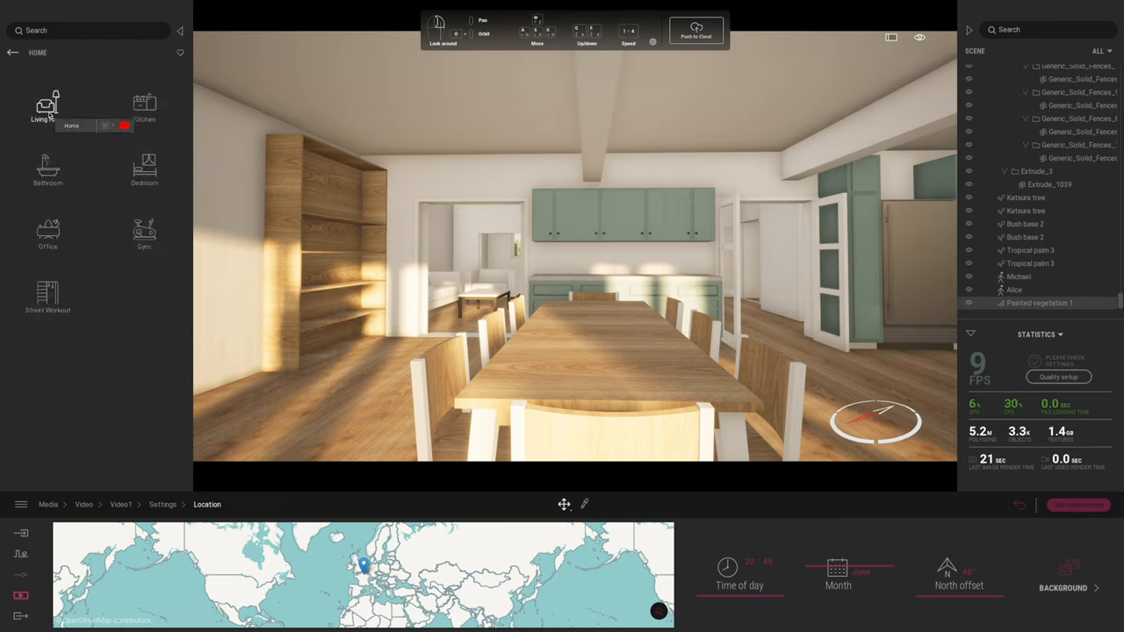
{"action": "left_click", "coordinate": [47, 105]}
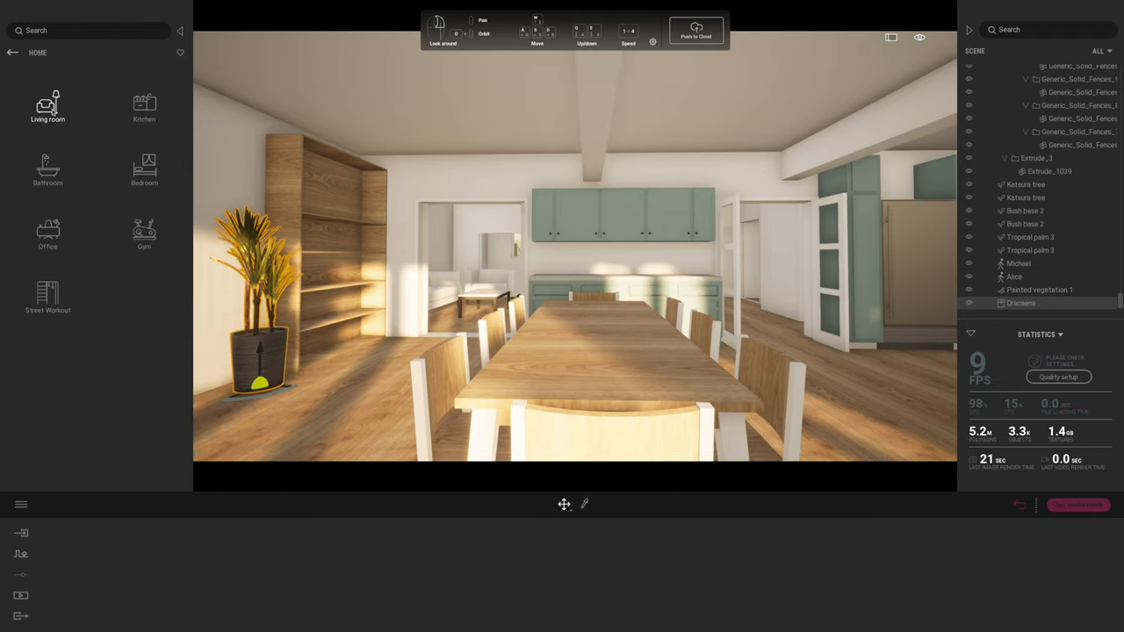
{"action": "left_click", "coordinate": [47, 105]}
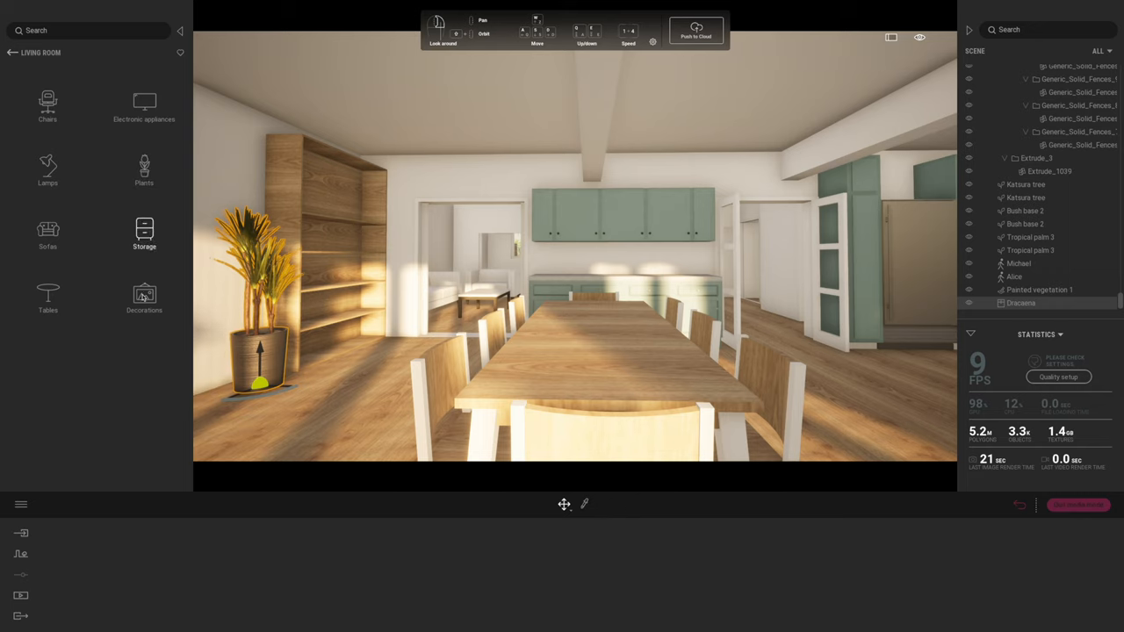
- Add a framed photo composition on the left wall and a floor lamp from the Lamps collection
{"action": "left_click", "coordinate": [144, 298]}
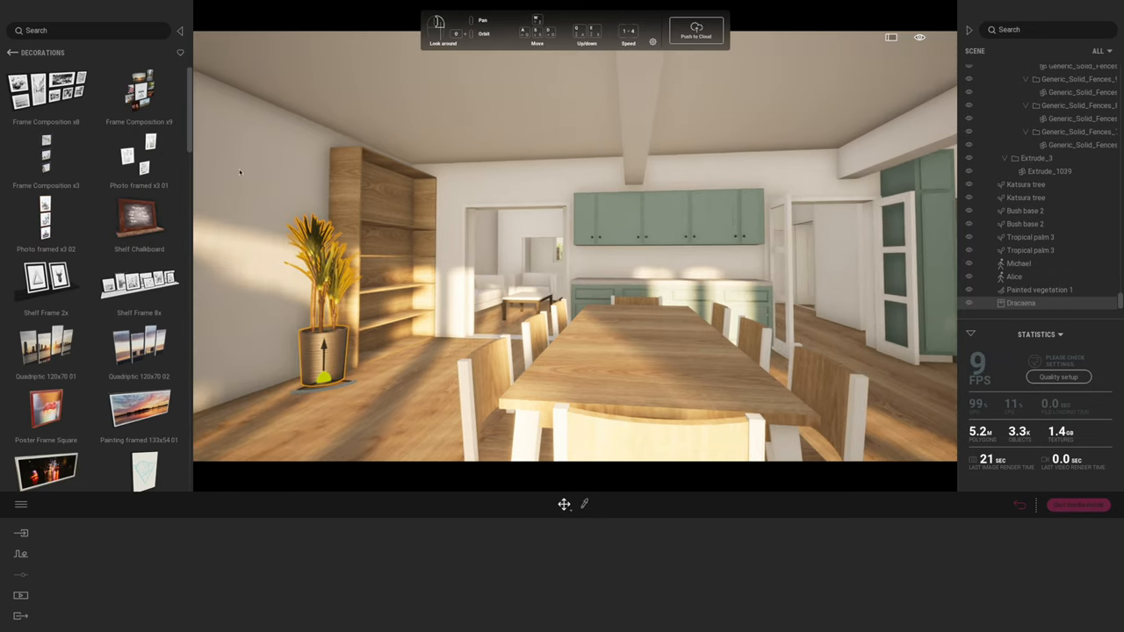
{"action": "left_click", "coordinate": [45, 88]}
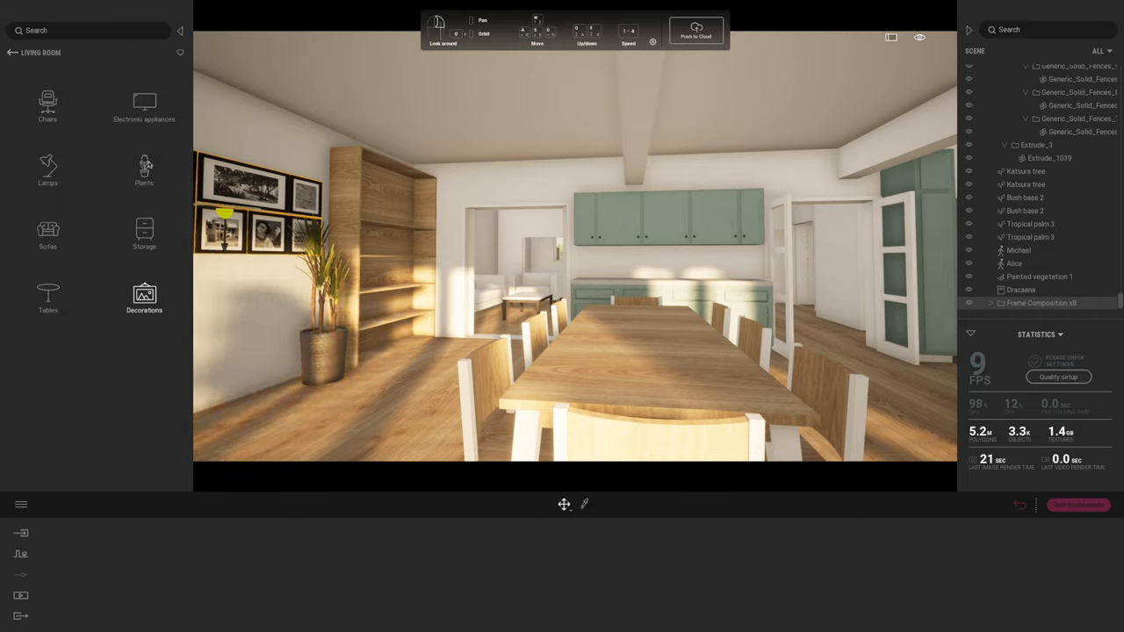
{"action": "left_click", "coordinate": [47, 167]}
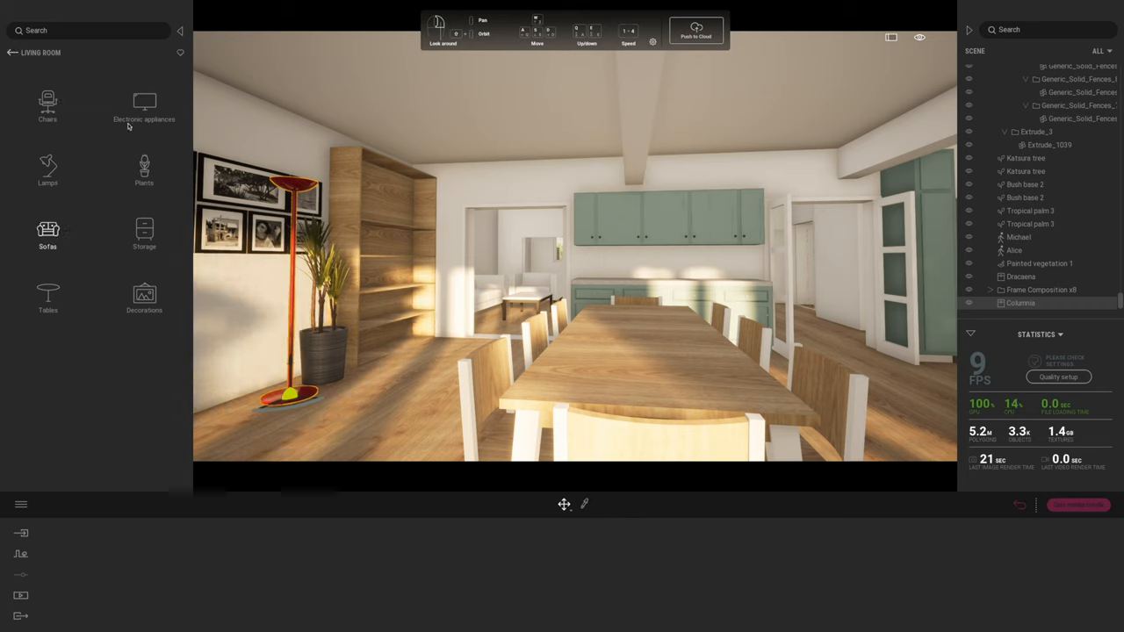
{"action": "left_click", "coordinate": [144, 105]}
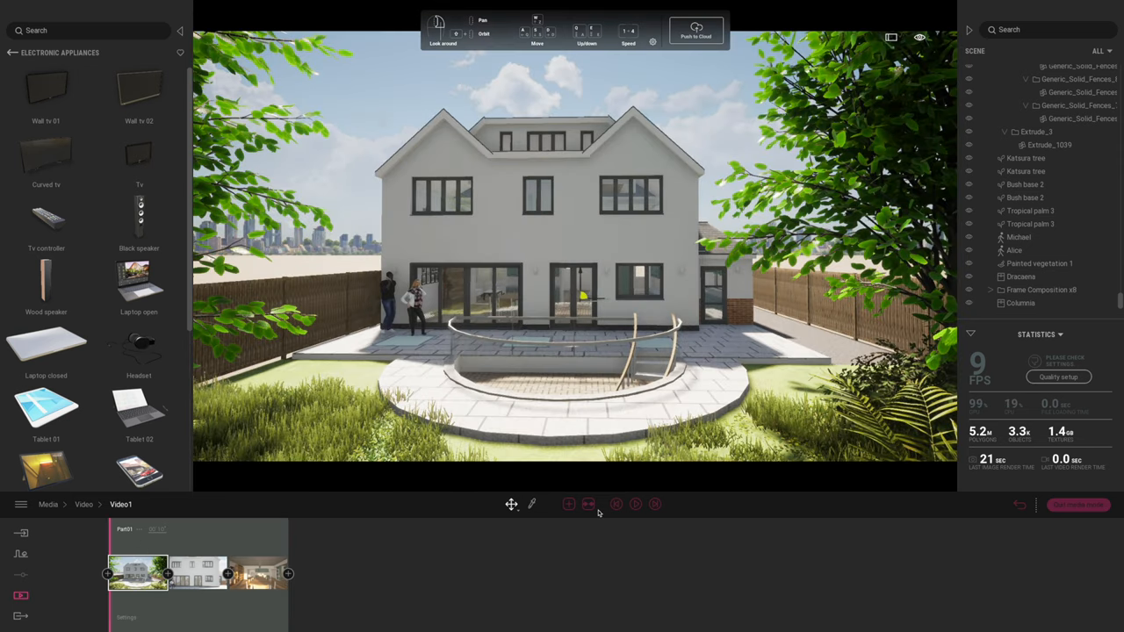
- Play and stop the Video1 walkthrough preview, then switch to the Export section
{"action": "left_click", "coordinate": [635, 502]}
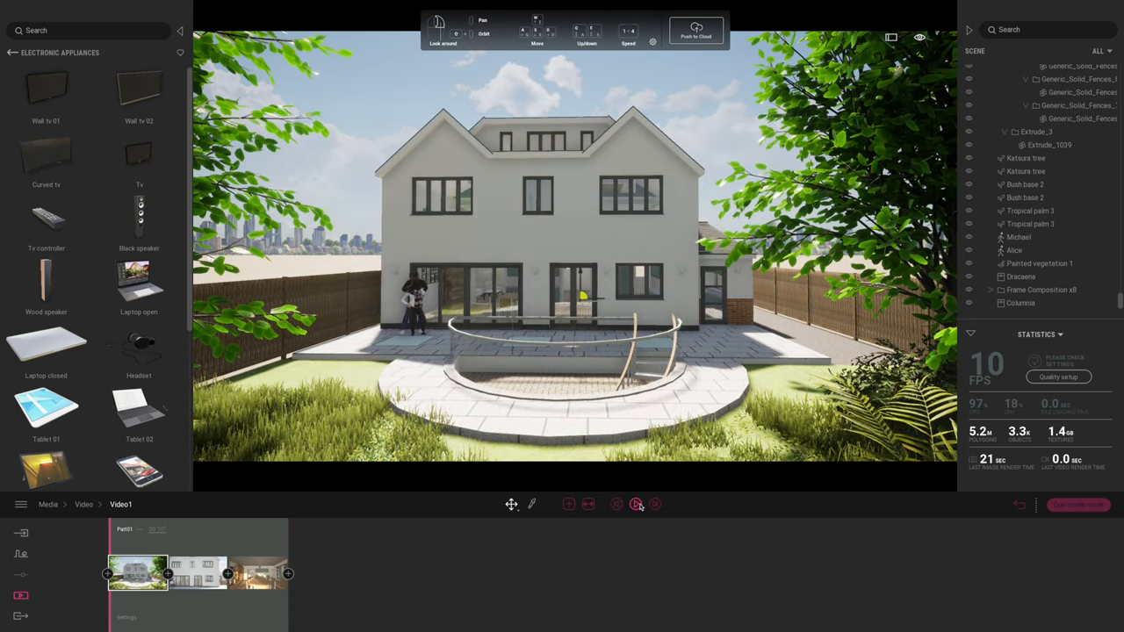
{"action": "left_click", "coordinate": [635, 504]}
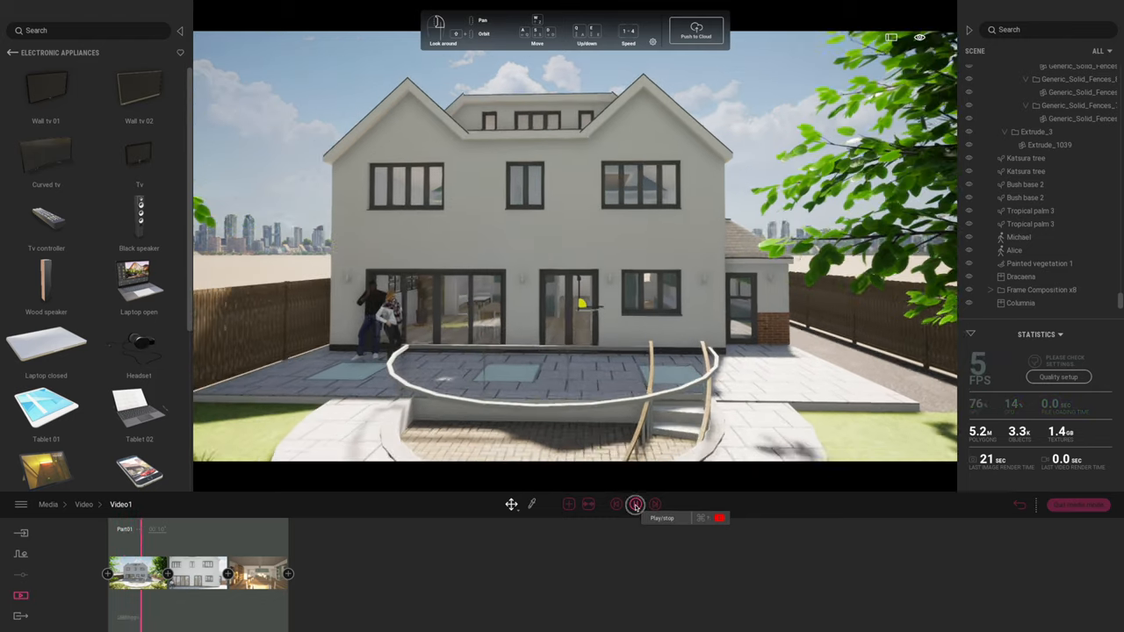
{"action": "left_click", "coordinate": [636, 504]}
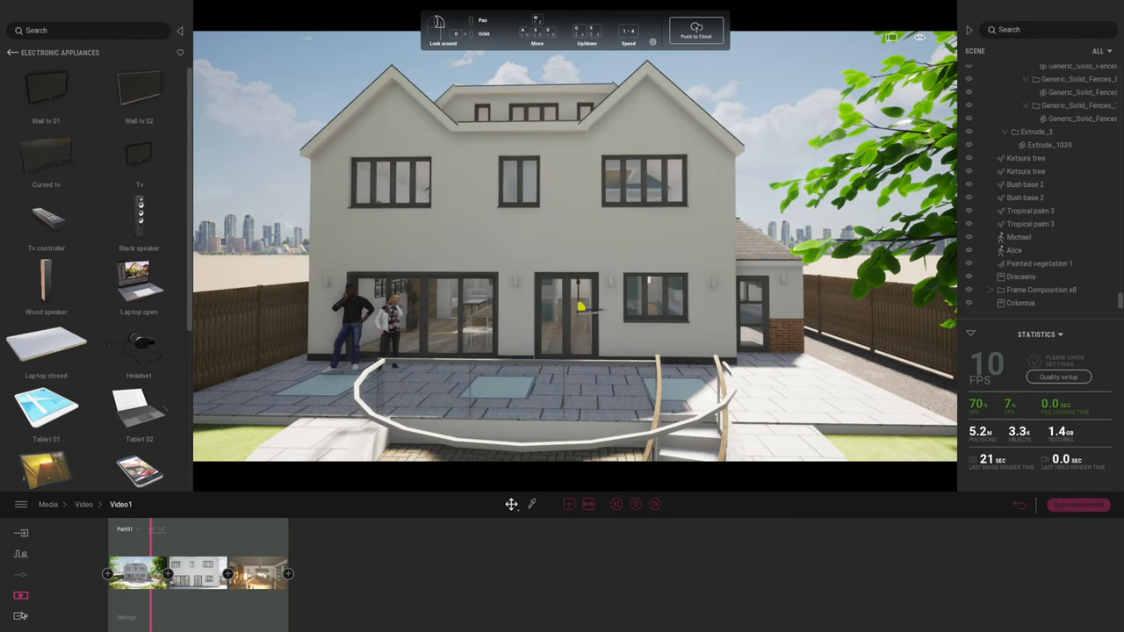
{"action": "left_click", "coordinate": [21, 596]}
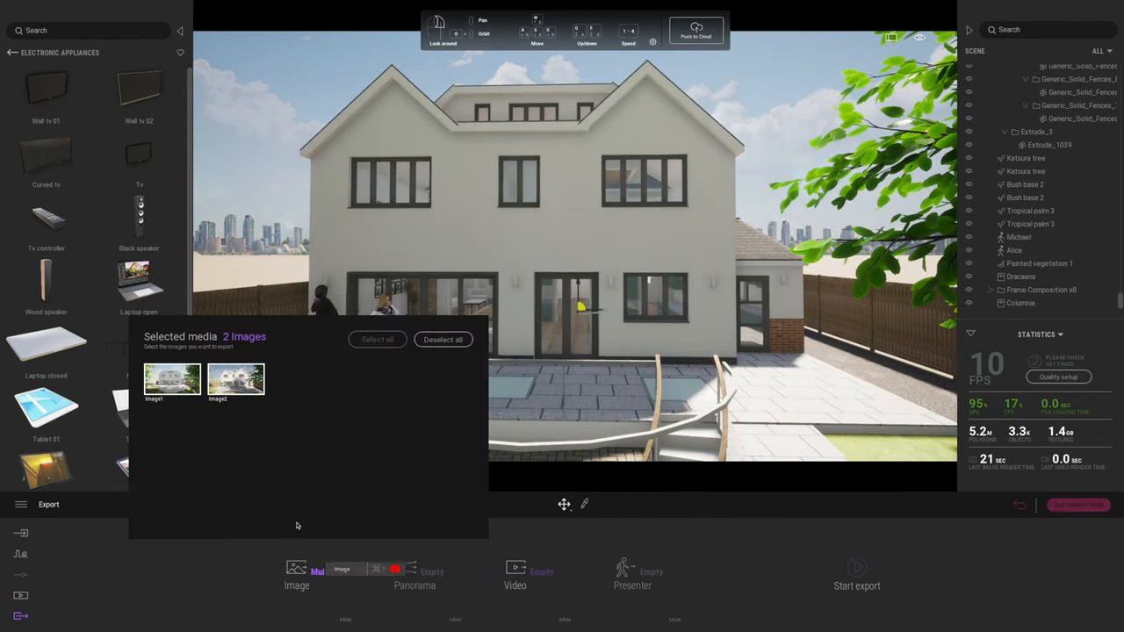
- Deselect both still images, export Video1 alone and set the Renders folder as destination
{"action": "left_click", "coordinate": [443, 341]}
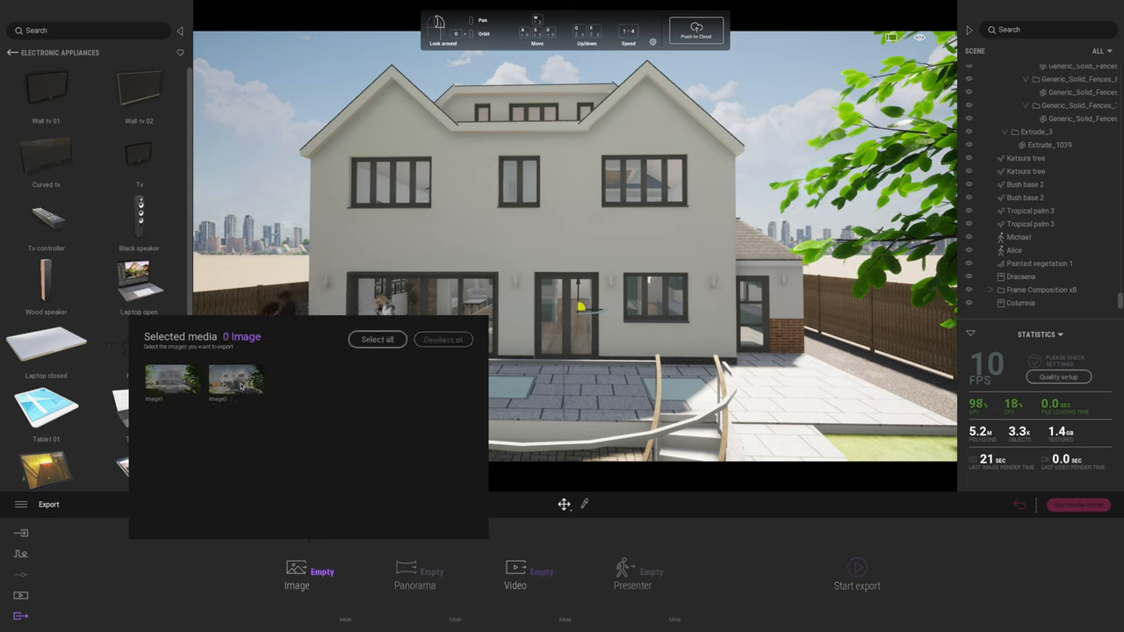
{"action": "left_click", "coordinate": [515, 576]}
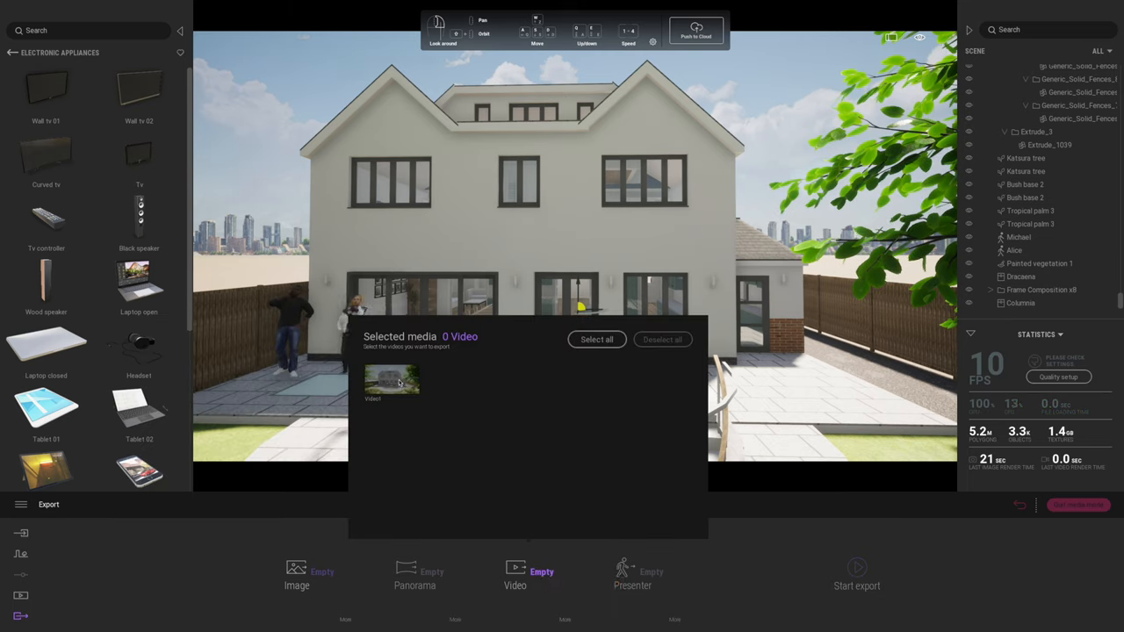
{"action": "left_click", "coordinate": [392, 378]}
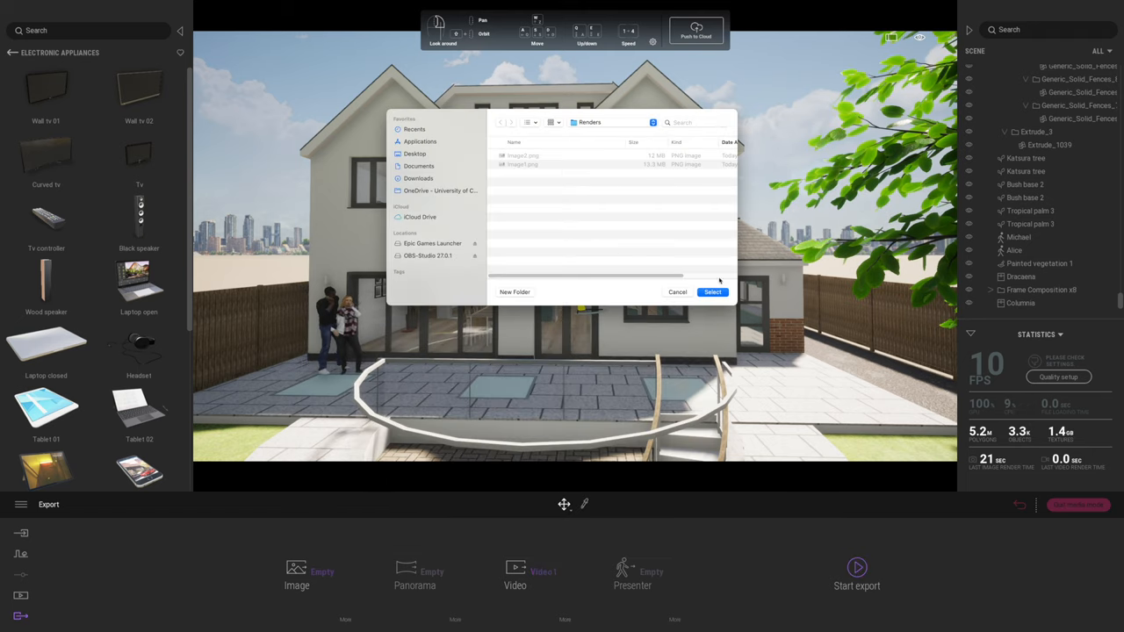
{"action": "left_click", "coordinate": [713, 291]}
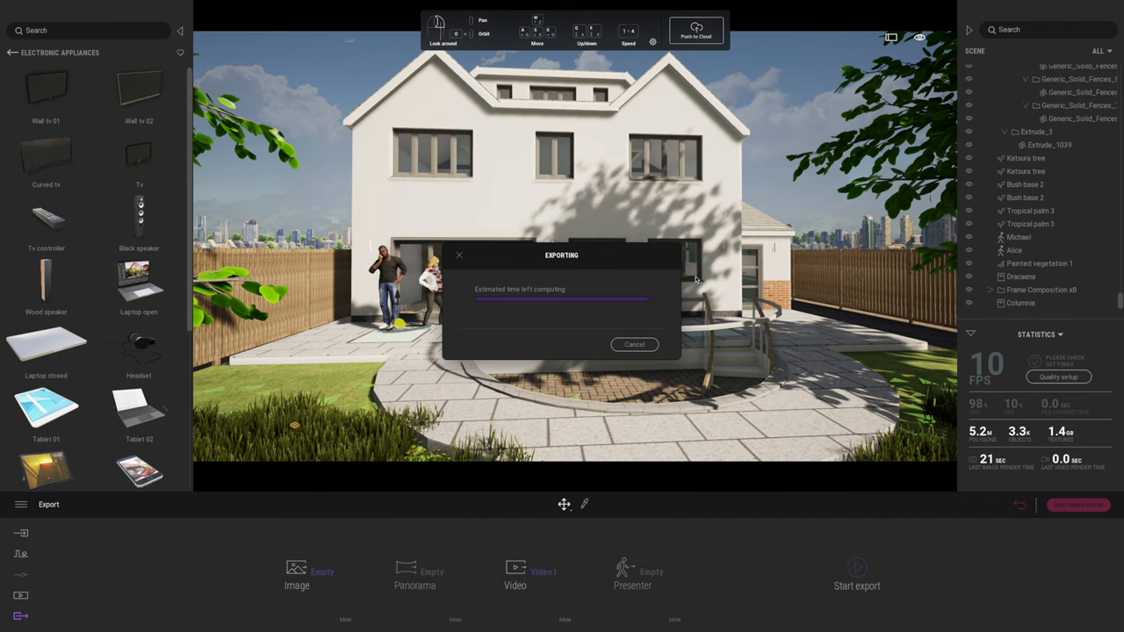
{"action": "mouse_move", "coordinate": [781, 362]}
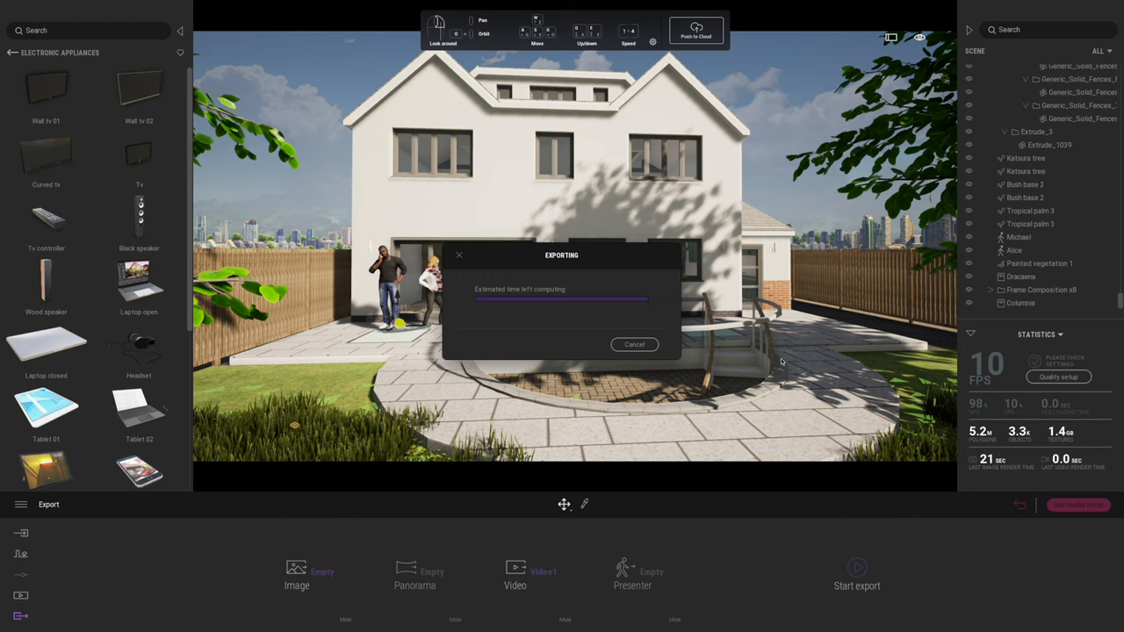
{"action": "mouse_move", "coordinate": [494, 390]}
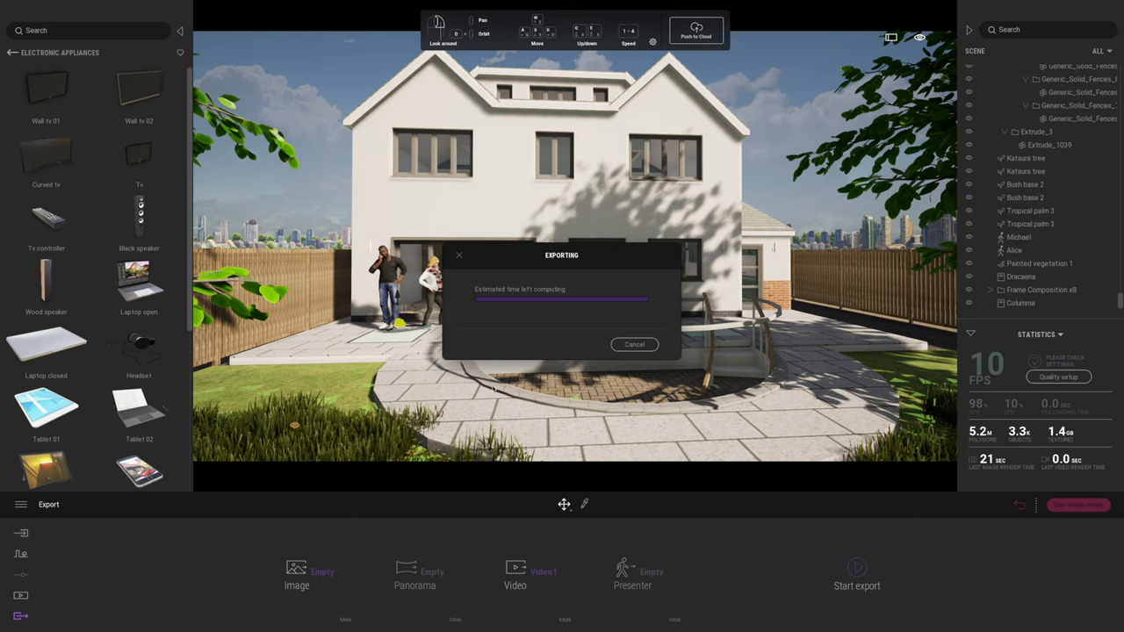
{"action": "mouse_move", "coordinate": [583, 411]}
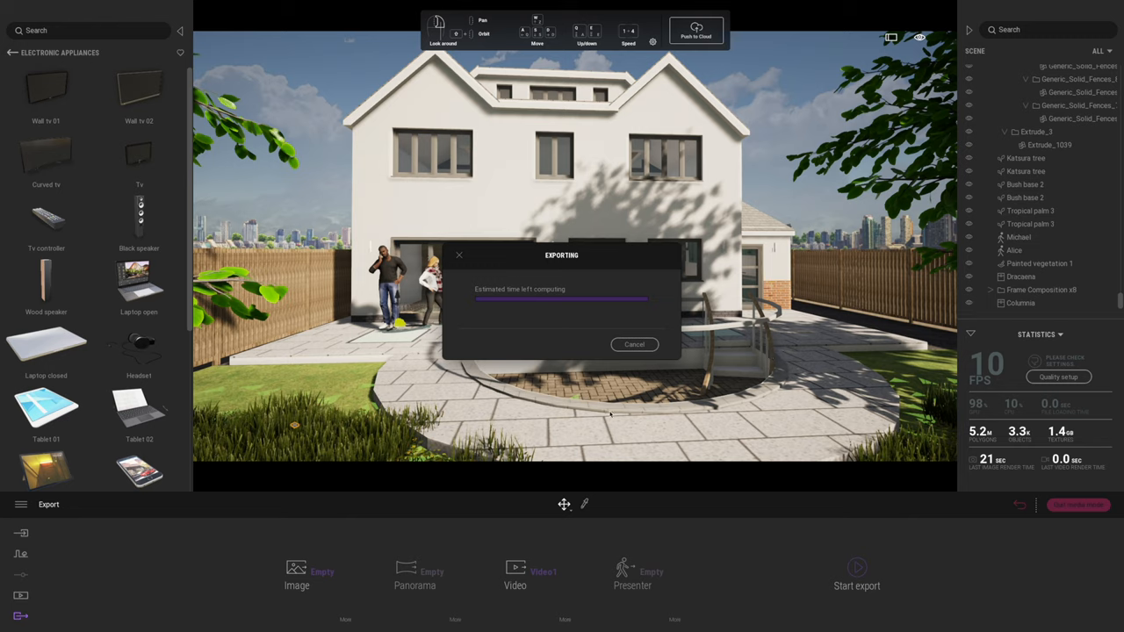
{"action": "mouse_move", "coordinate": [492, 378]}
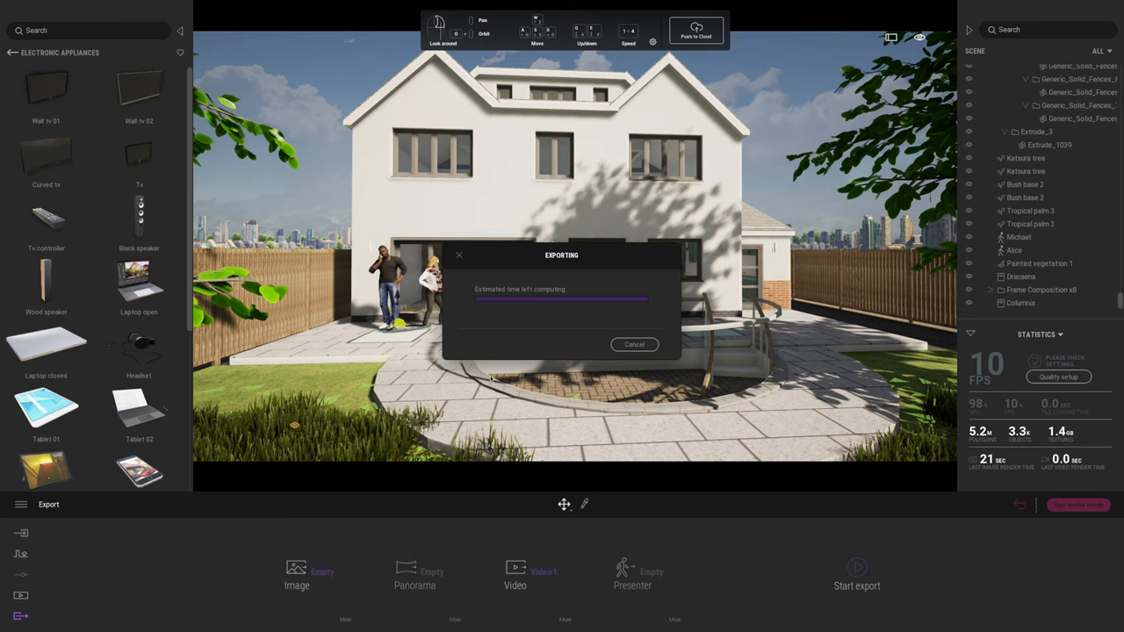